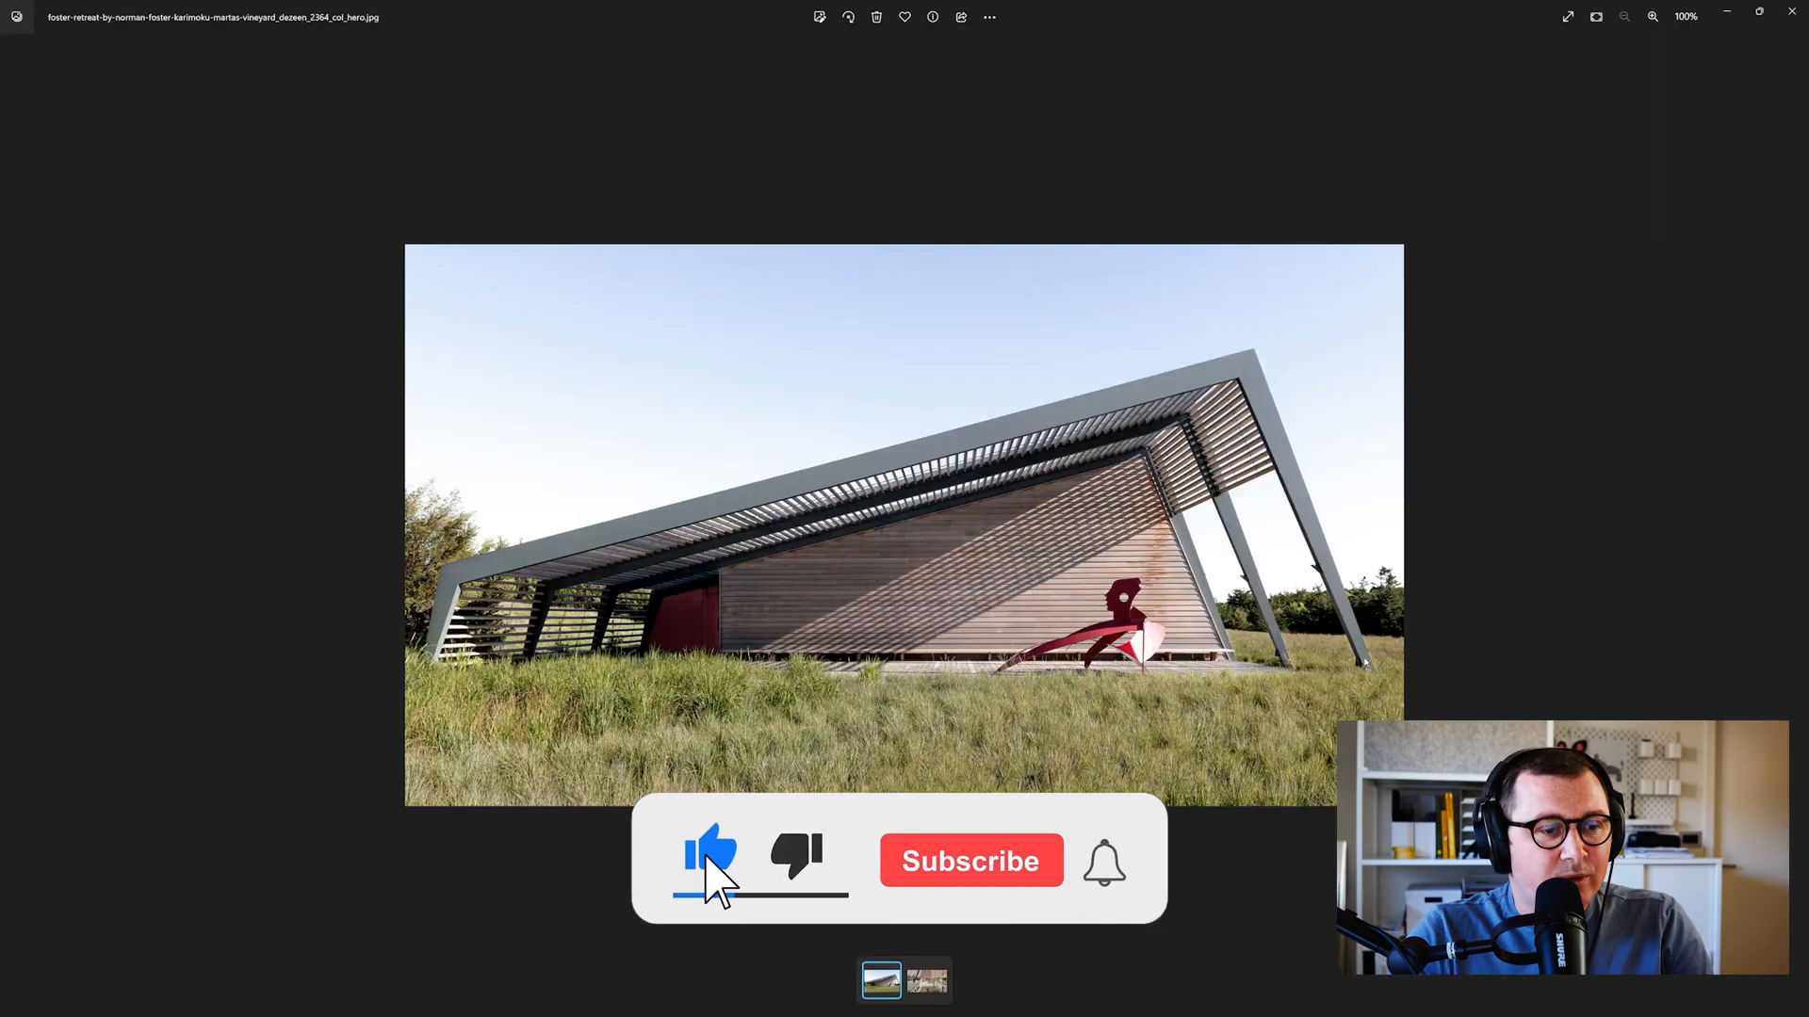
# Leave the pavilion reference photo and return to Revit's empty L1 floor plan
pyautogui.click(970, 860)
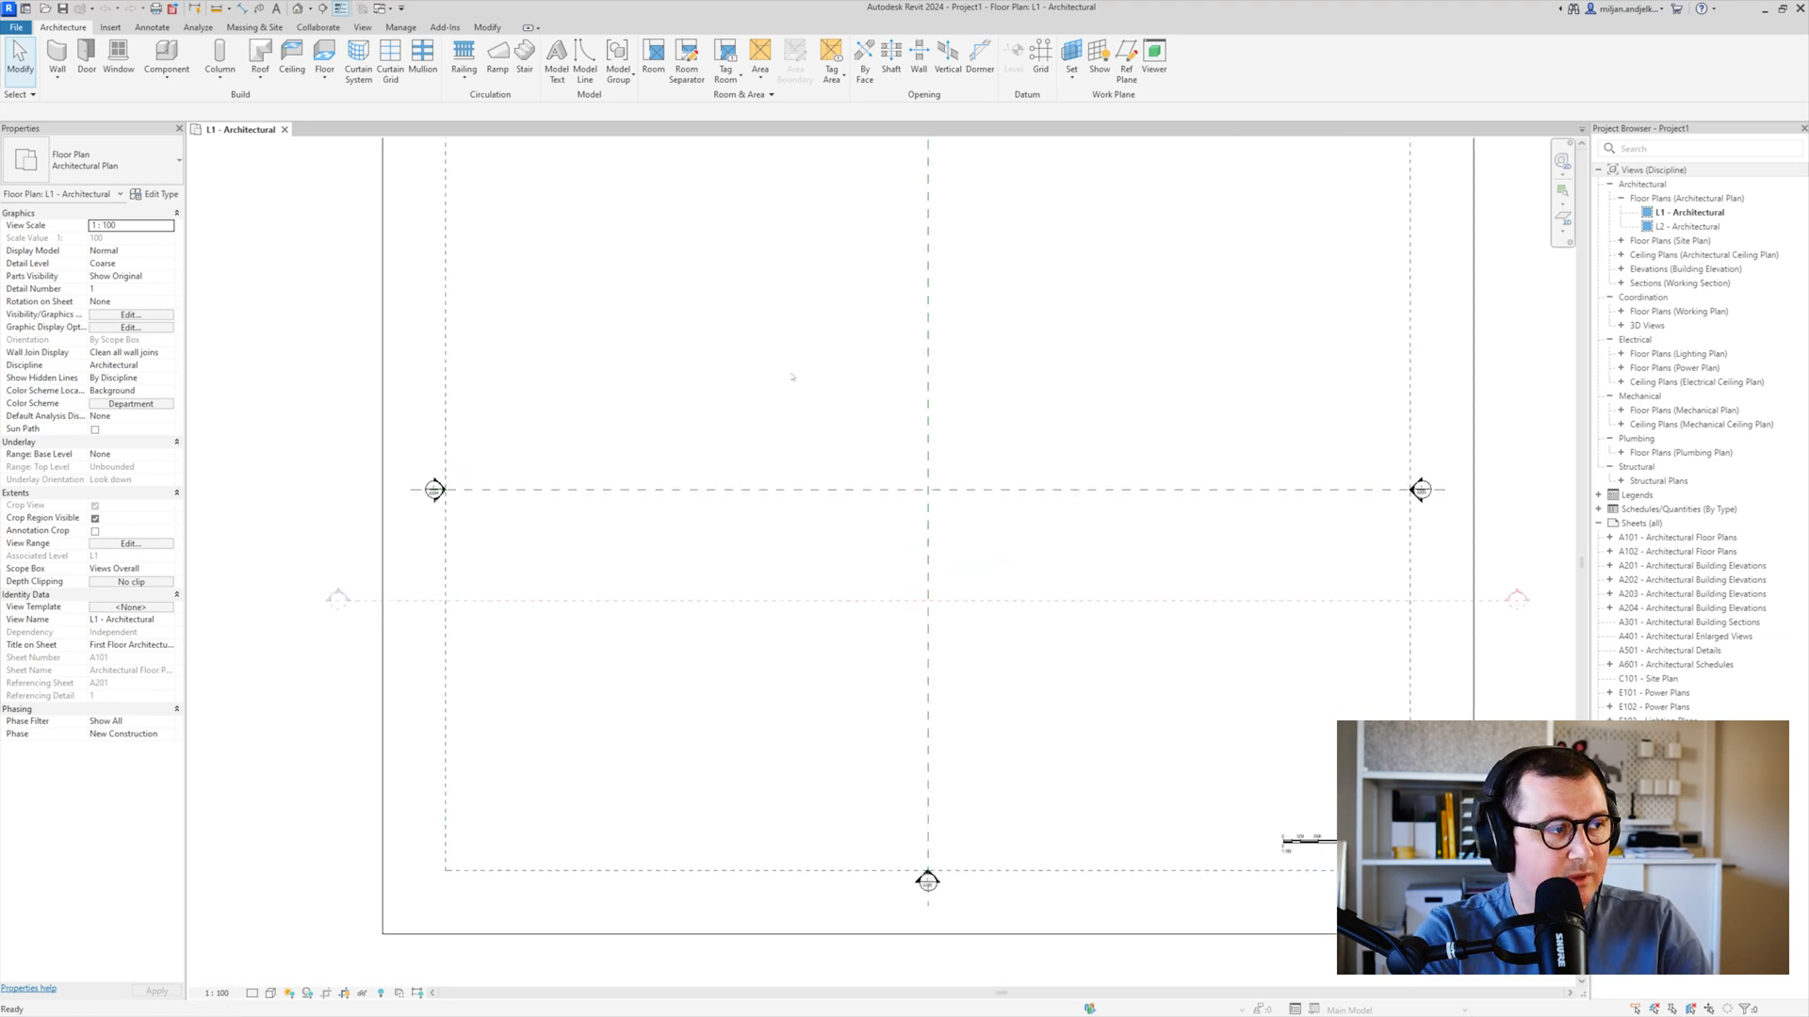
# Draw a 15000 mm Generic - 100mm wall by exterior finish face, then open the South elevation
pyautogui.click(57, 60)
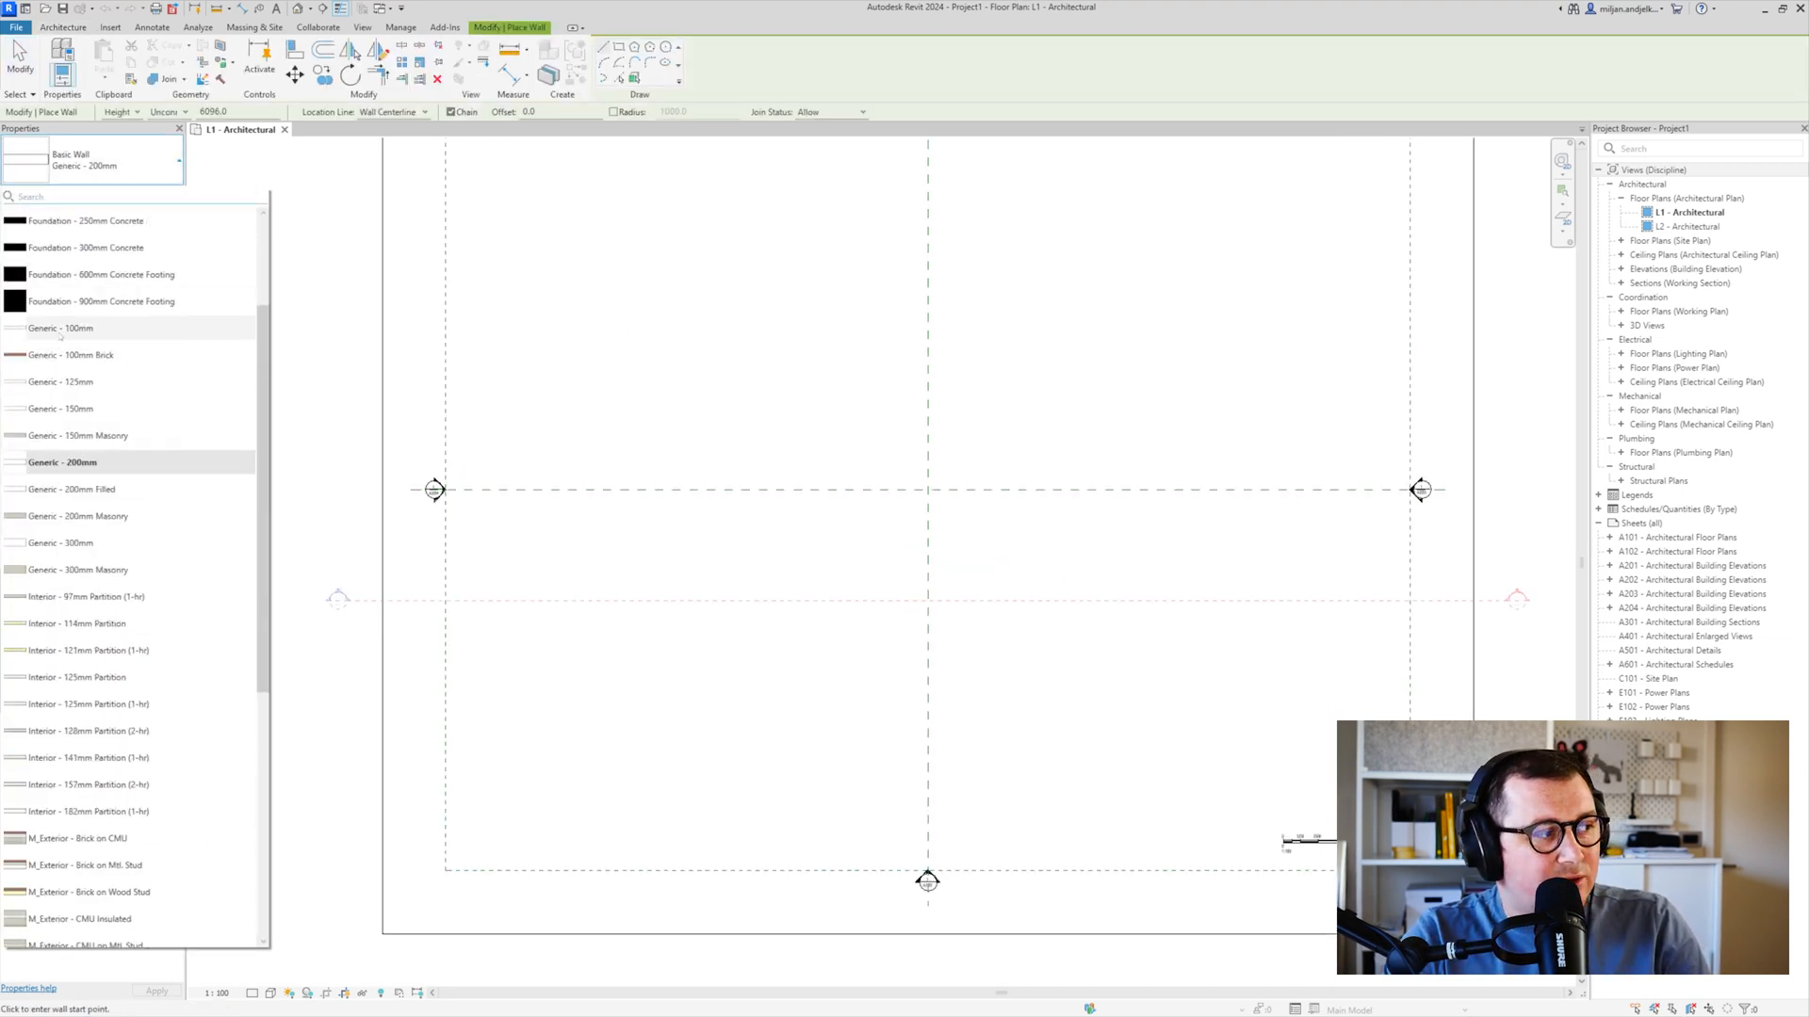
pyautogui.click(417, 112)
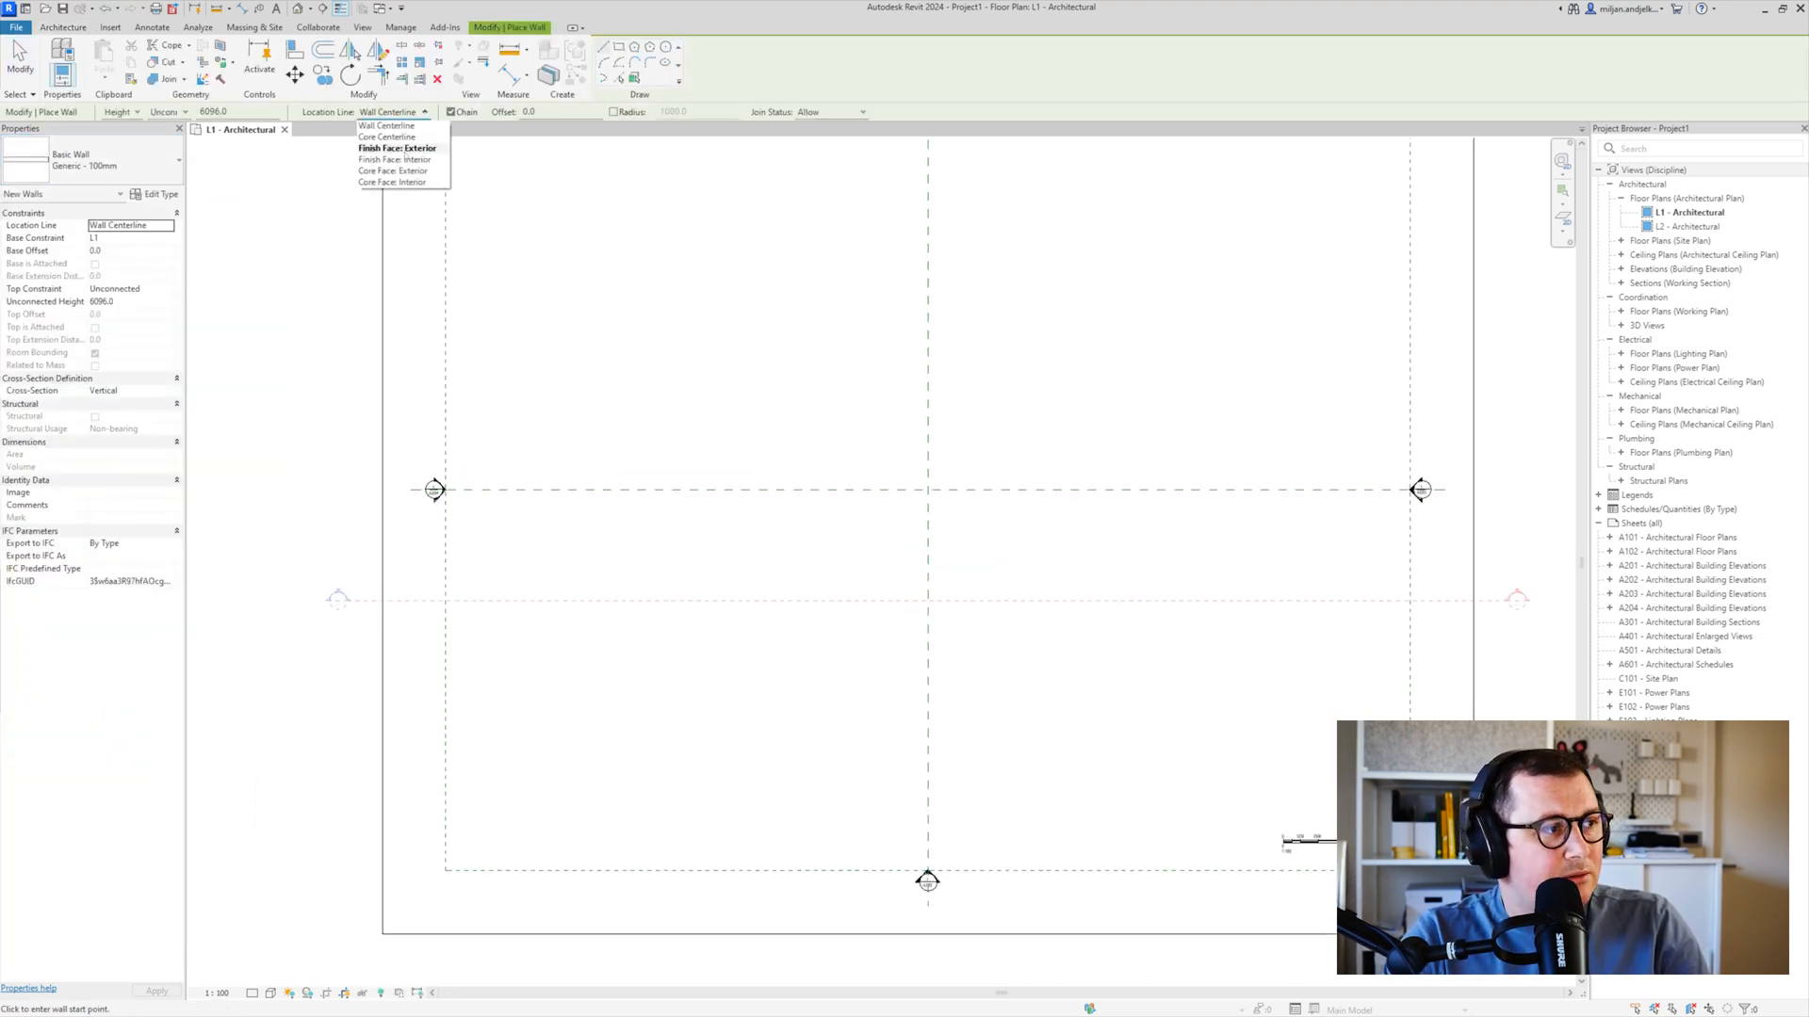
pyautogui.click(397, 148)
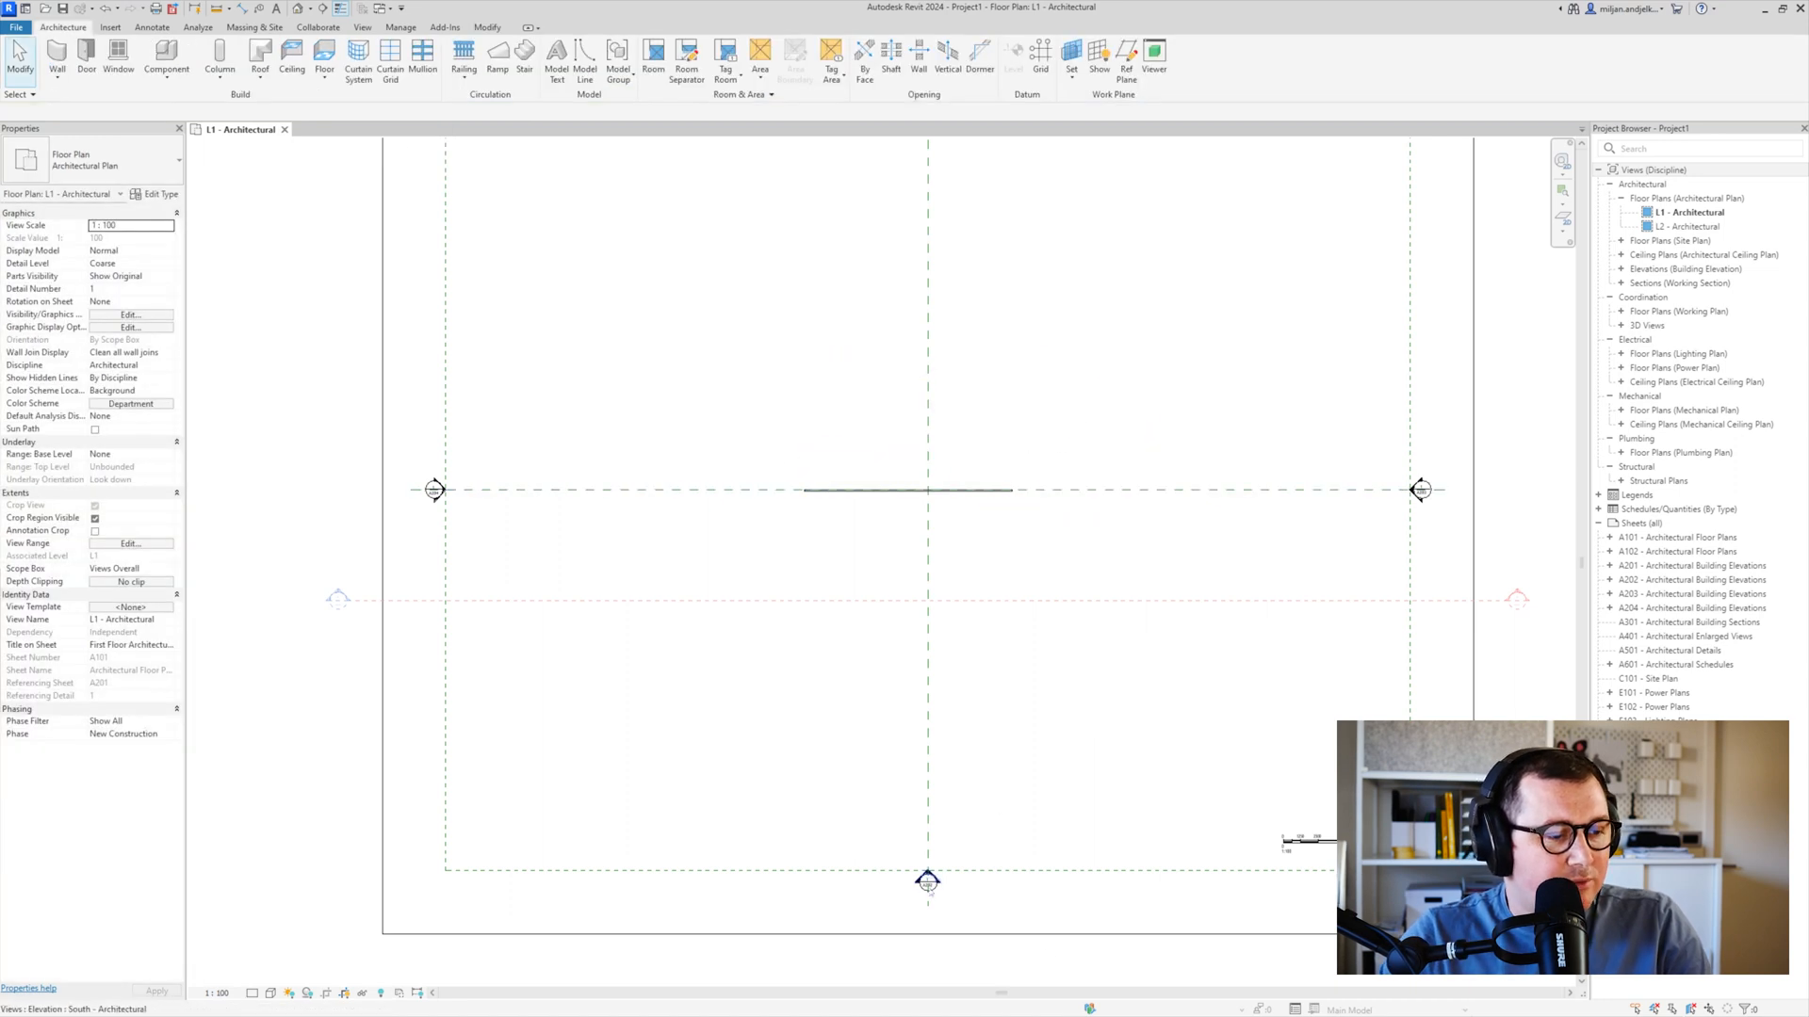
pyautogui.rightClick(929, 882)
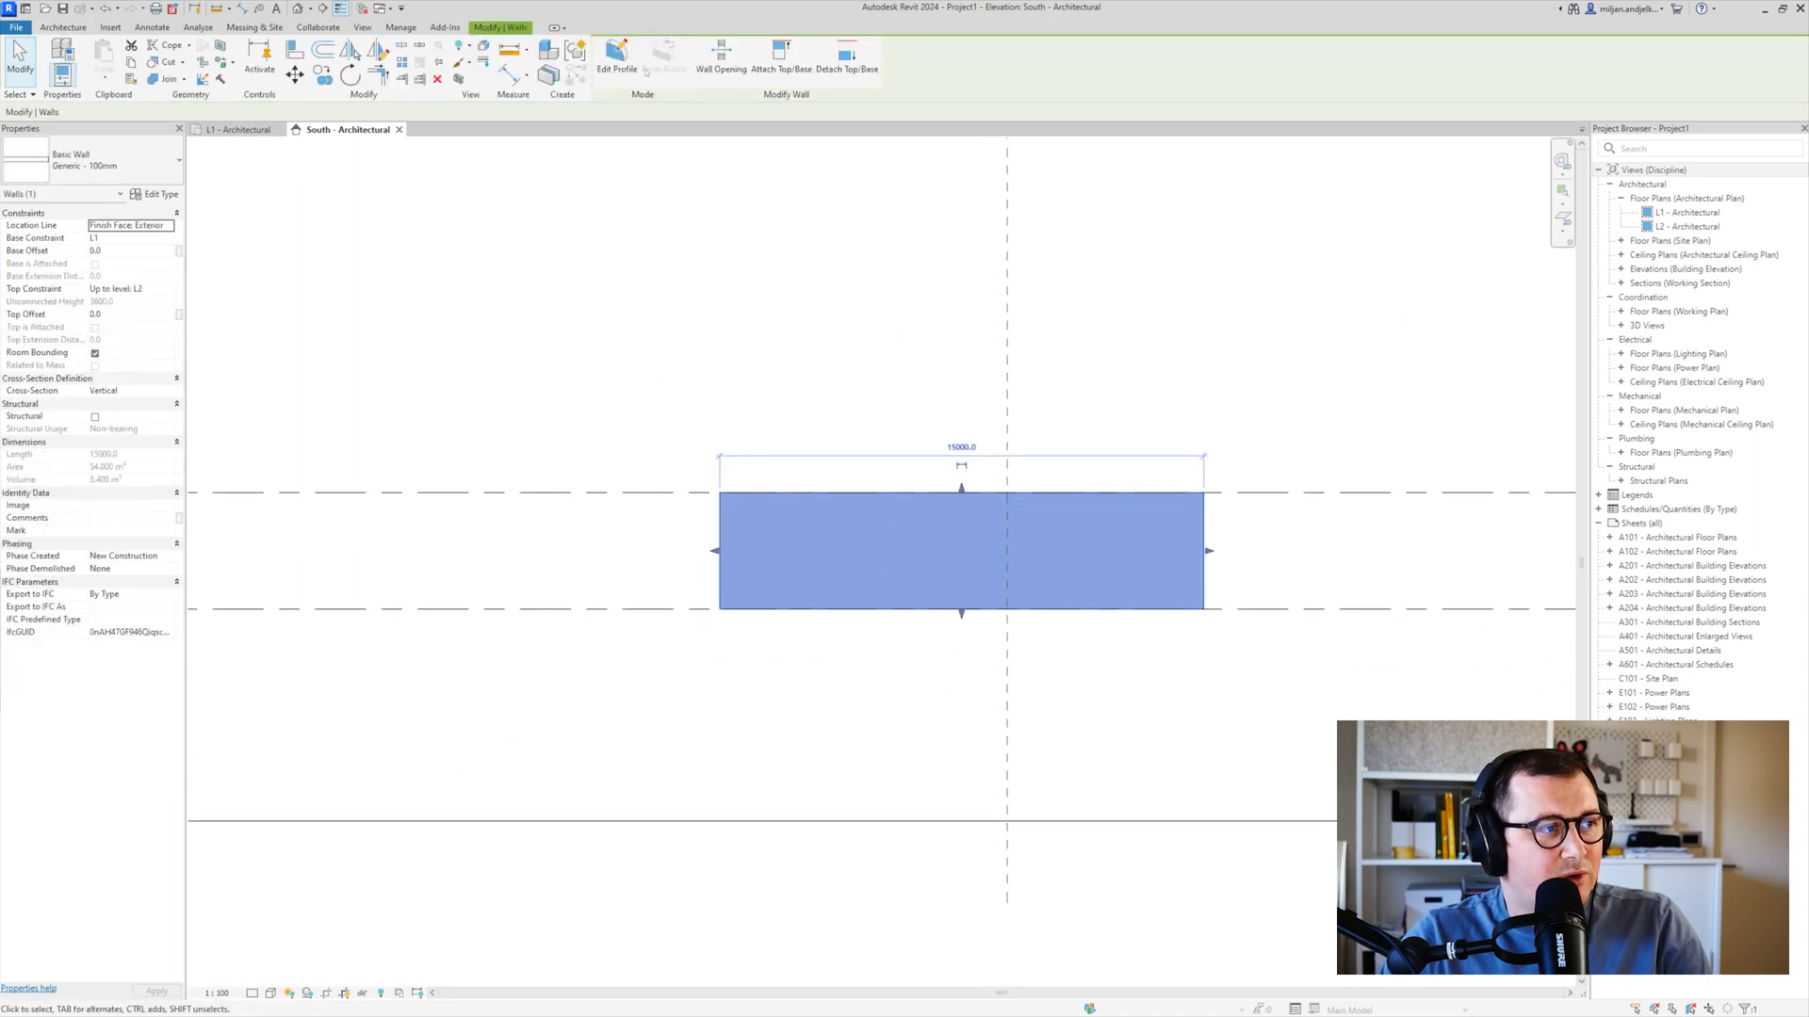
# Redraw the wall profile as a narrow frame with a sloping top and slanted legs
pyautogui.click(617, 57)
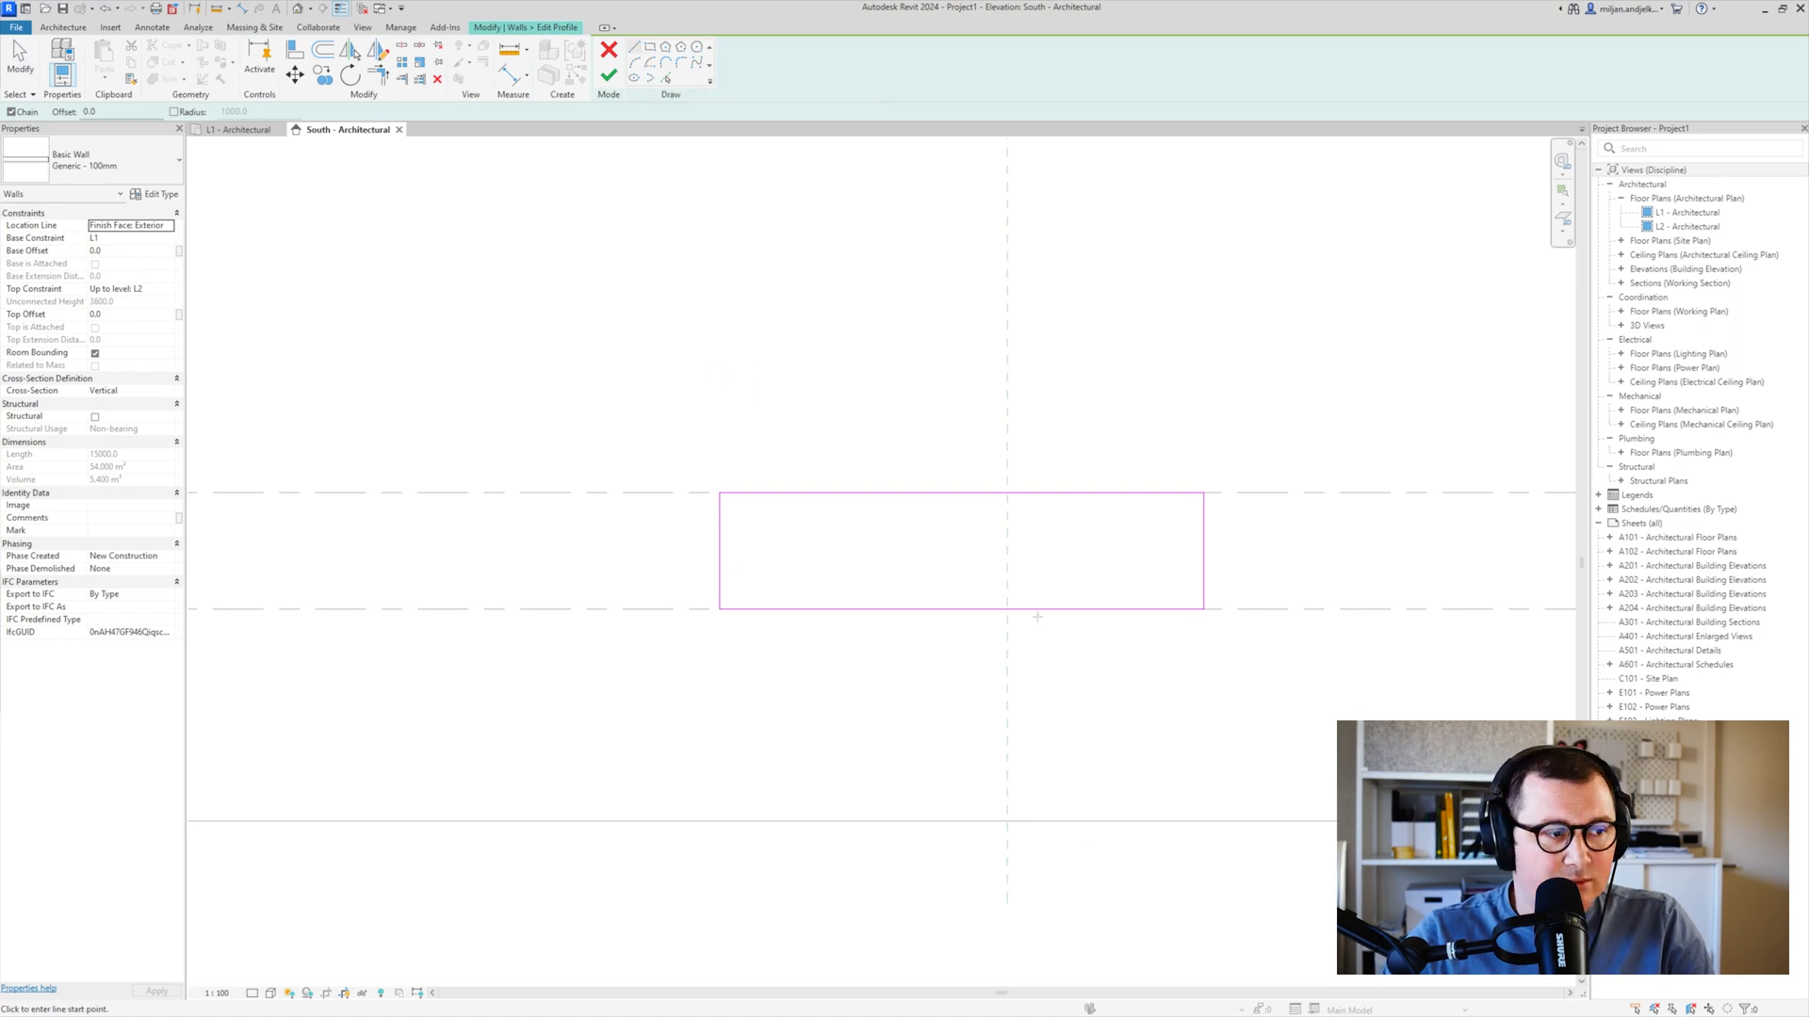
pyautogui.click(706, 656)
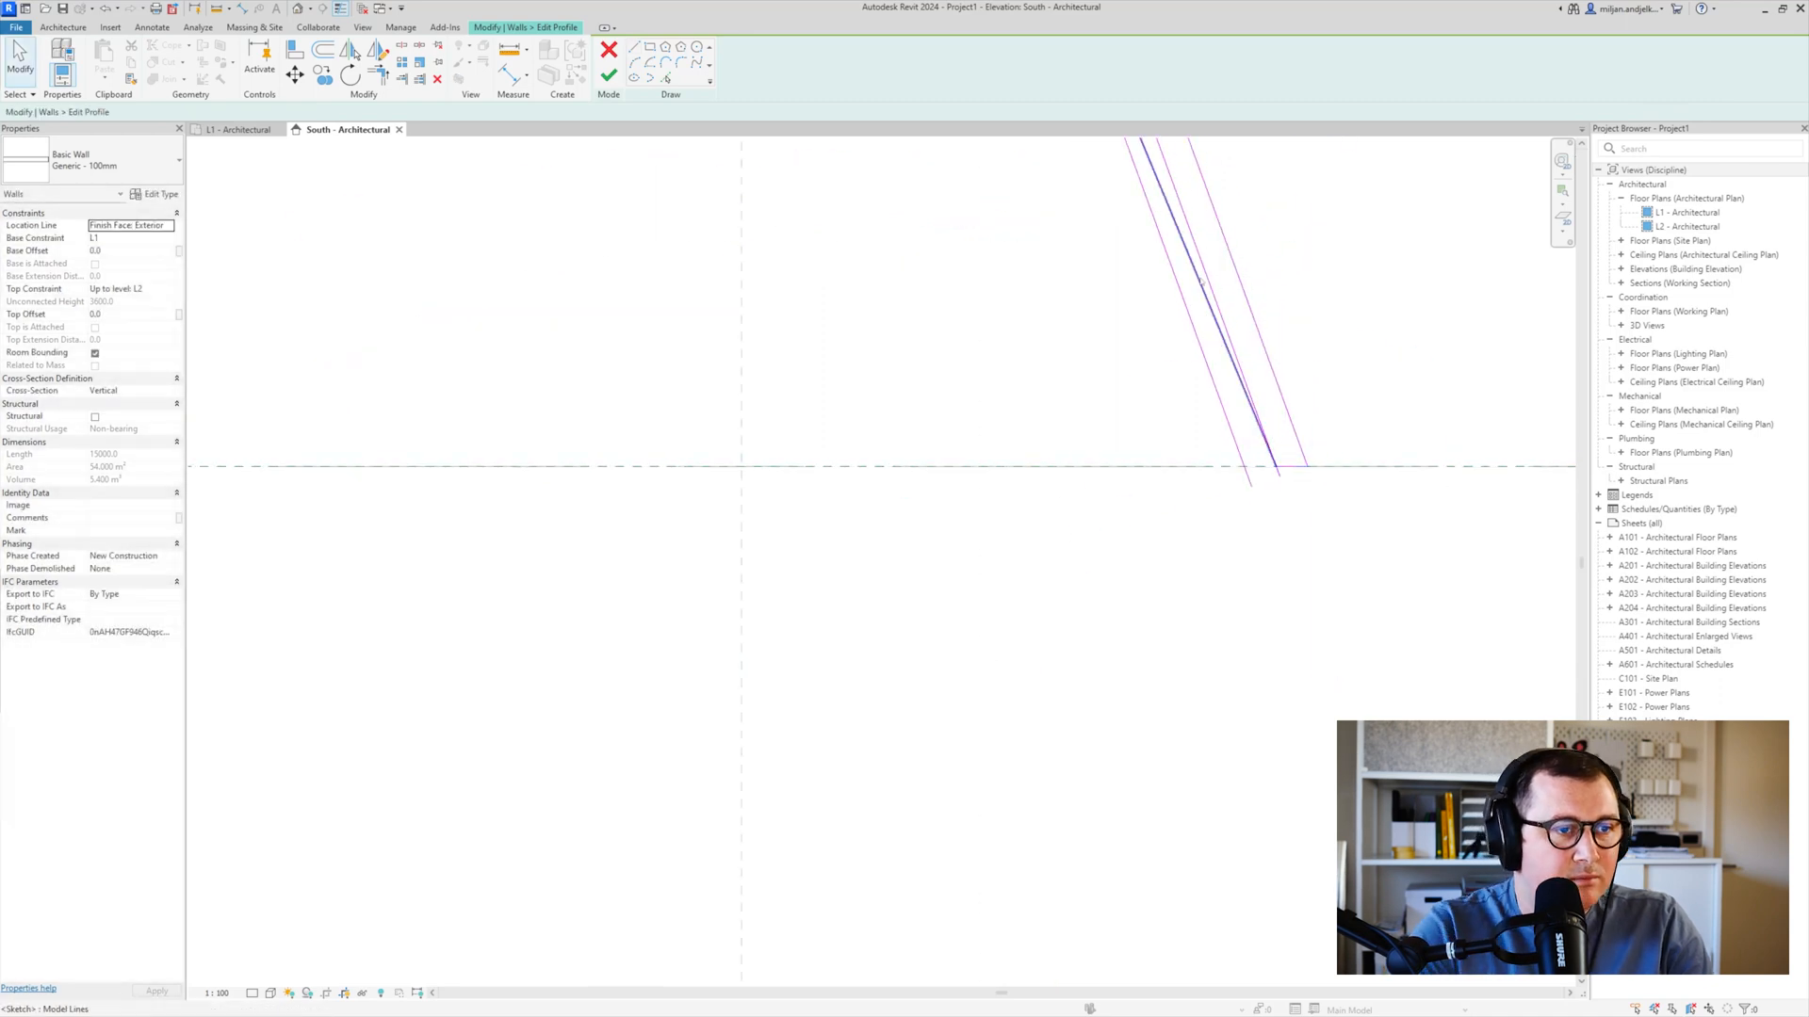
pyautogui.click(657, 380)
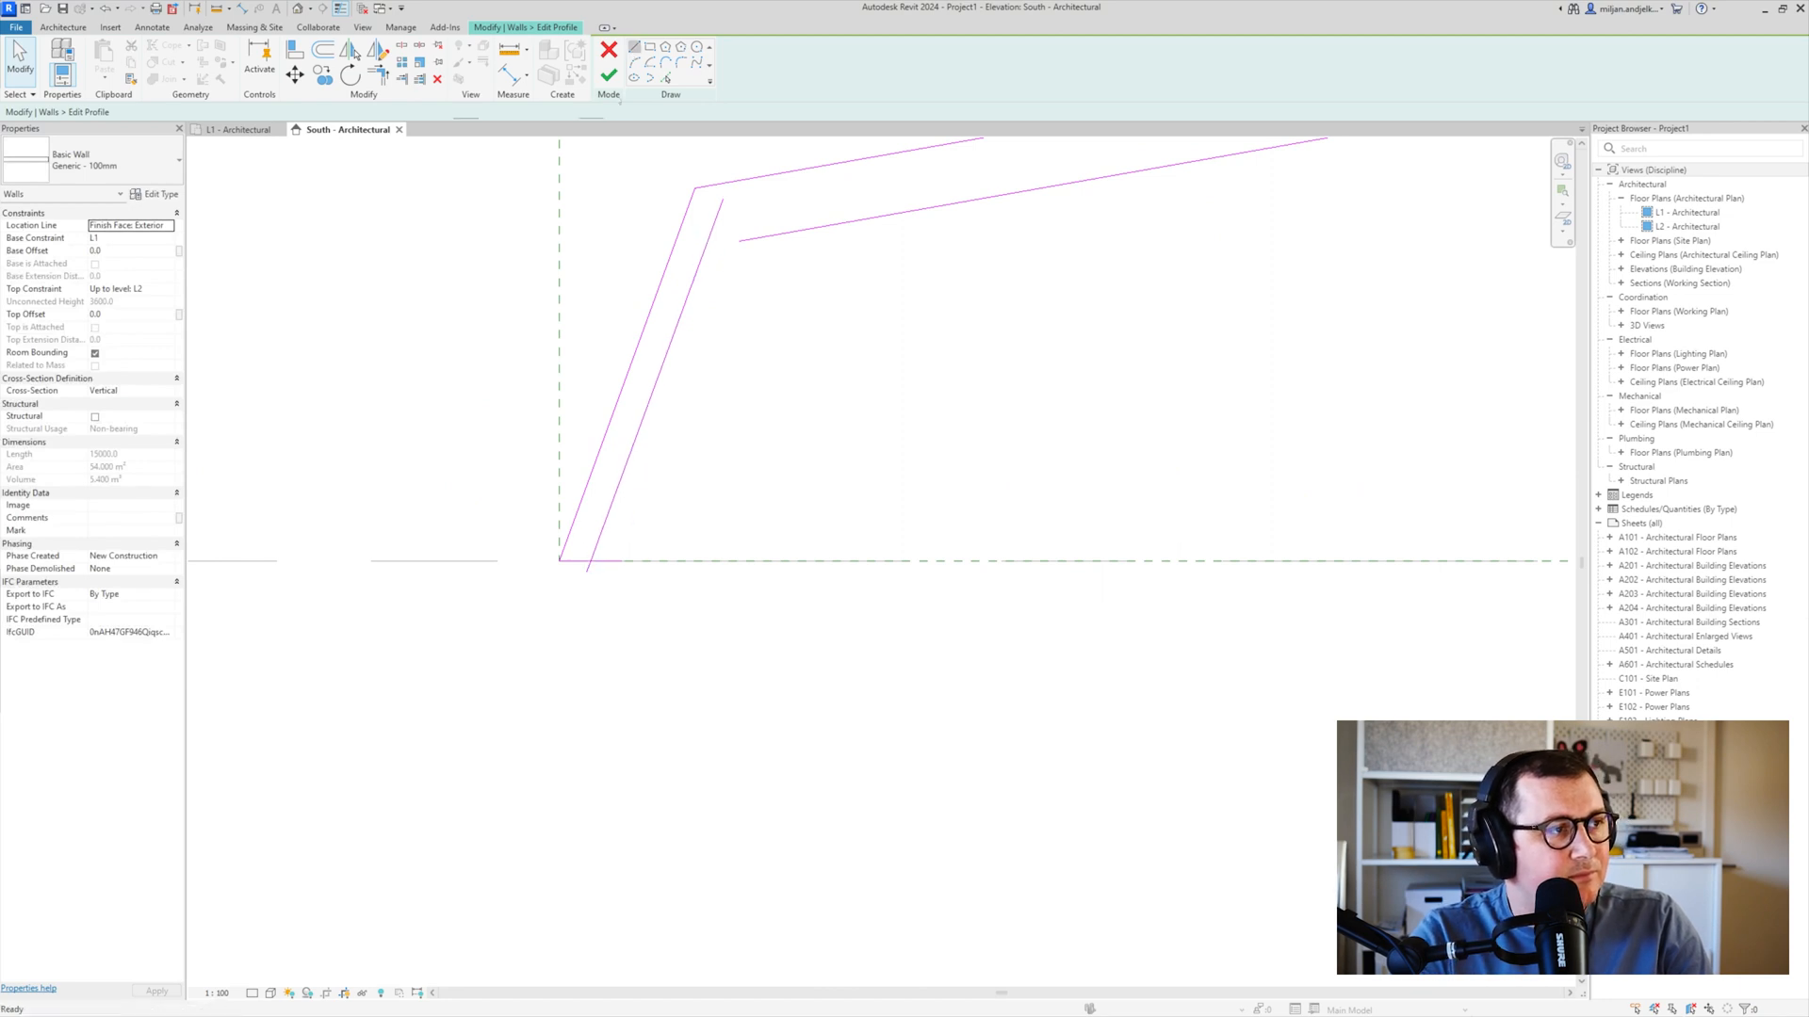
pyautogui.click(588, 563)
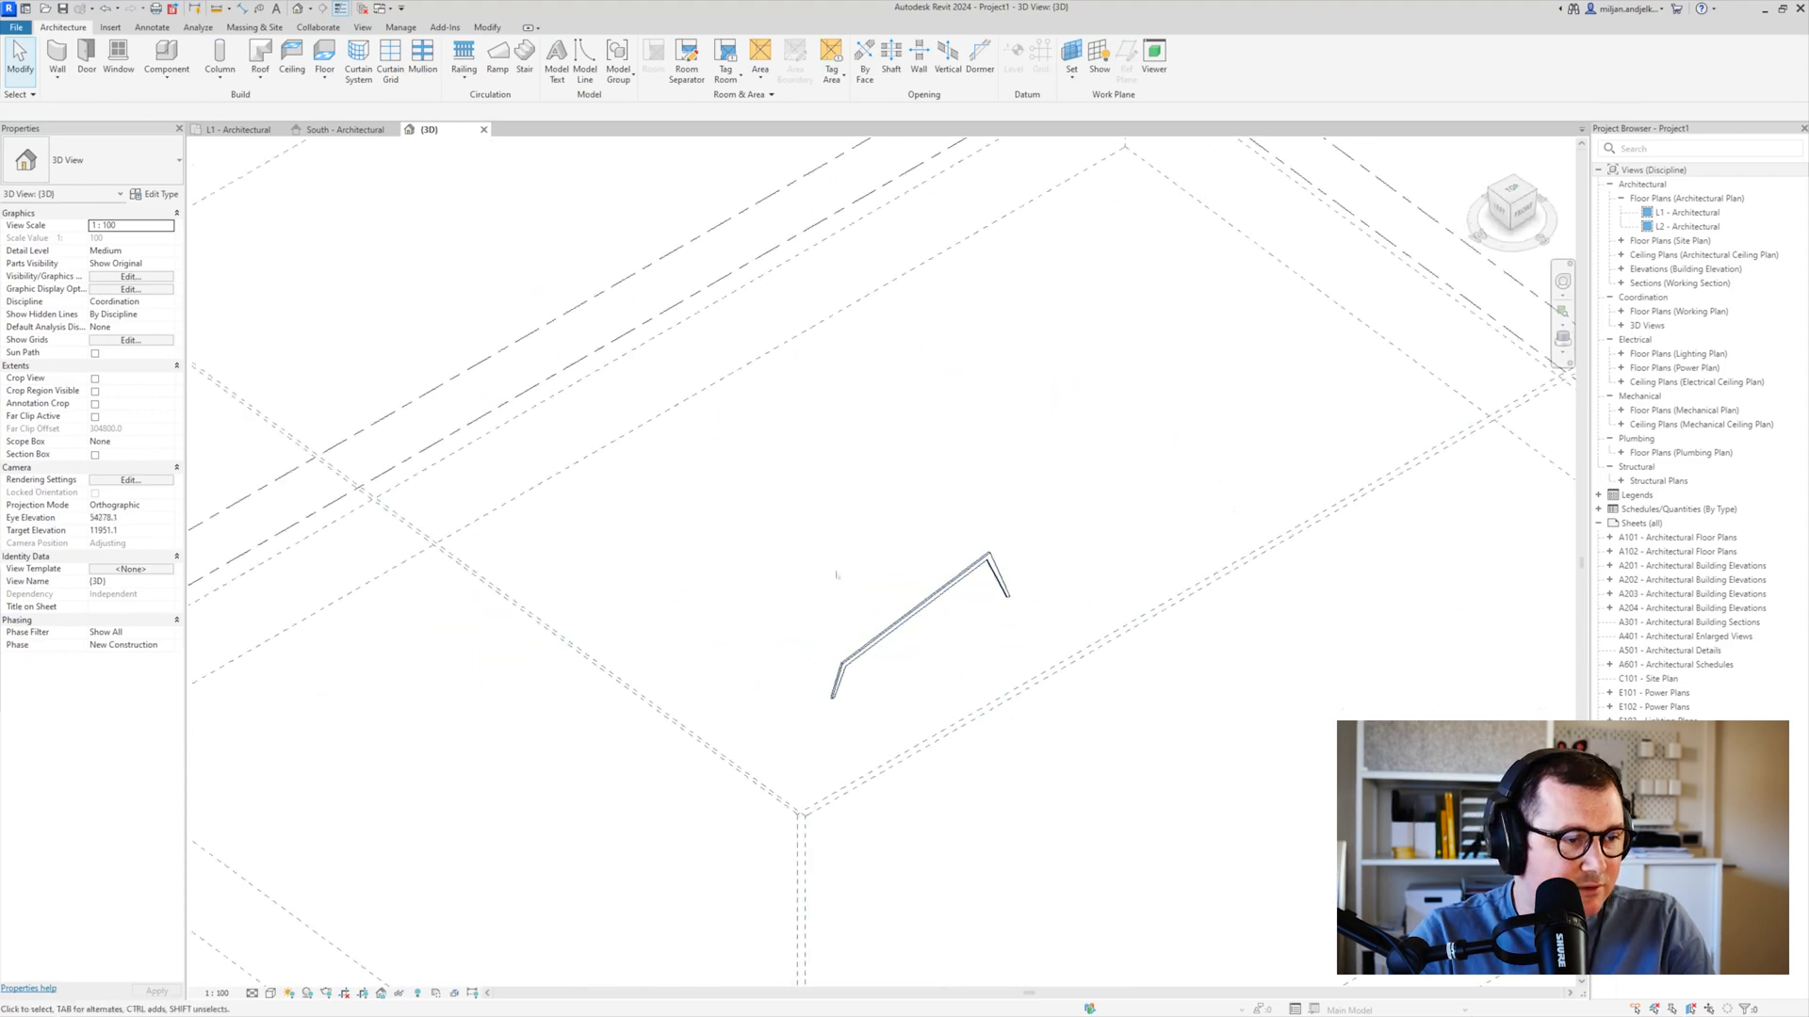
# Hide grid and level annotations in the 3D view, inspect the wall, and reopen the reference photo
pyautogui.click(128, 276)
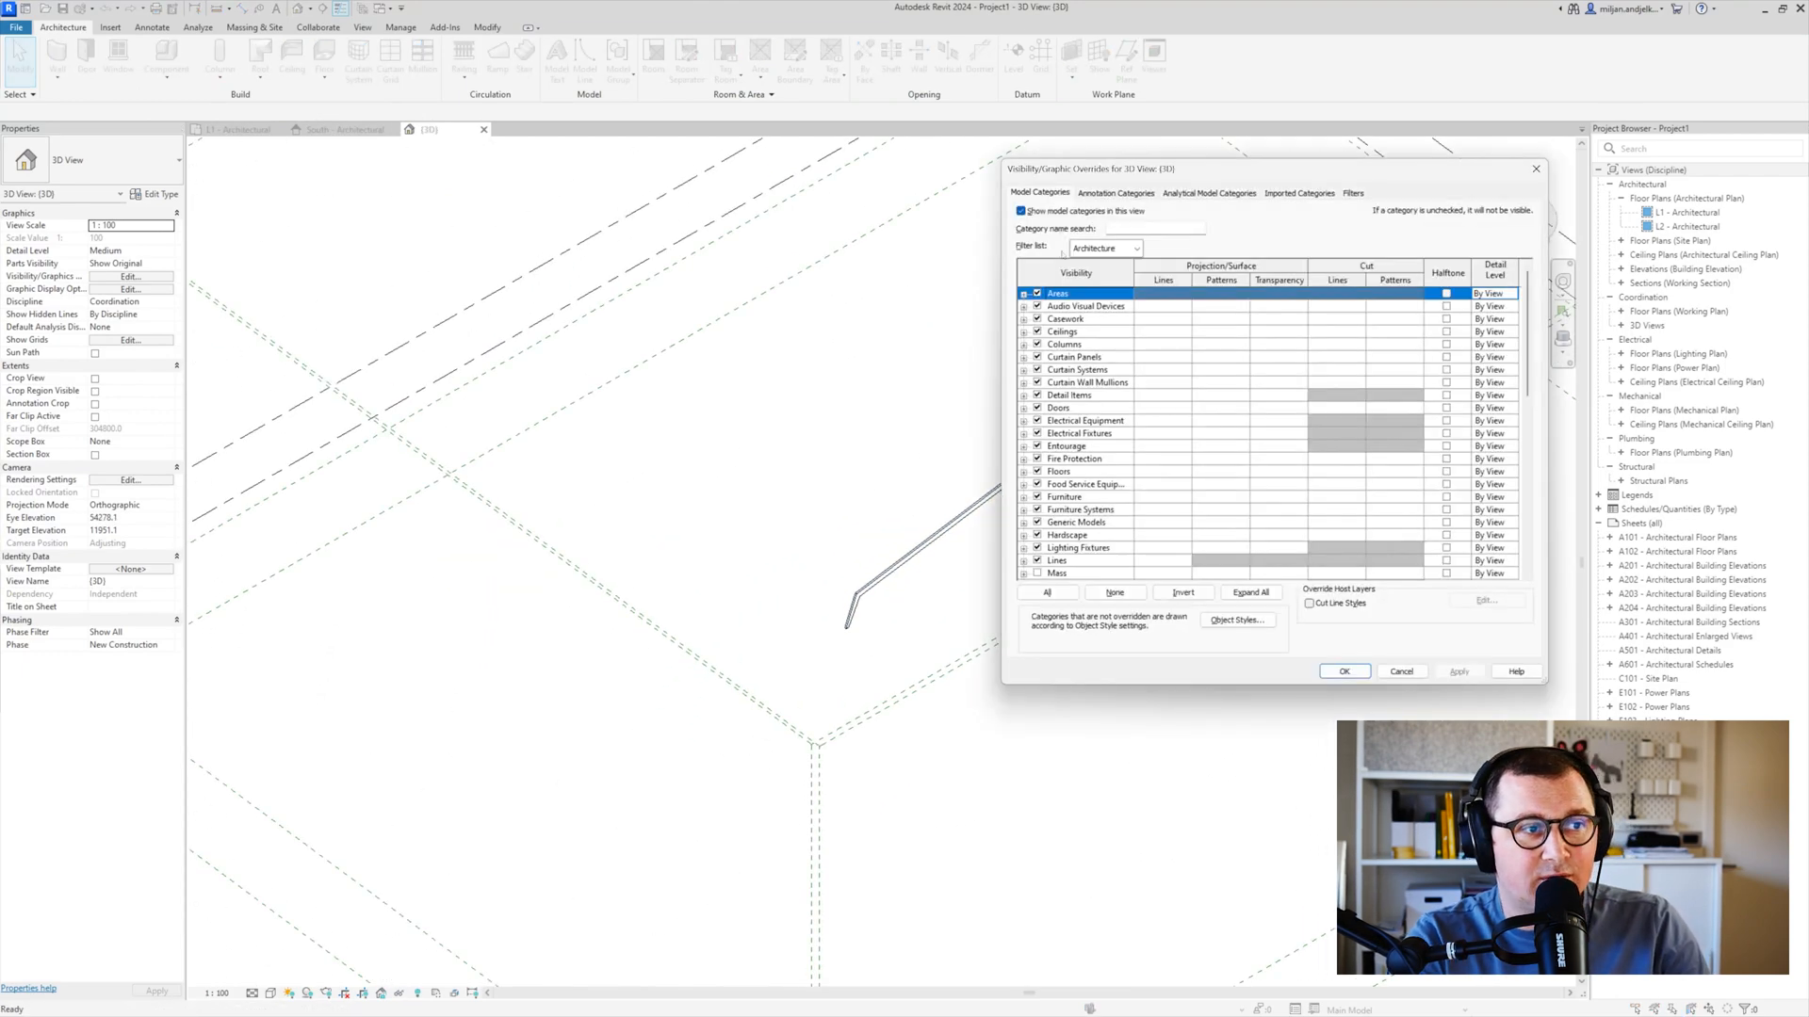
pyautogui.click(1114, 192)
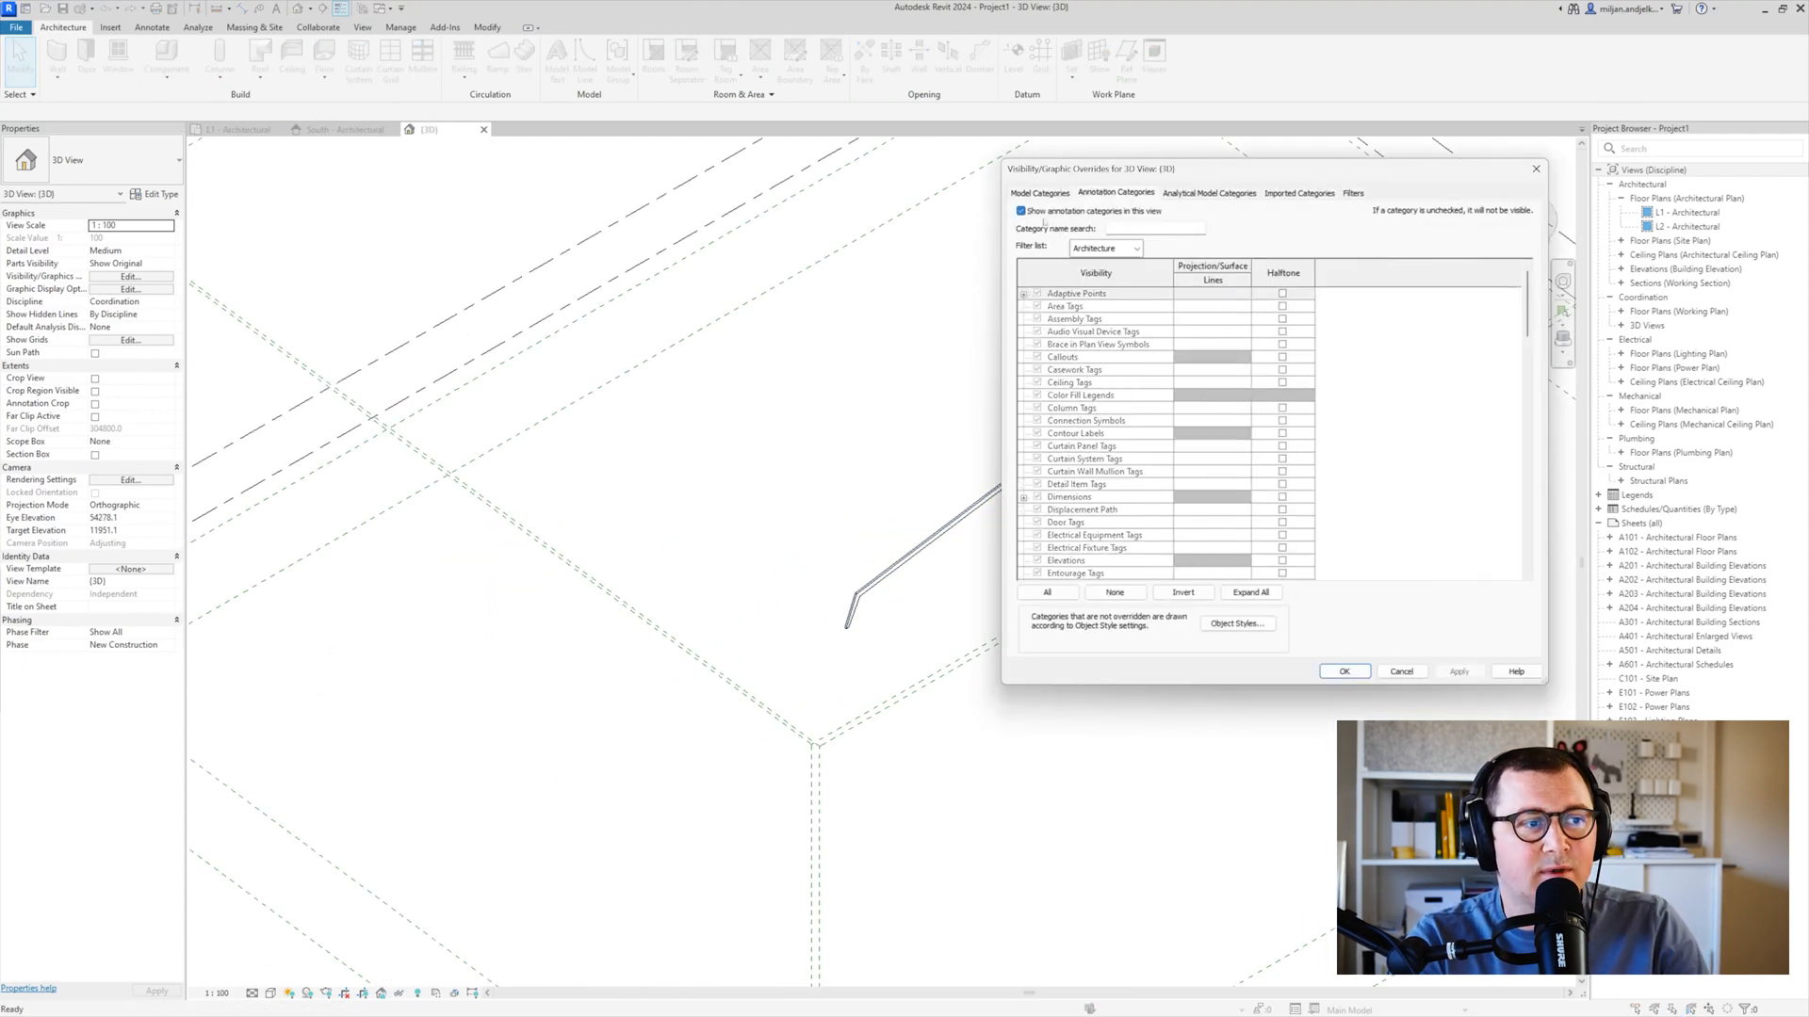
pyautogui.click(1342, 672)
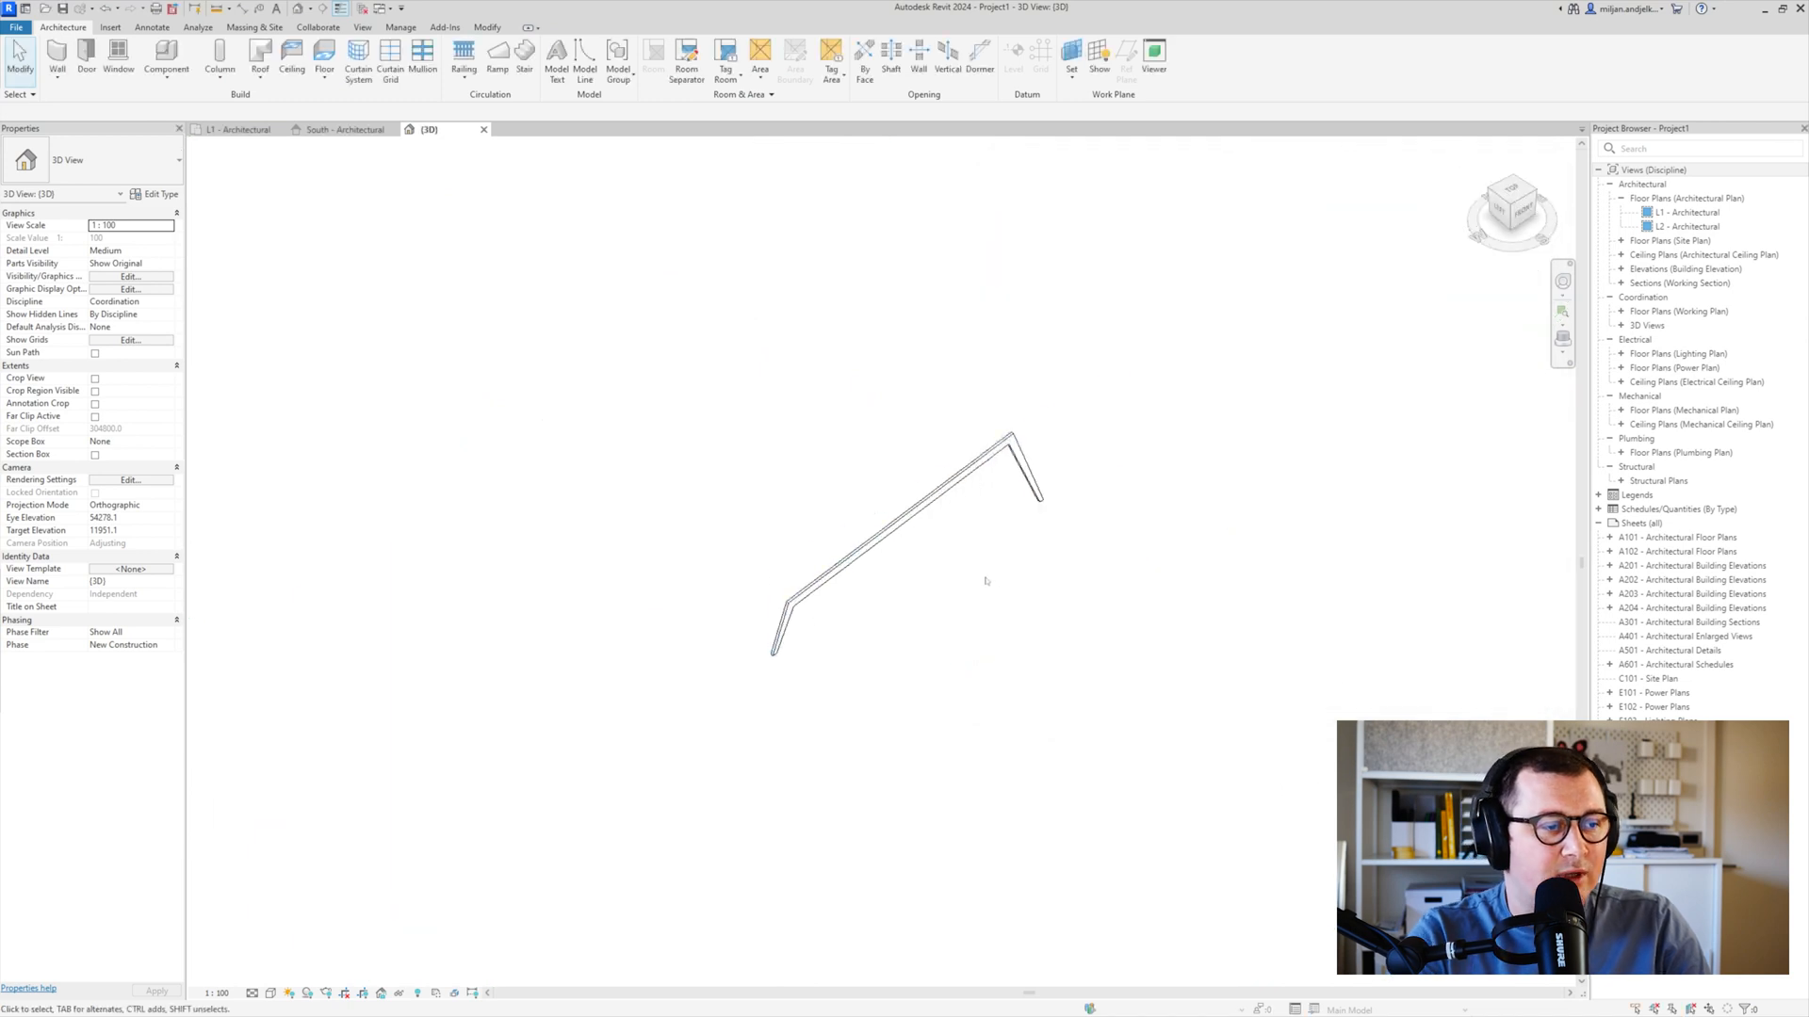
pyautogui.click(905, 542)
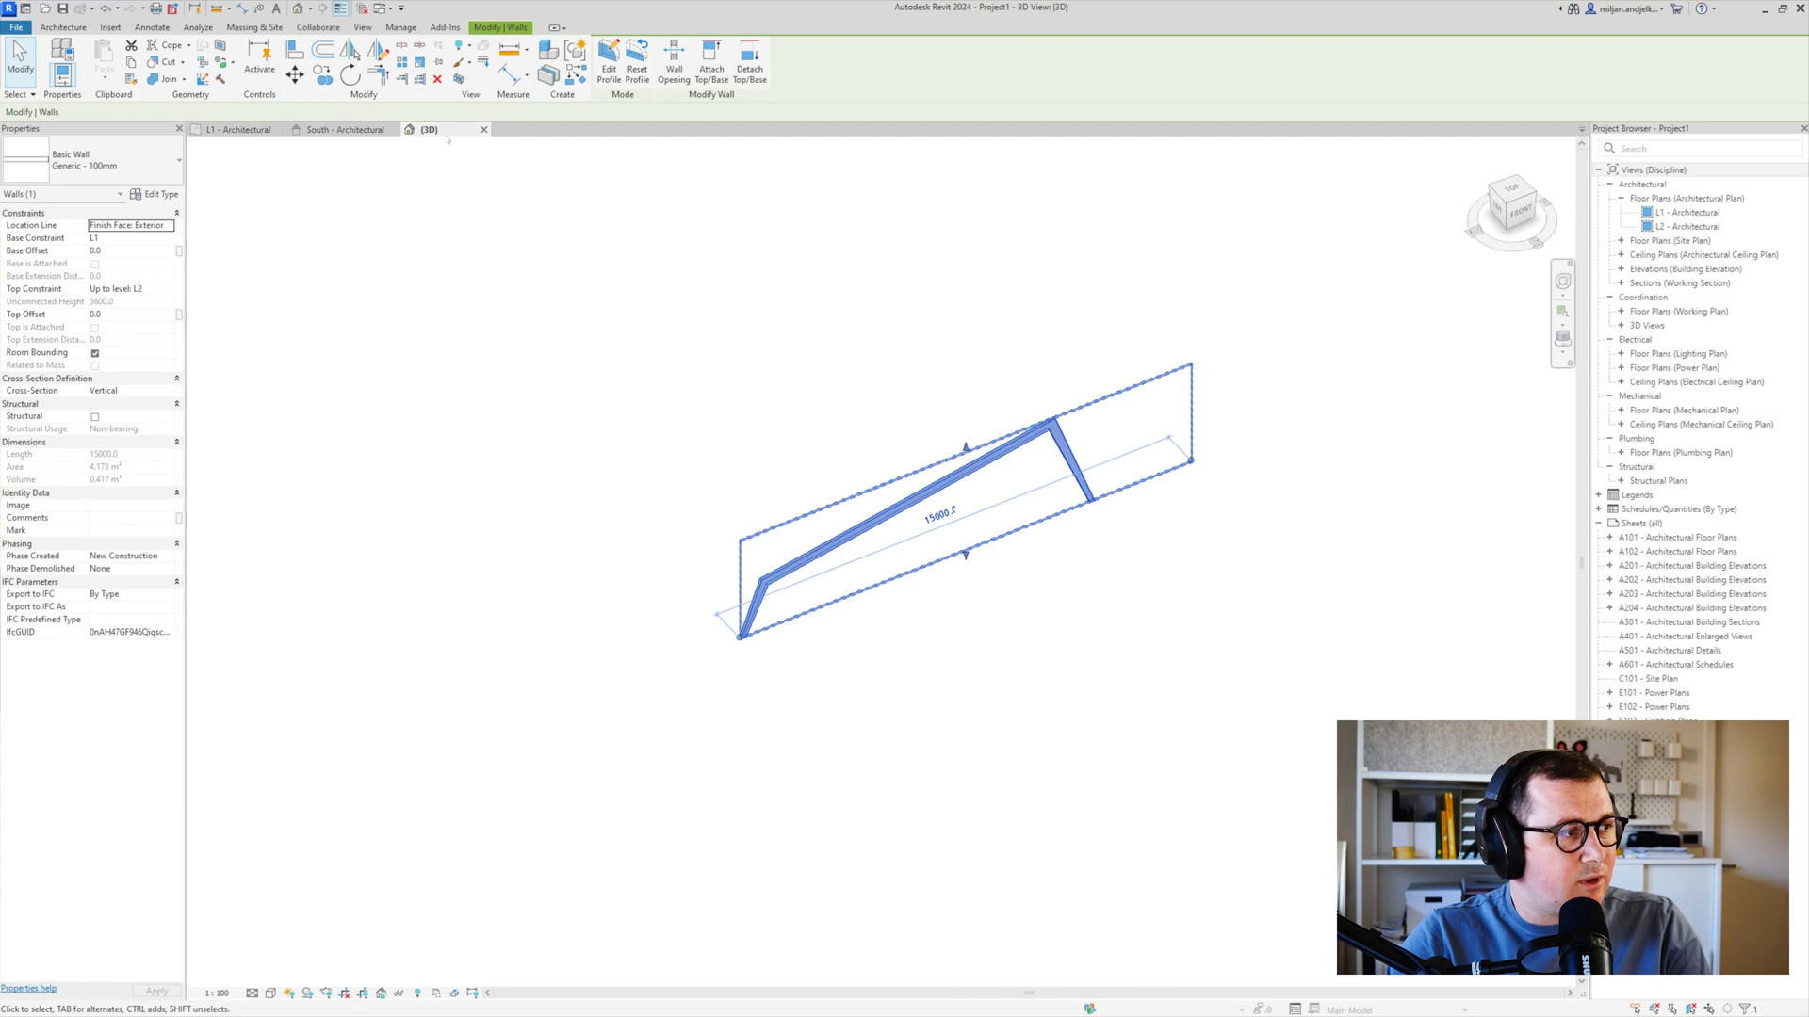
pyautogui.click(339, 129)
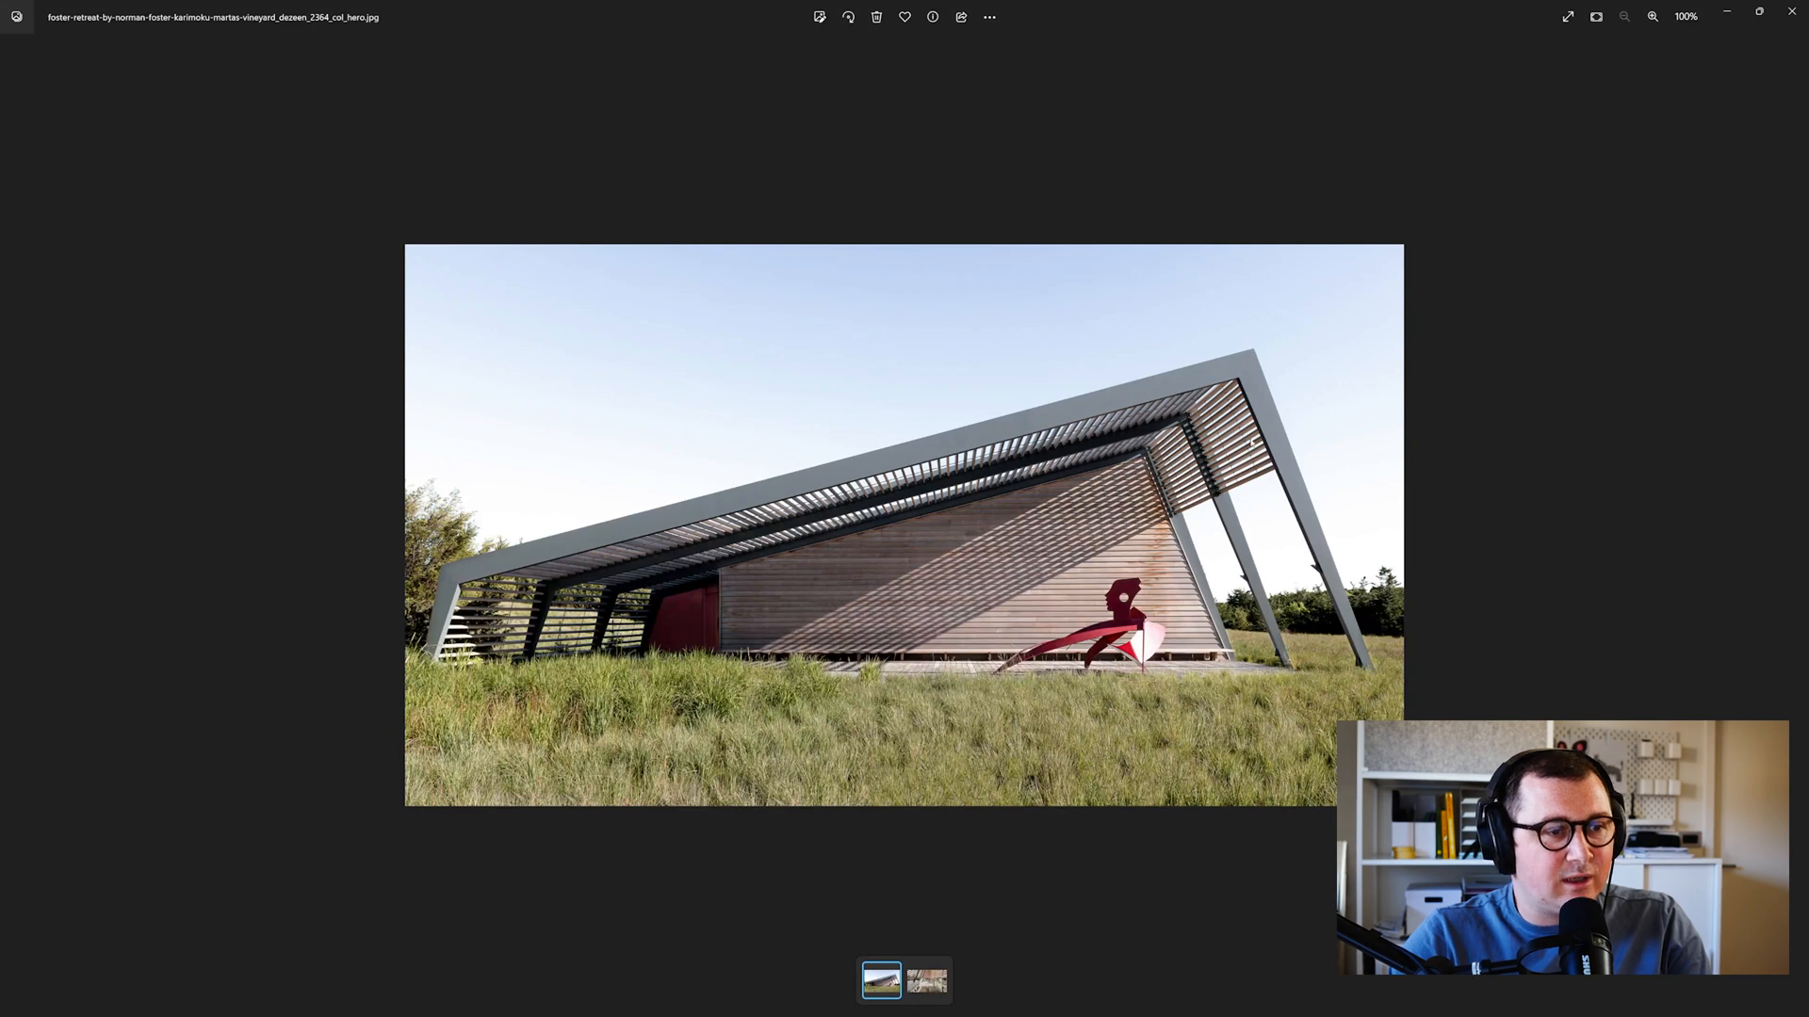
pyautogui.moveTo(1620, 210)
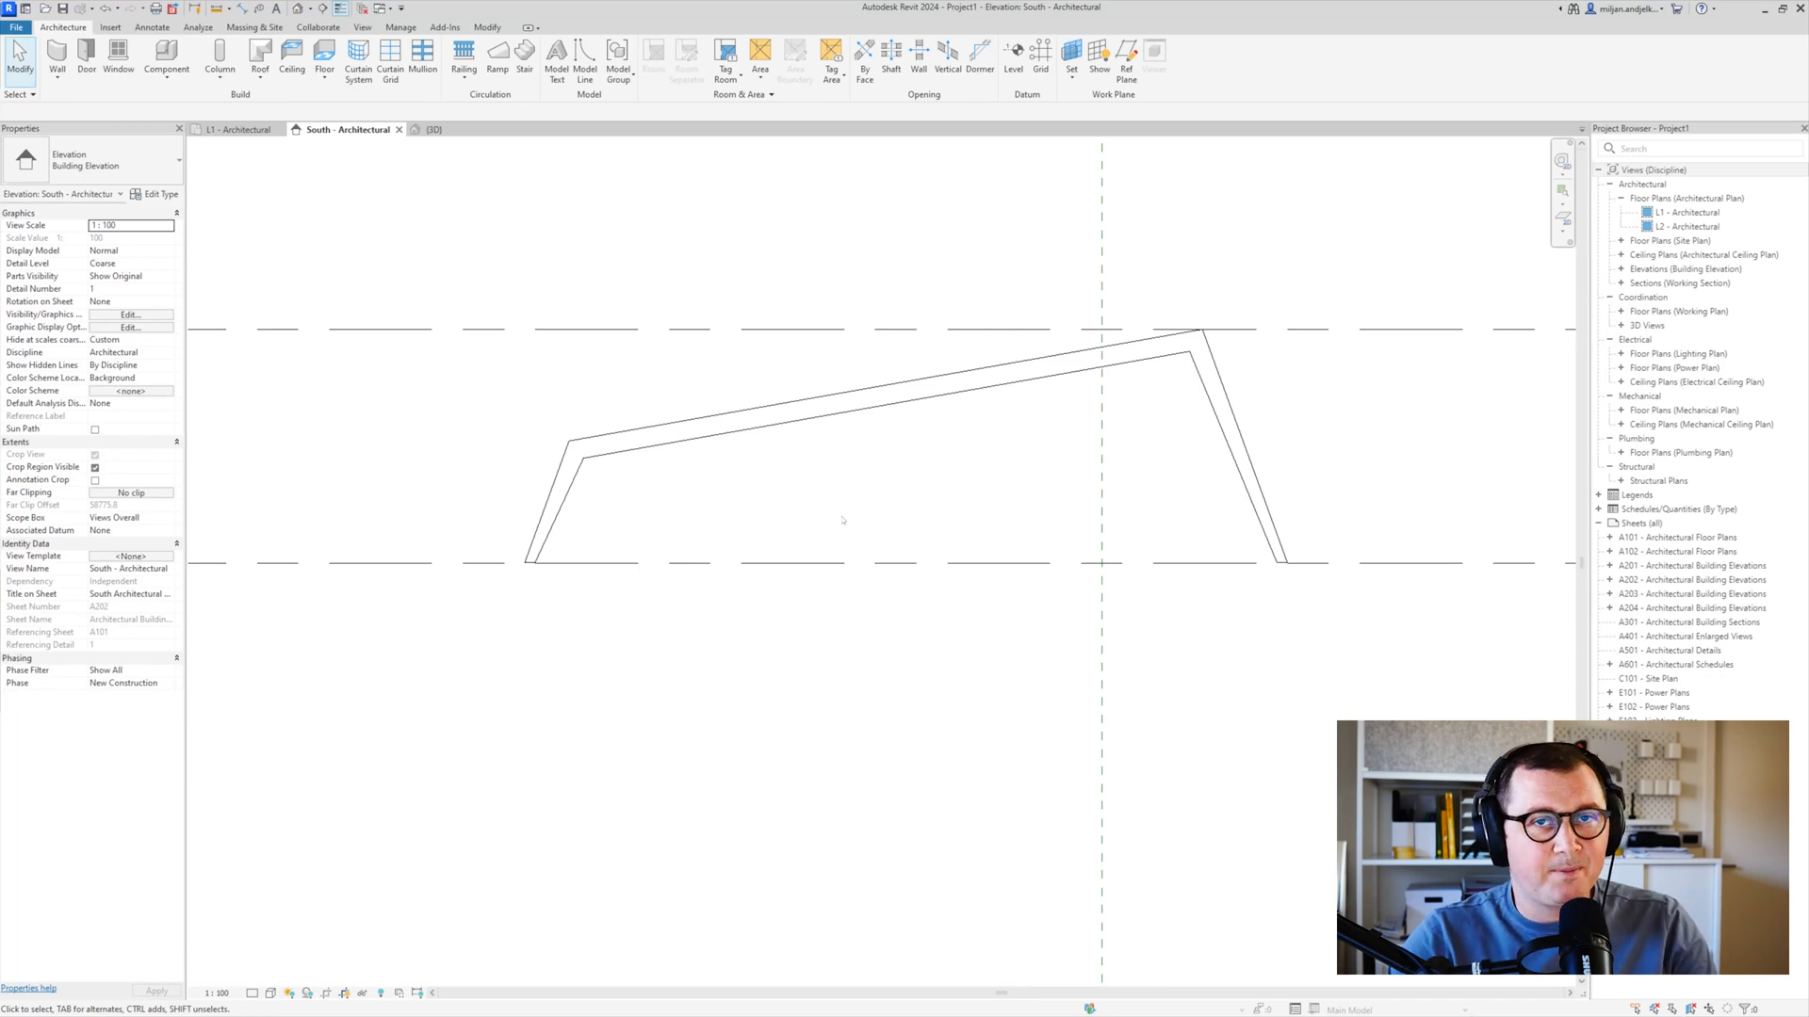
# Choose Reference Plane : Center (North/South) as the roof's work plane in the South elevation
pyautogui.click(1069, 56)
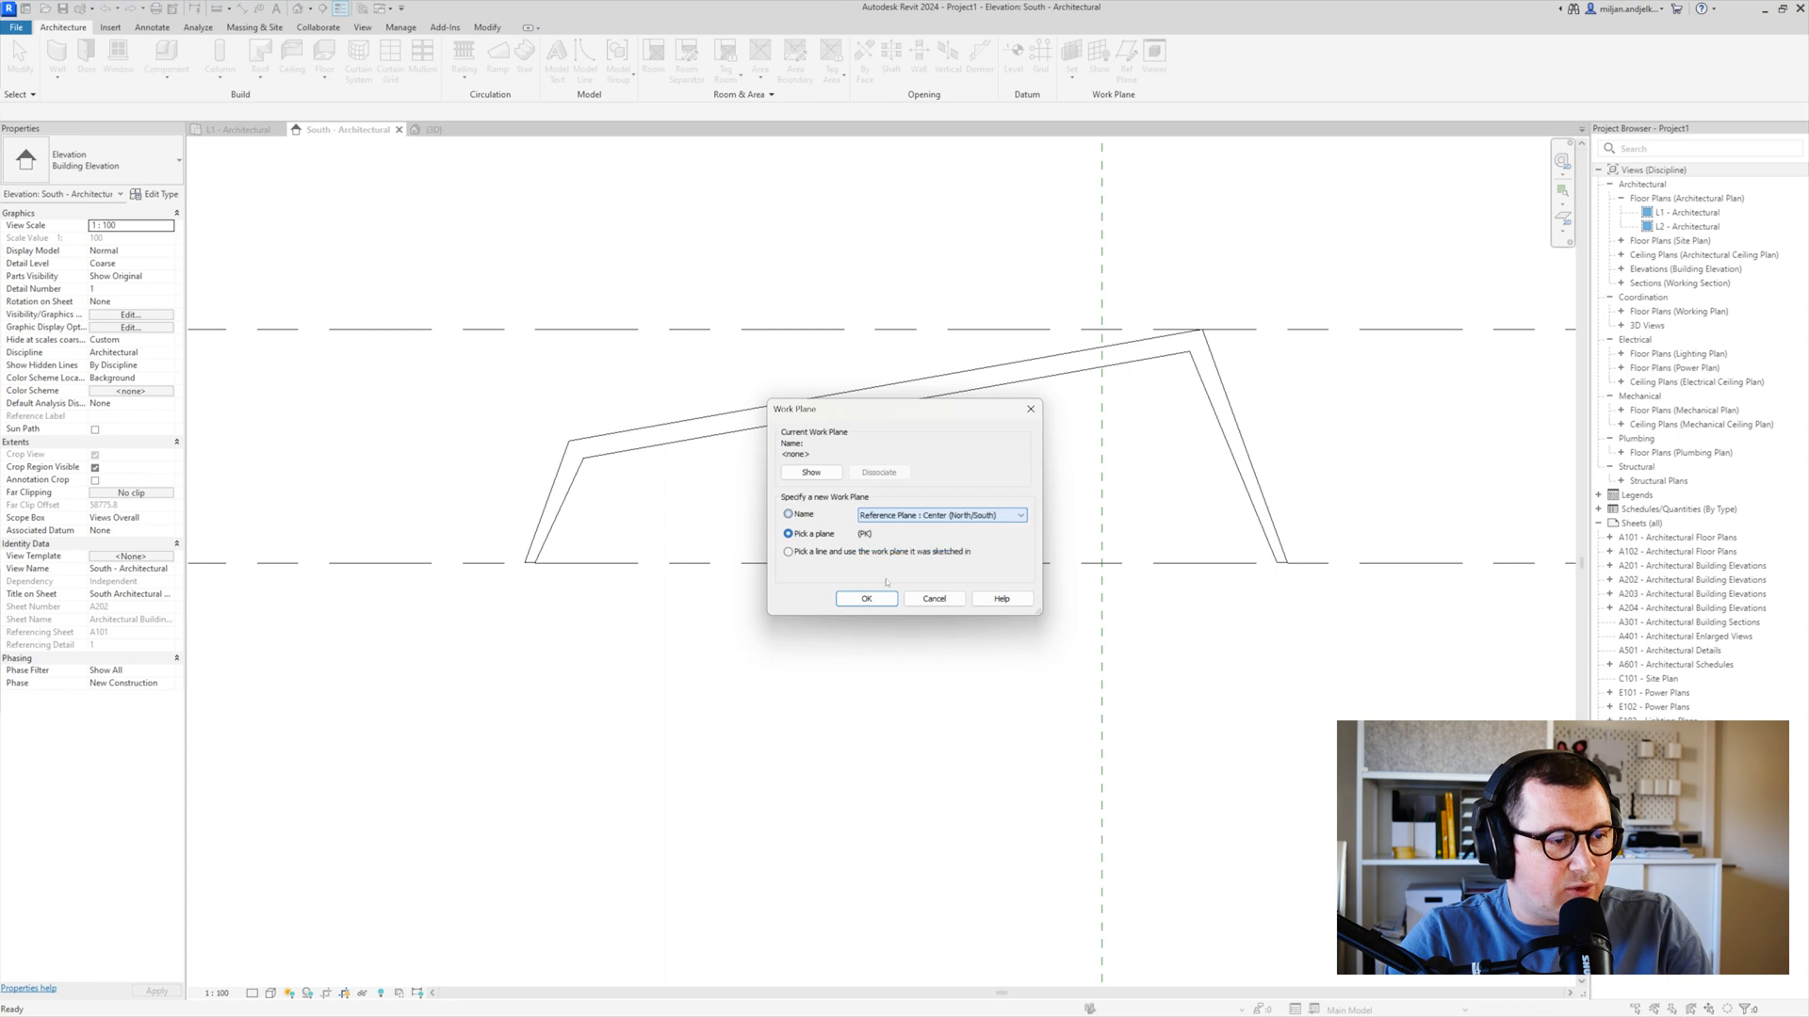
pyautogui.click(867, 599)
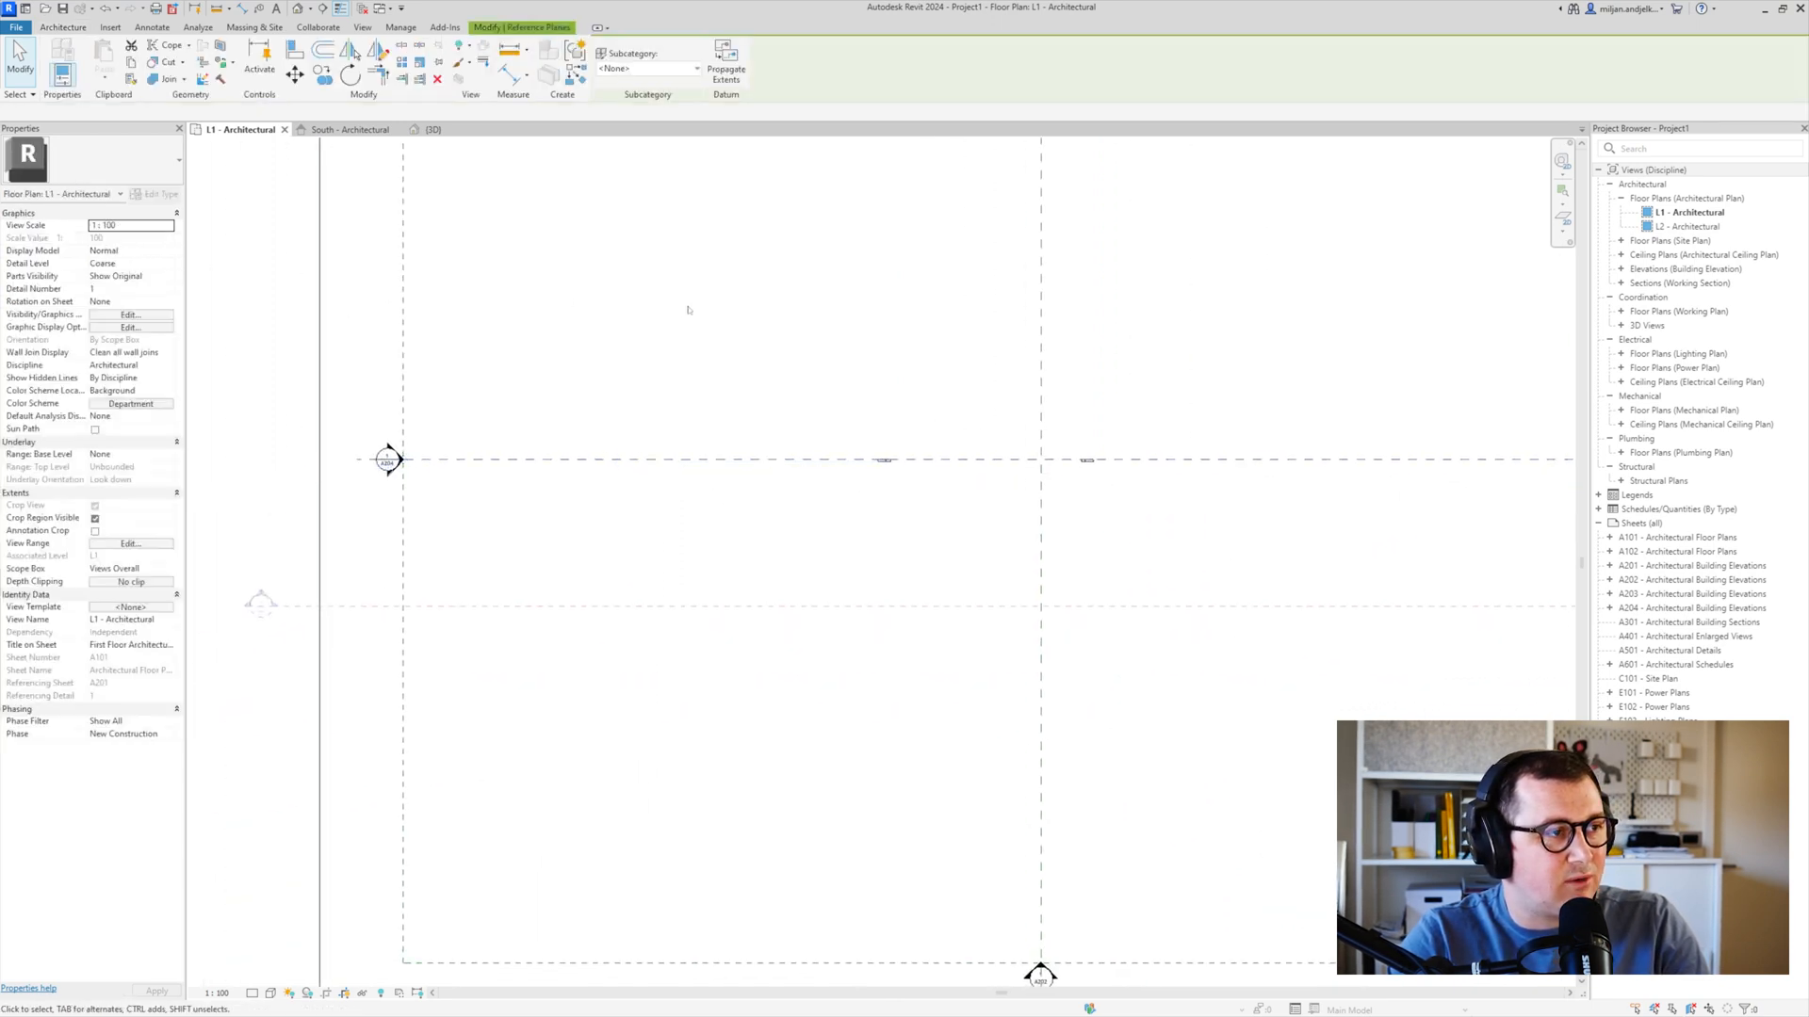
pyautogui.click(348, 129)
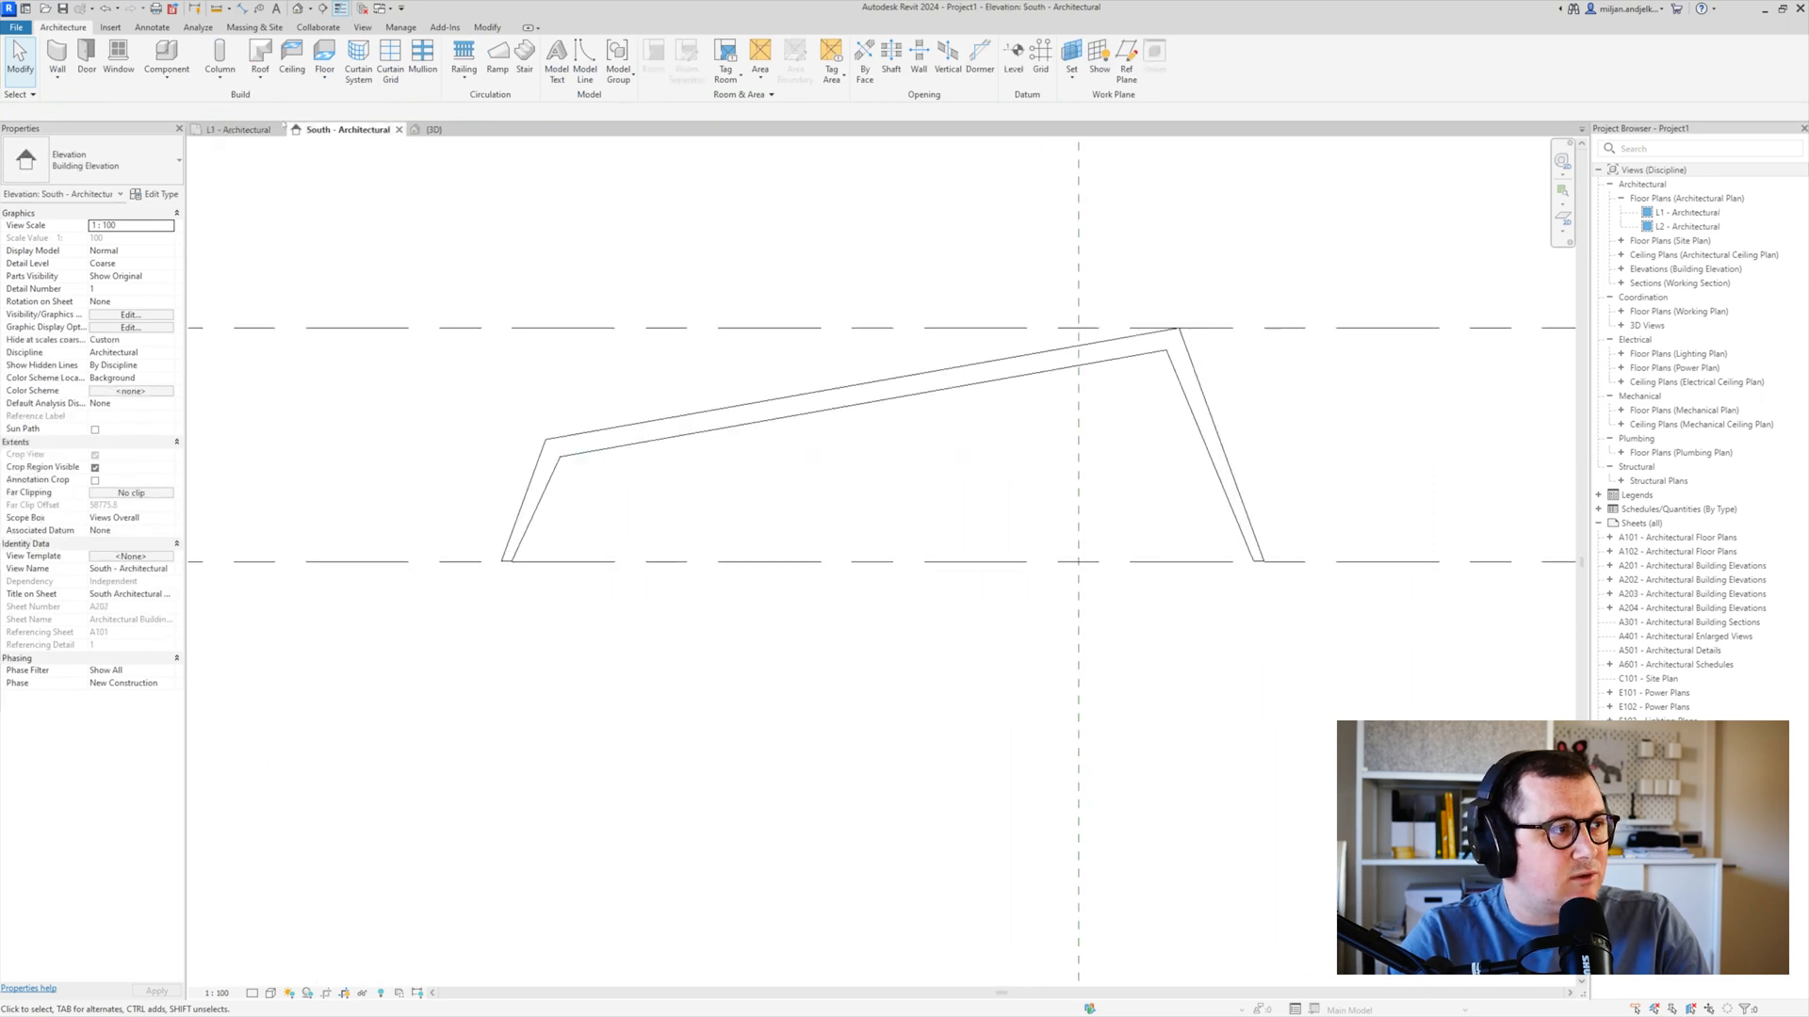
pyautogui.click(1069, 56)
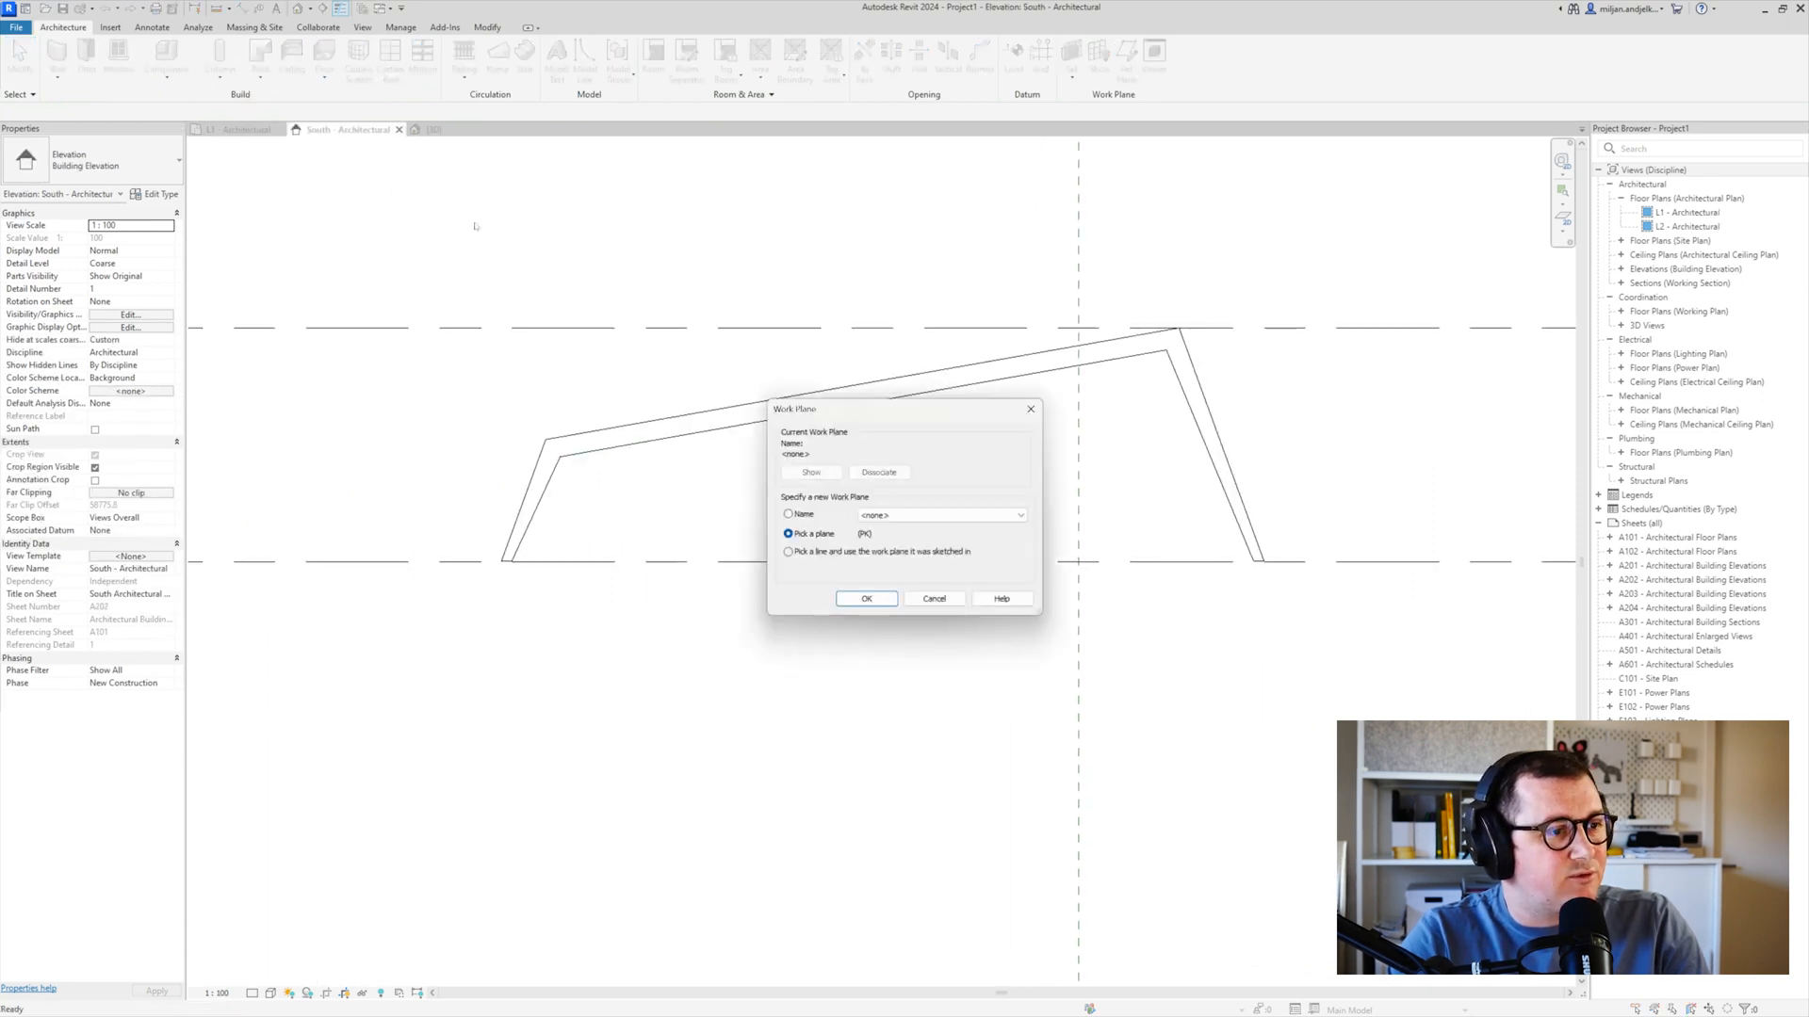
pyautogui.click(1020, 515)
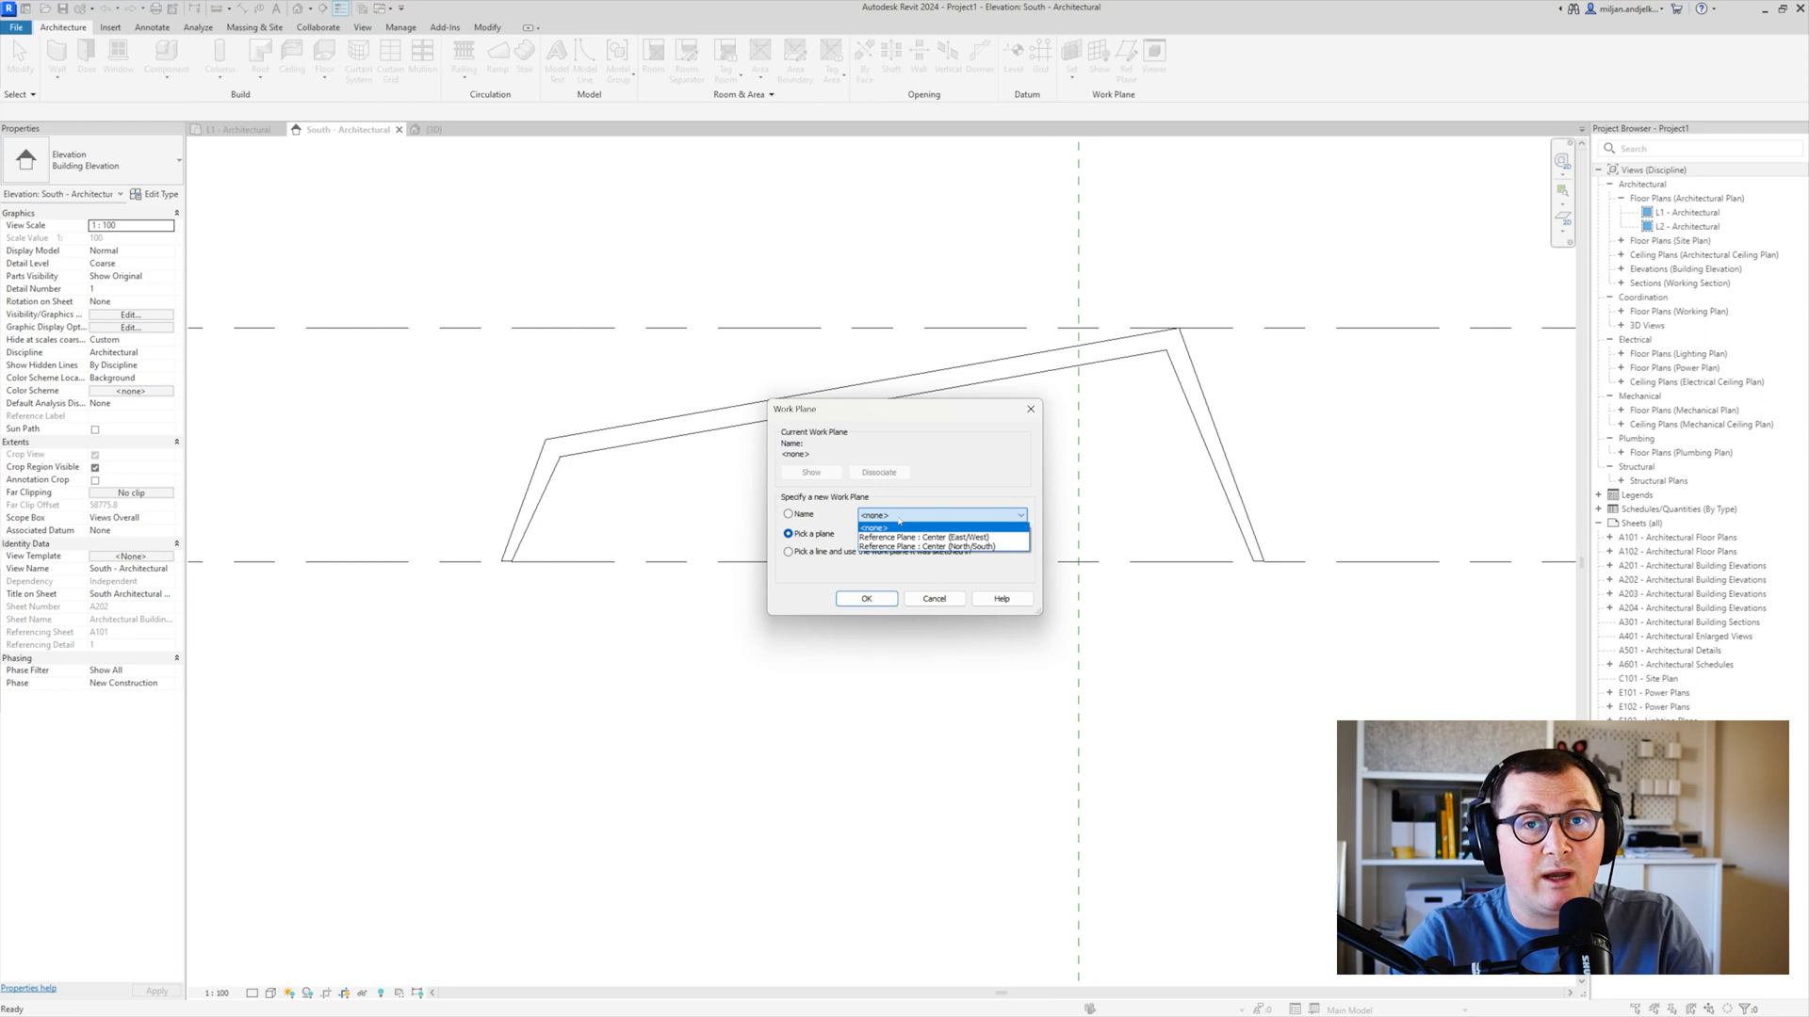
pyautogui.click(923, 545)
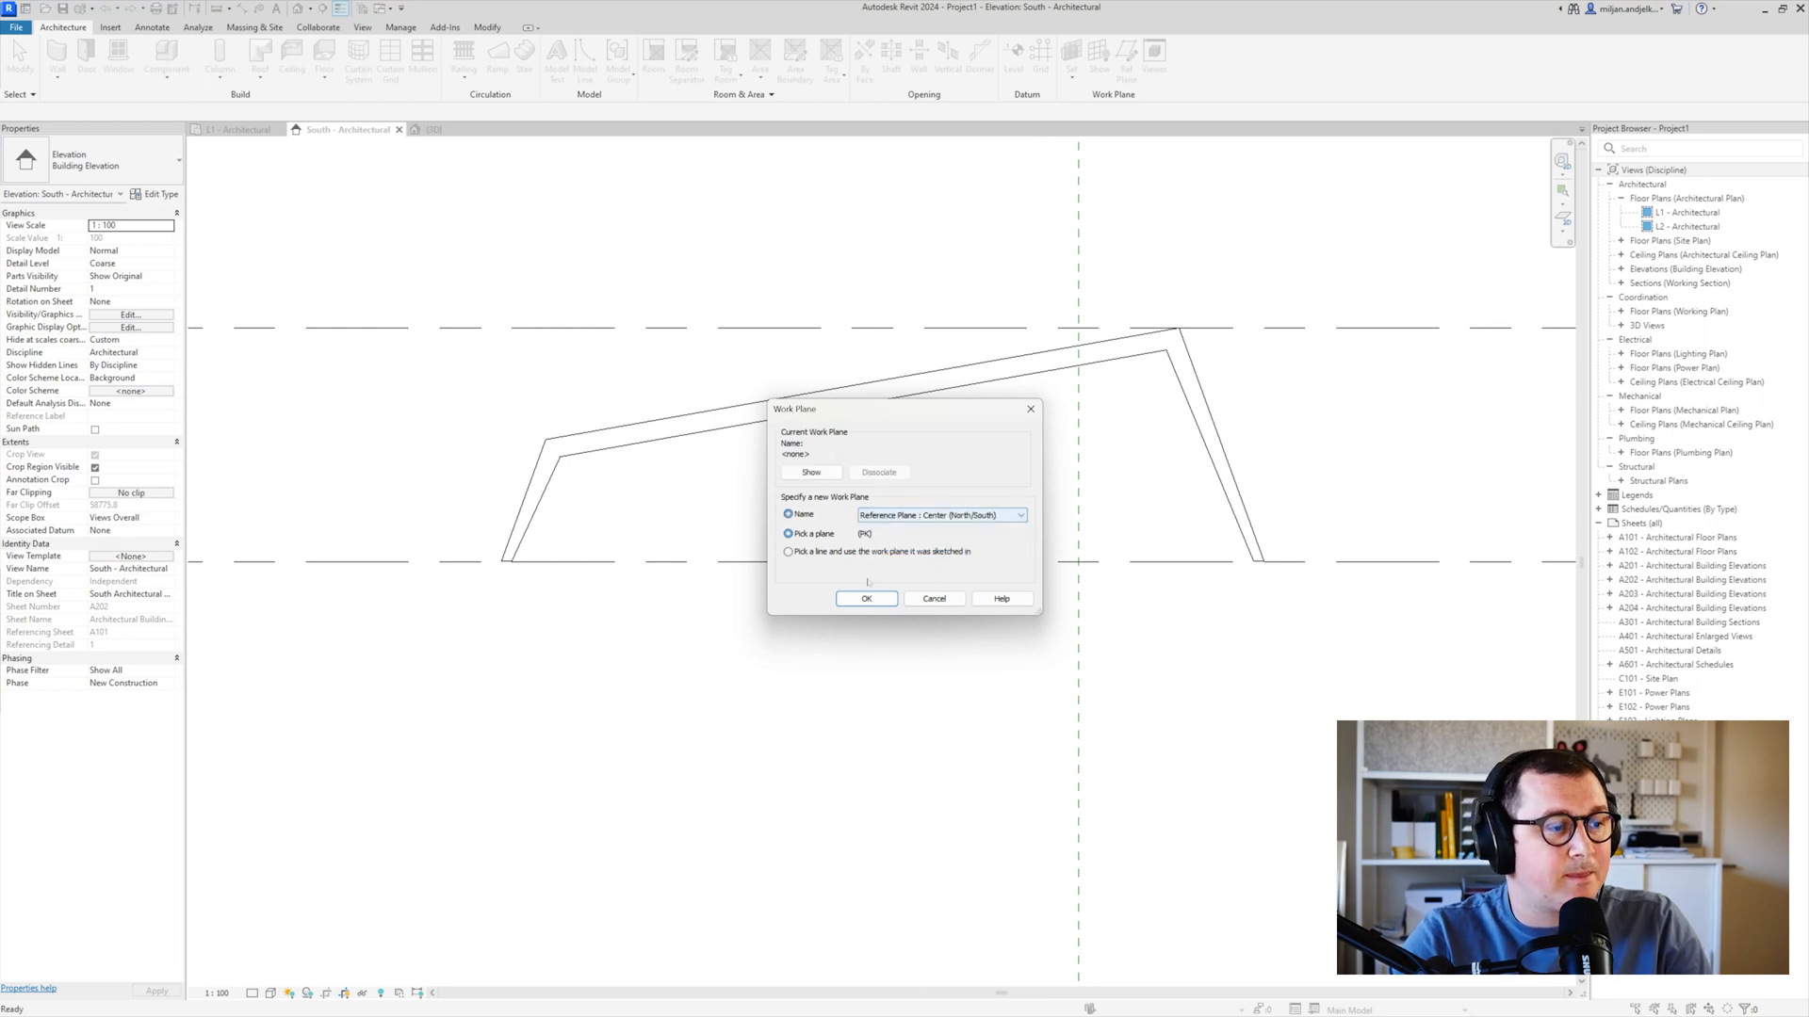
pyautogui.click(866, 597)
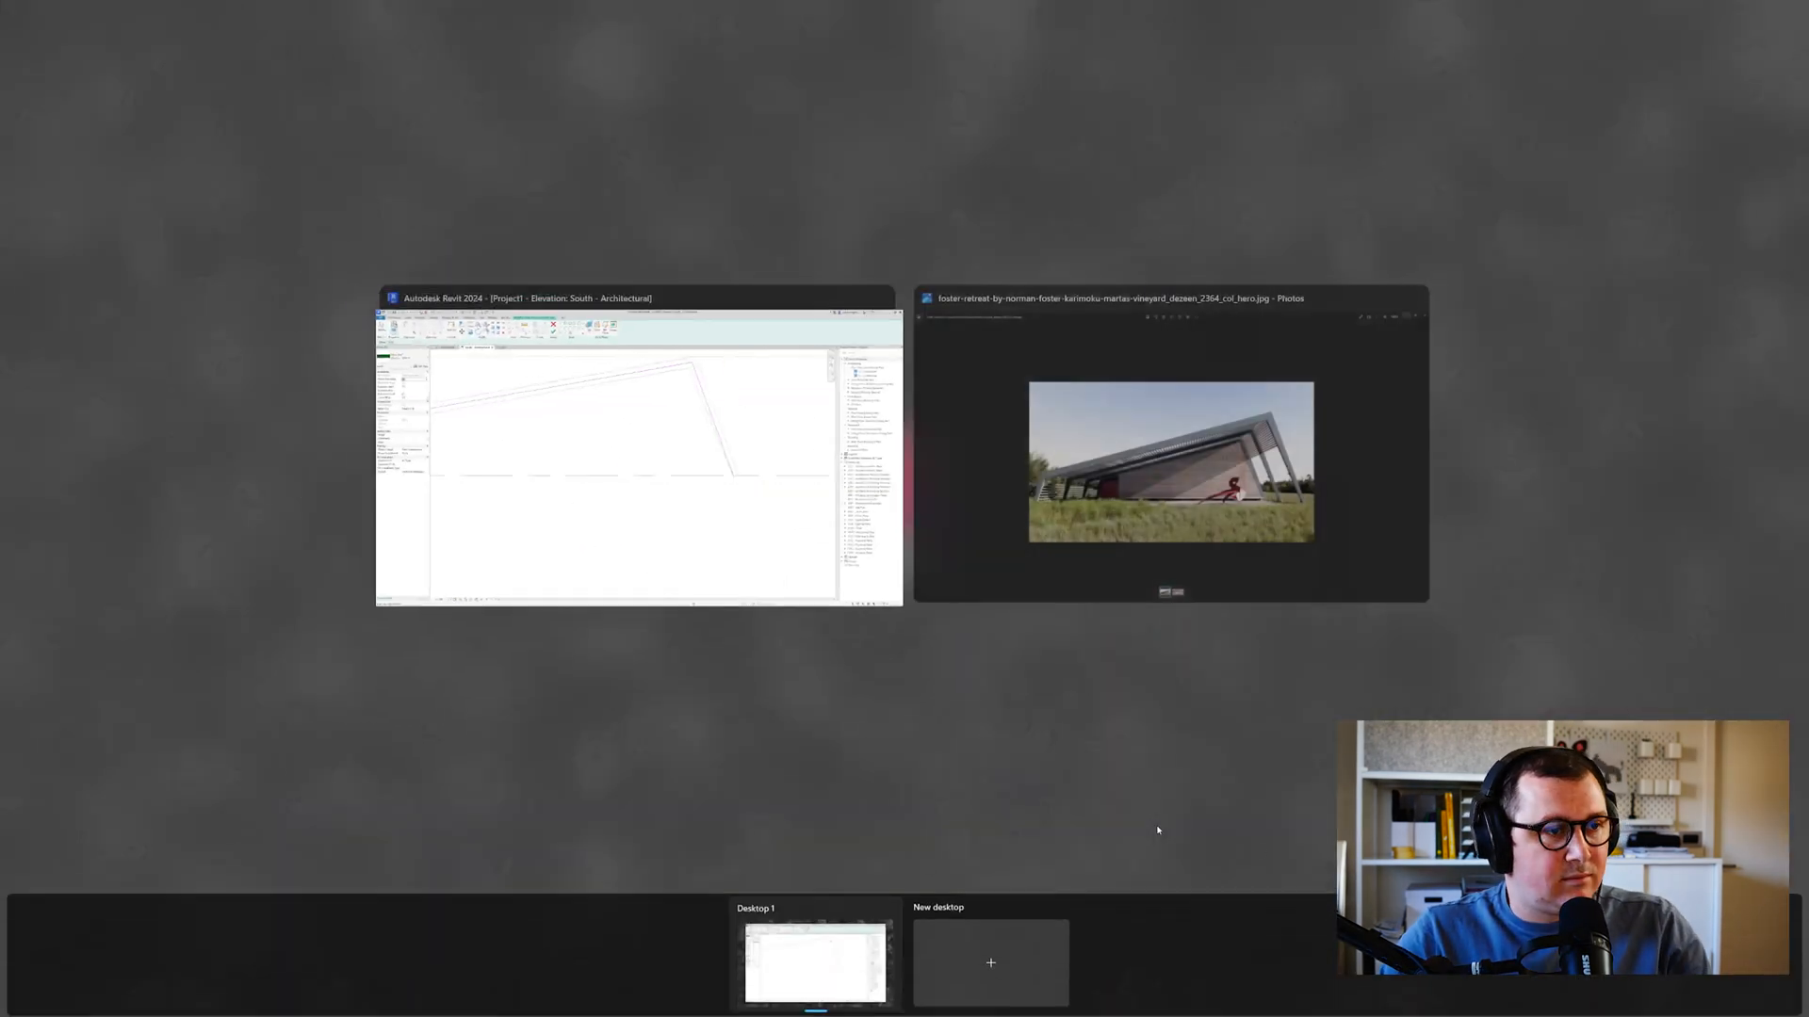
# Return to Revit and trace the roof extrusion profile just inside the bent frame
pyautogui.click(1170, 461)
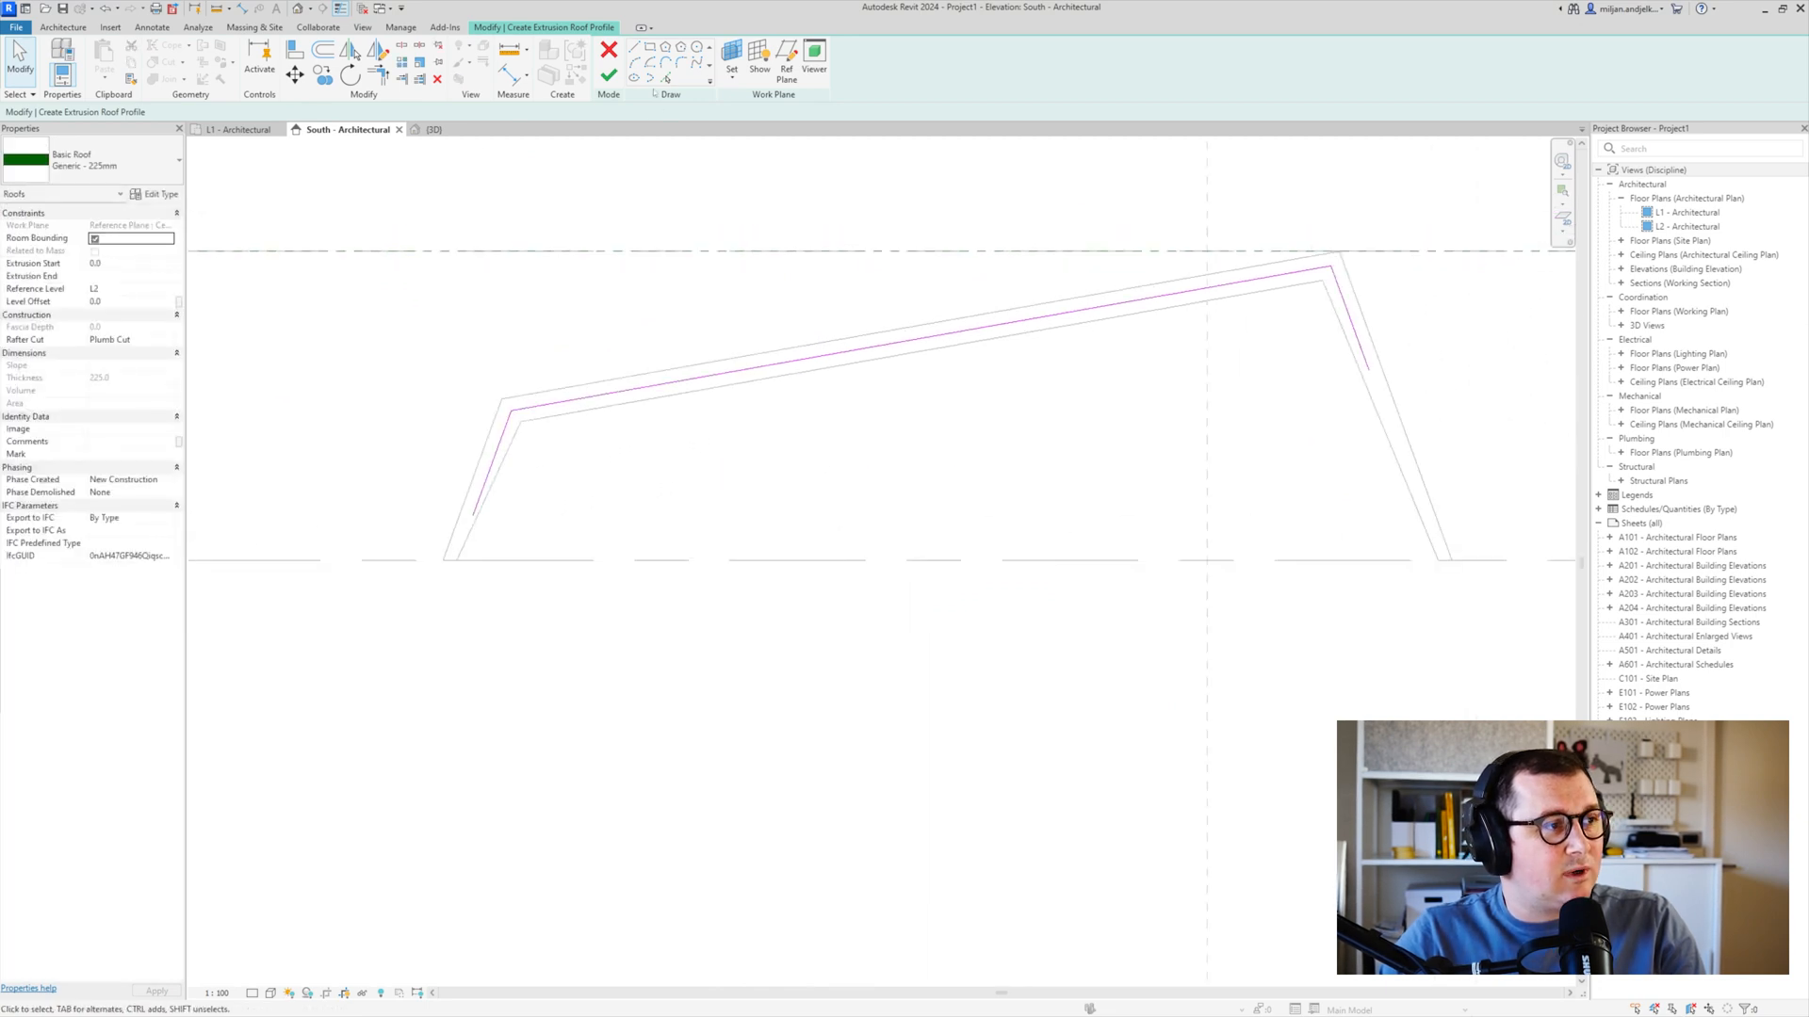
# Finish the 3000 mm deep roof extrusion, view it in 3D, and switch it to Sloped Glazing
pyautogui.click(609, 49)
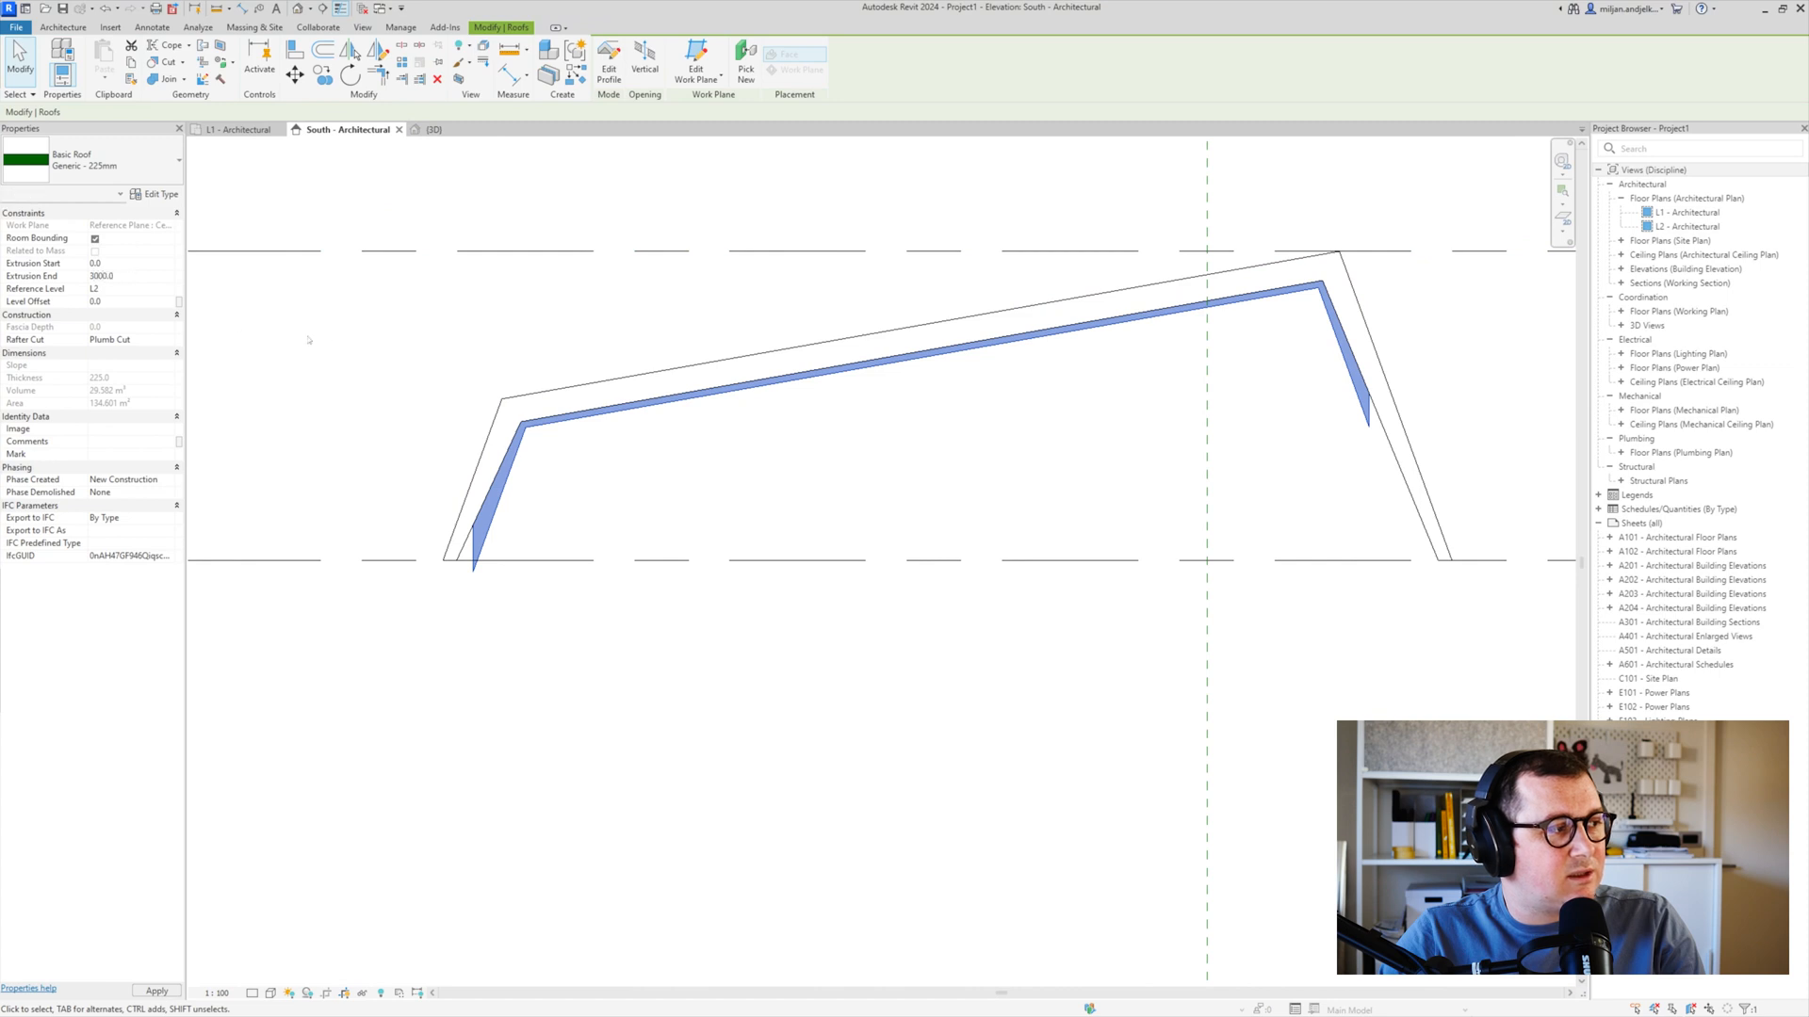
pyautogui.click(430, 128)
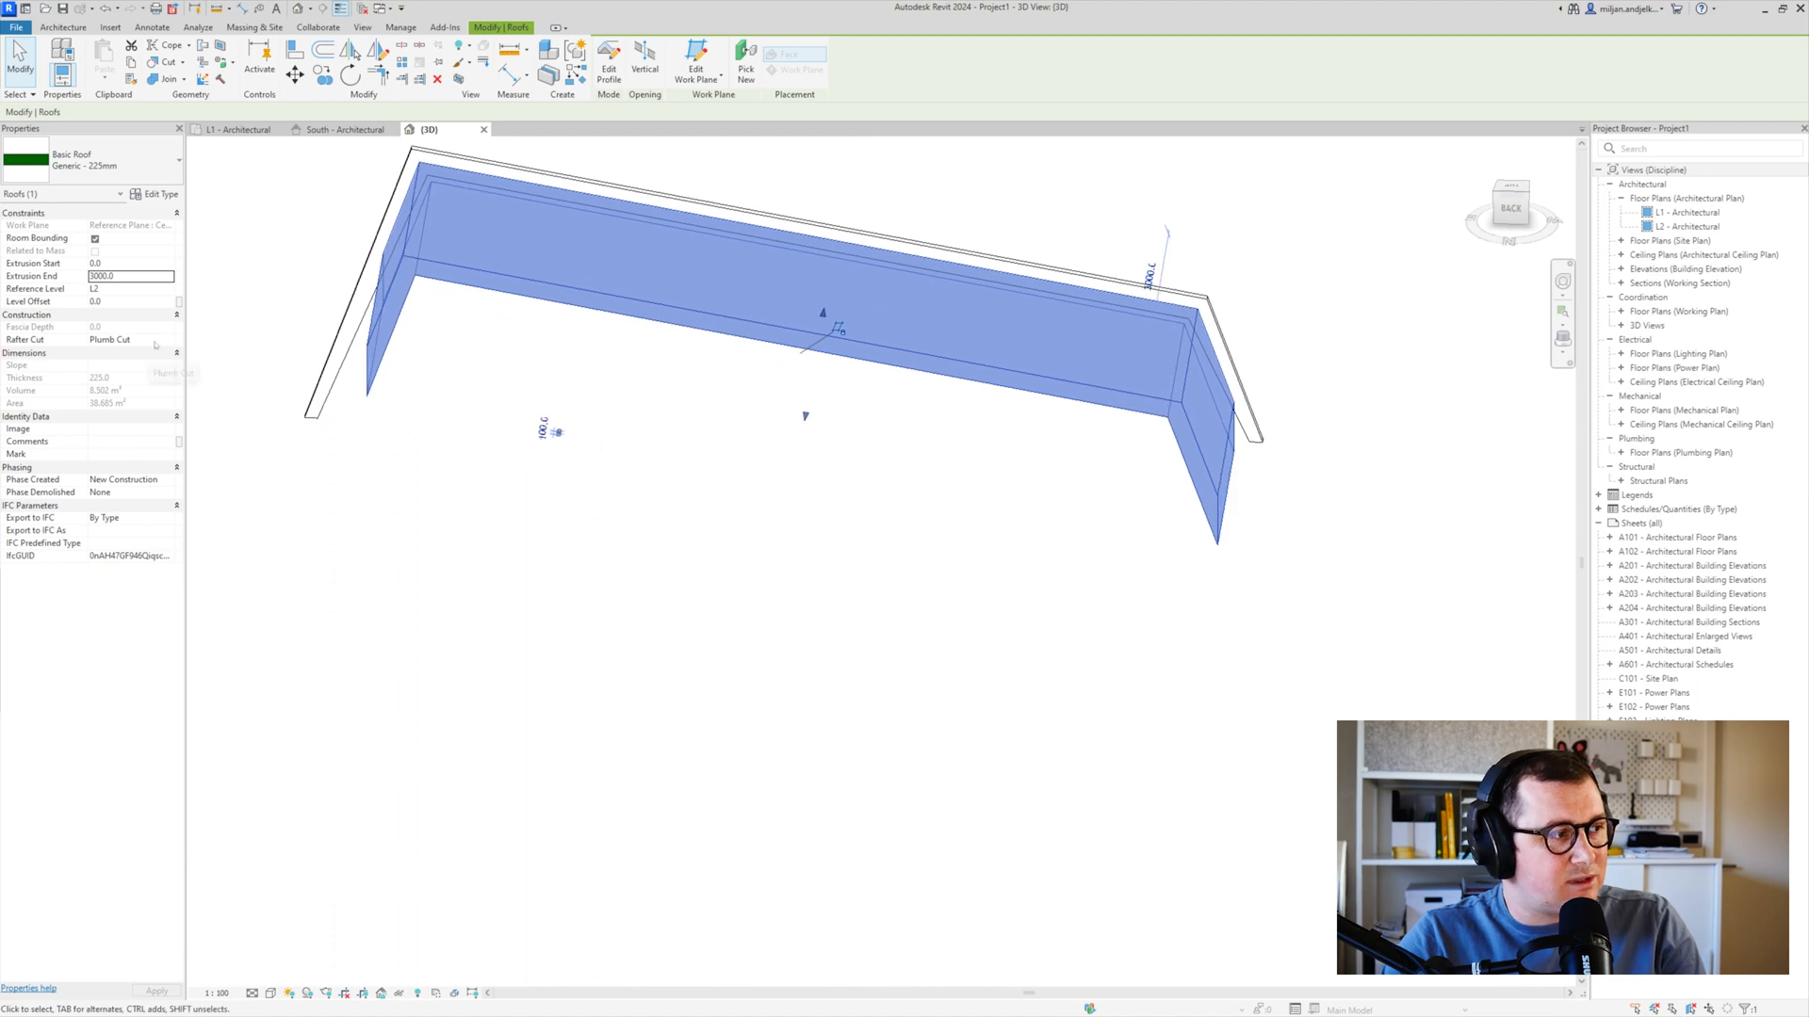
pyautogui.click(130, 339)
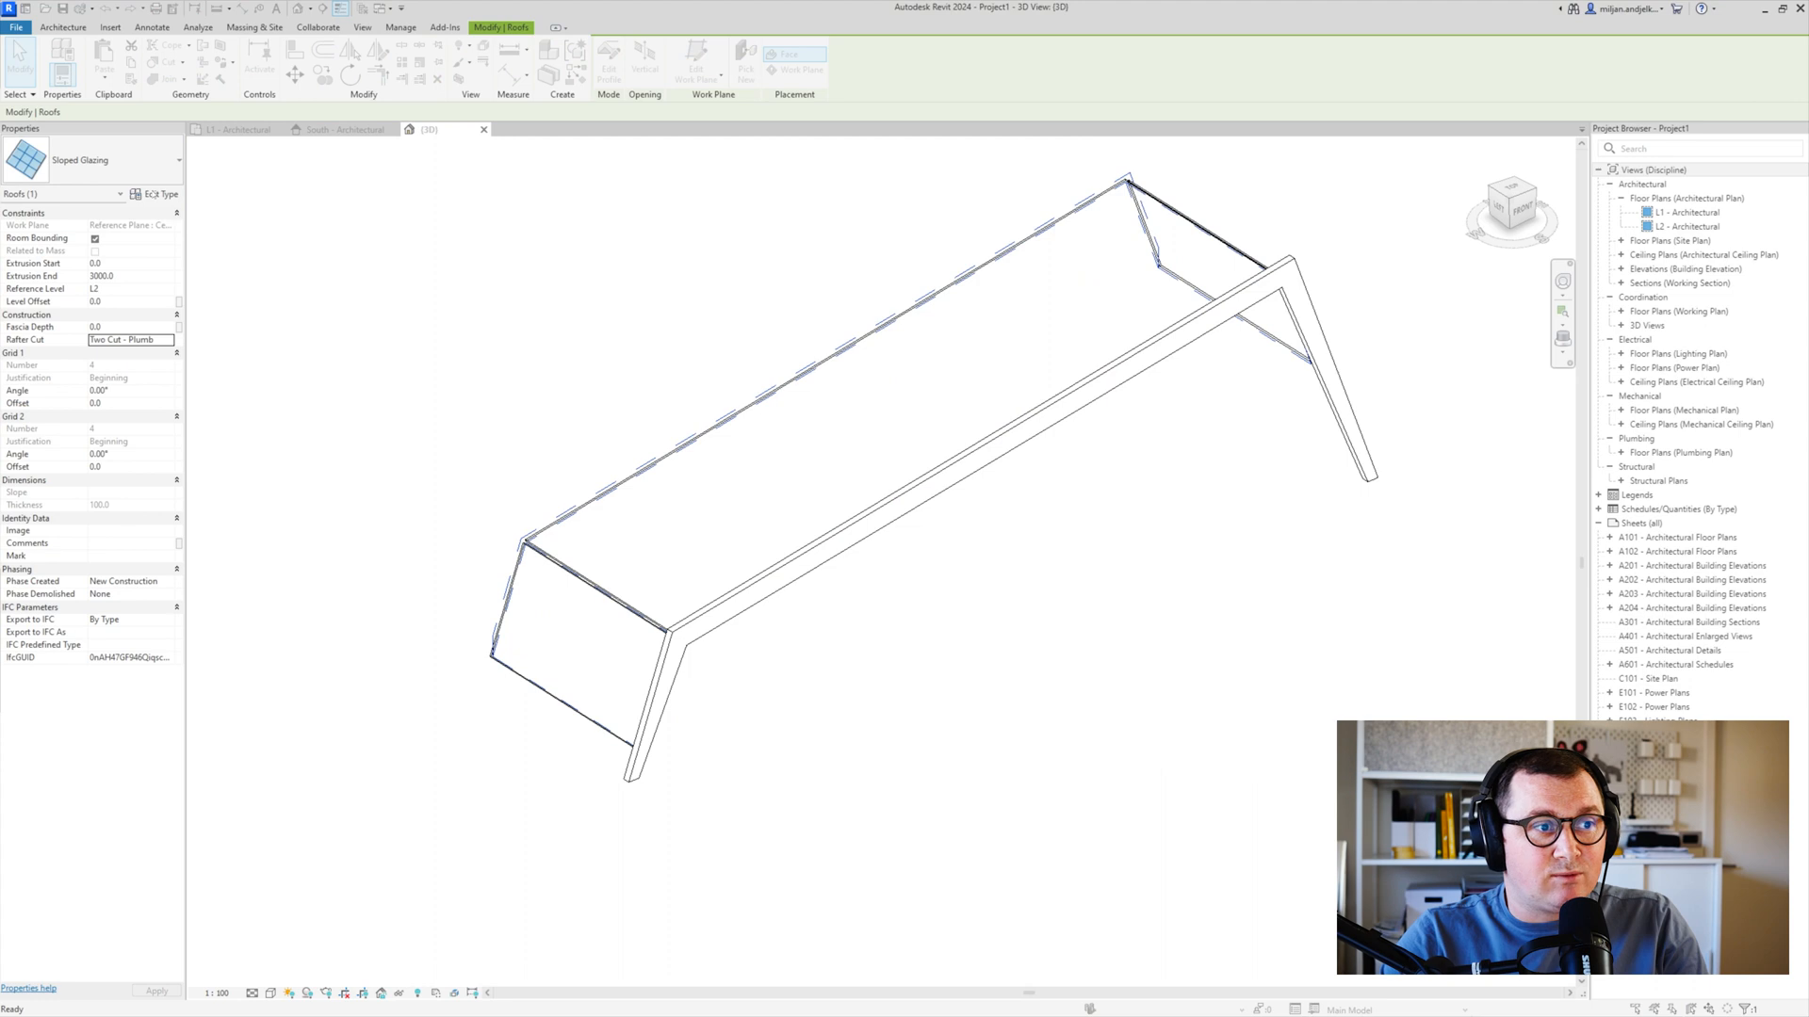
# Duplicate the glazing type as AIE 01 with empty panels and Grid 2 at 300 maximum spacing
pyautogui.click(160, 194)
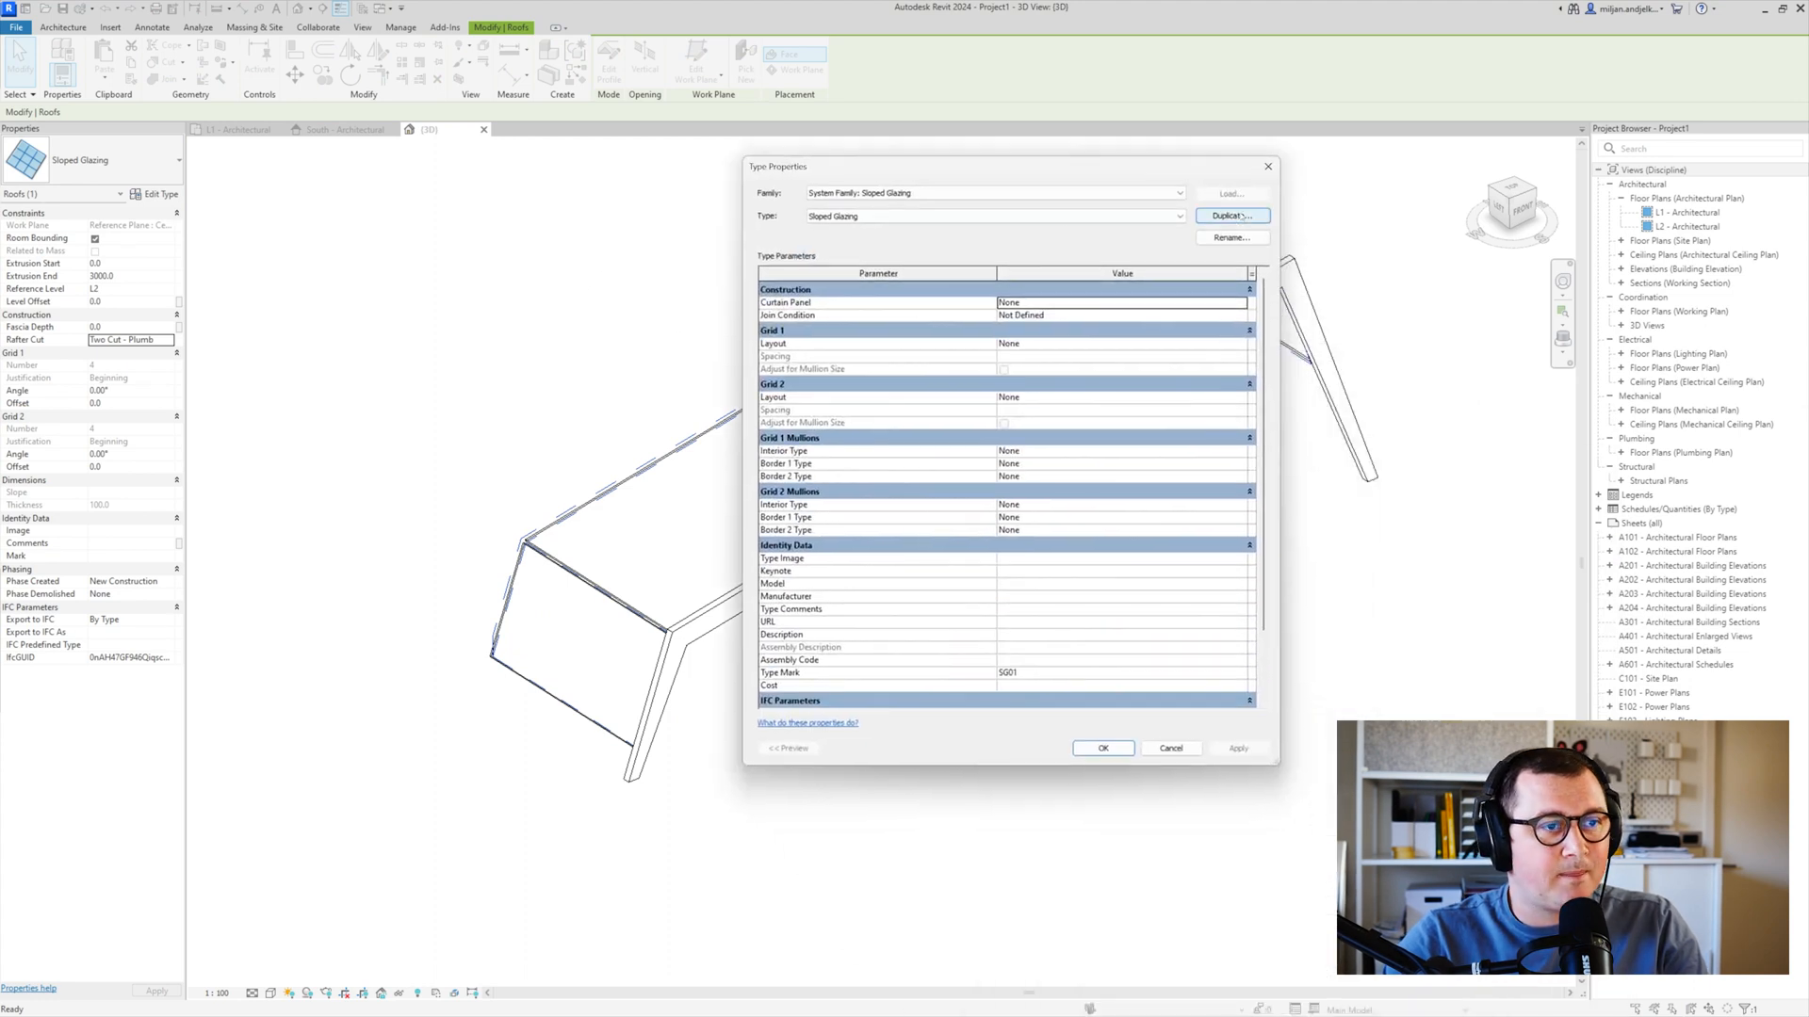
pyautogui.click(1232, 216)
pyautogui.write('AIE 01')
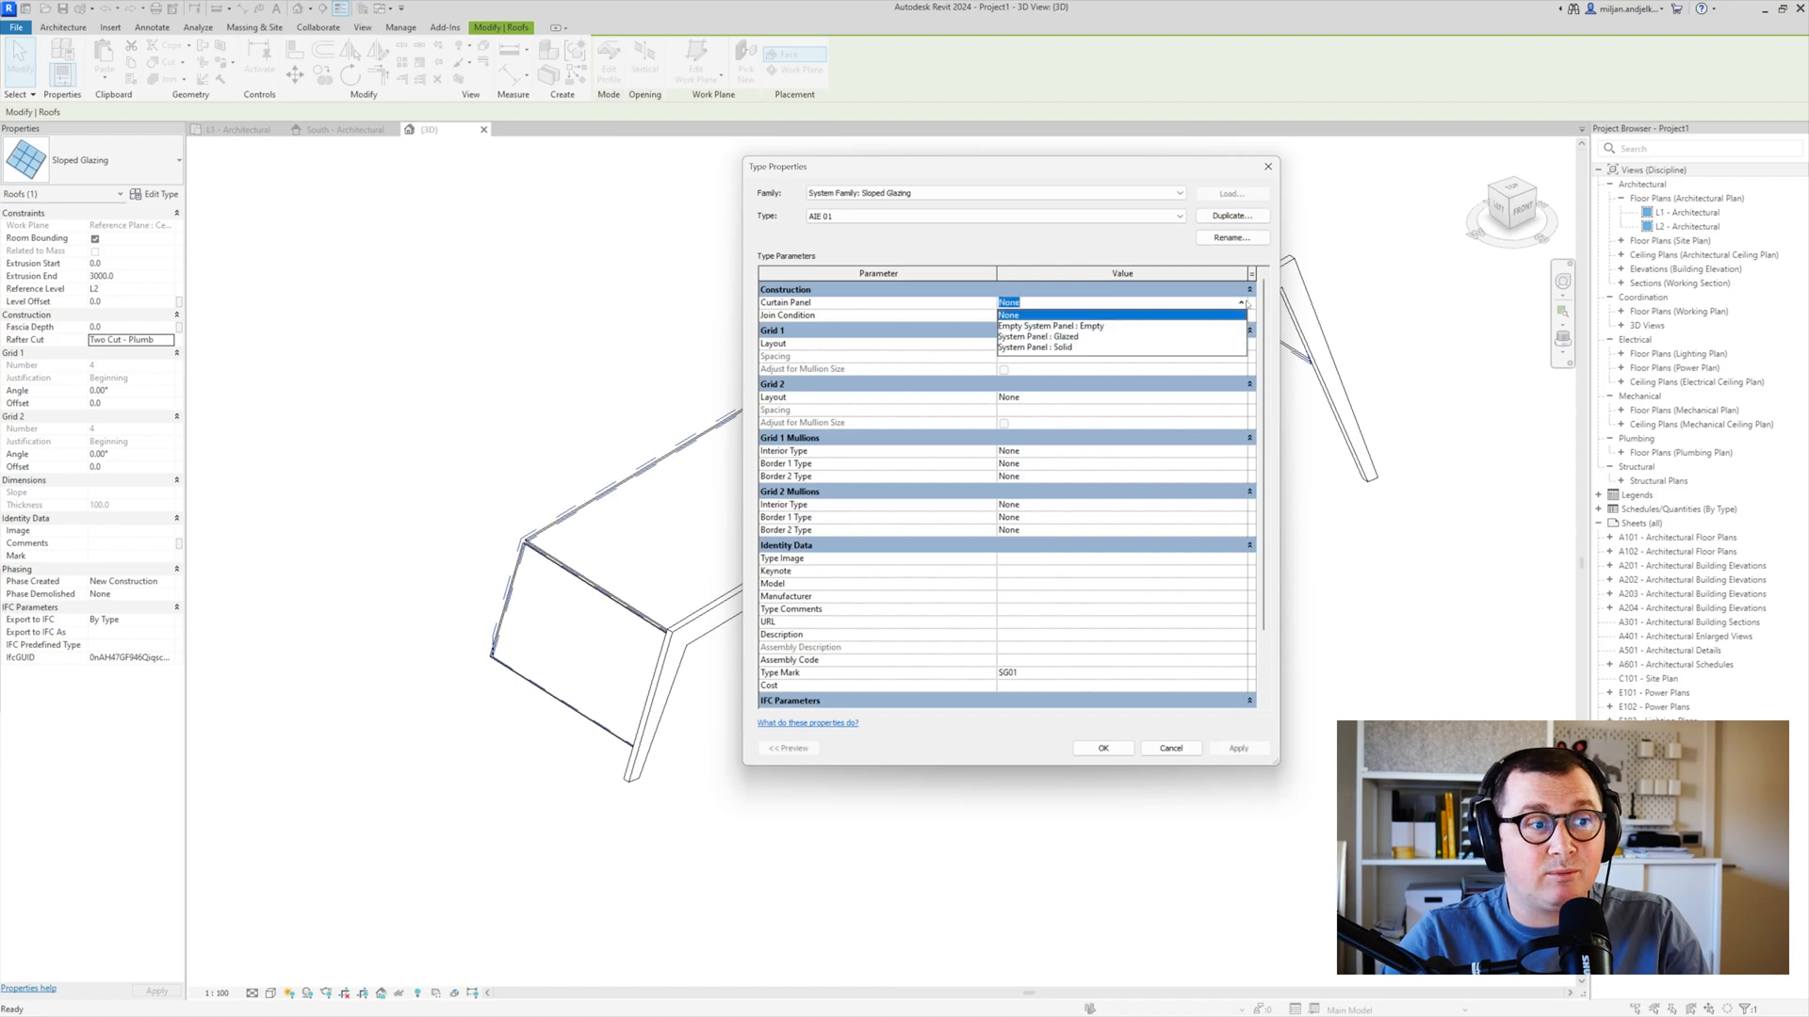
pyautogui.click(1049, 325)
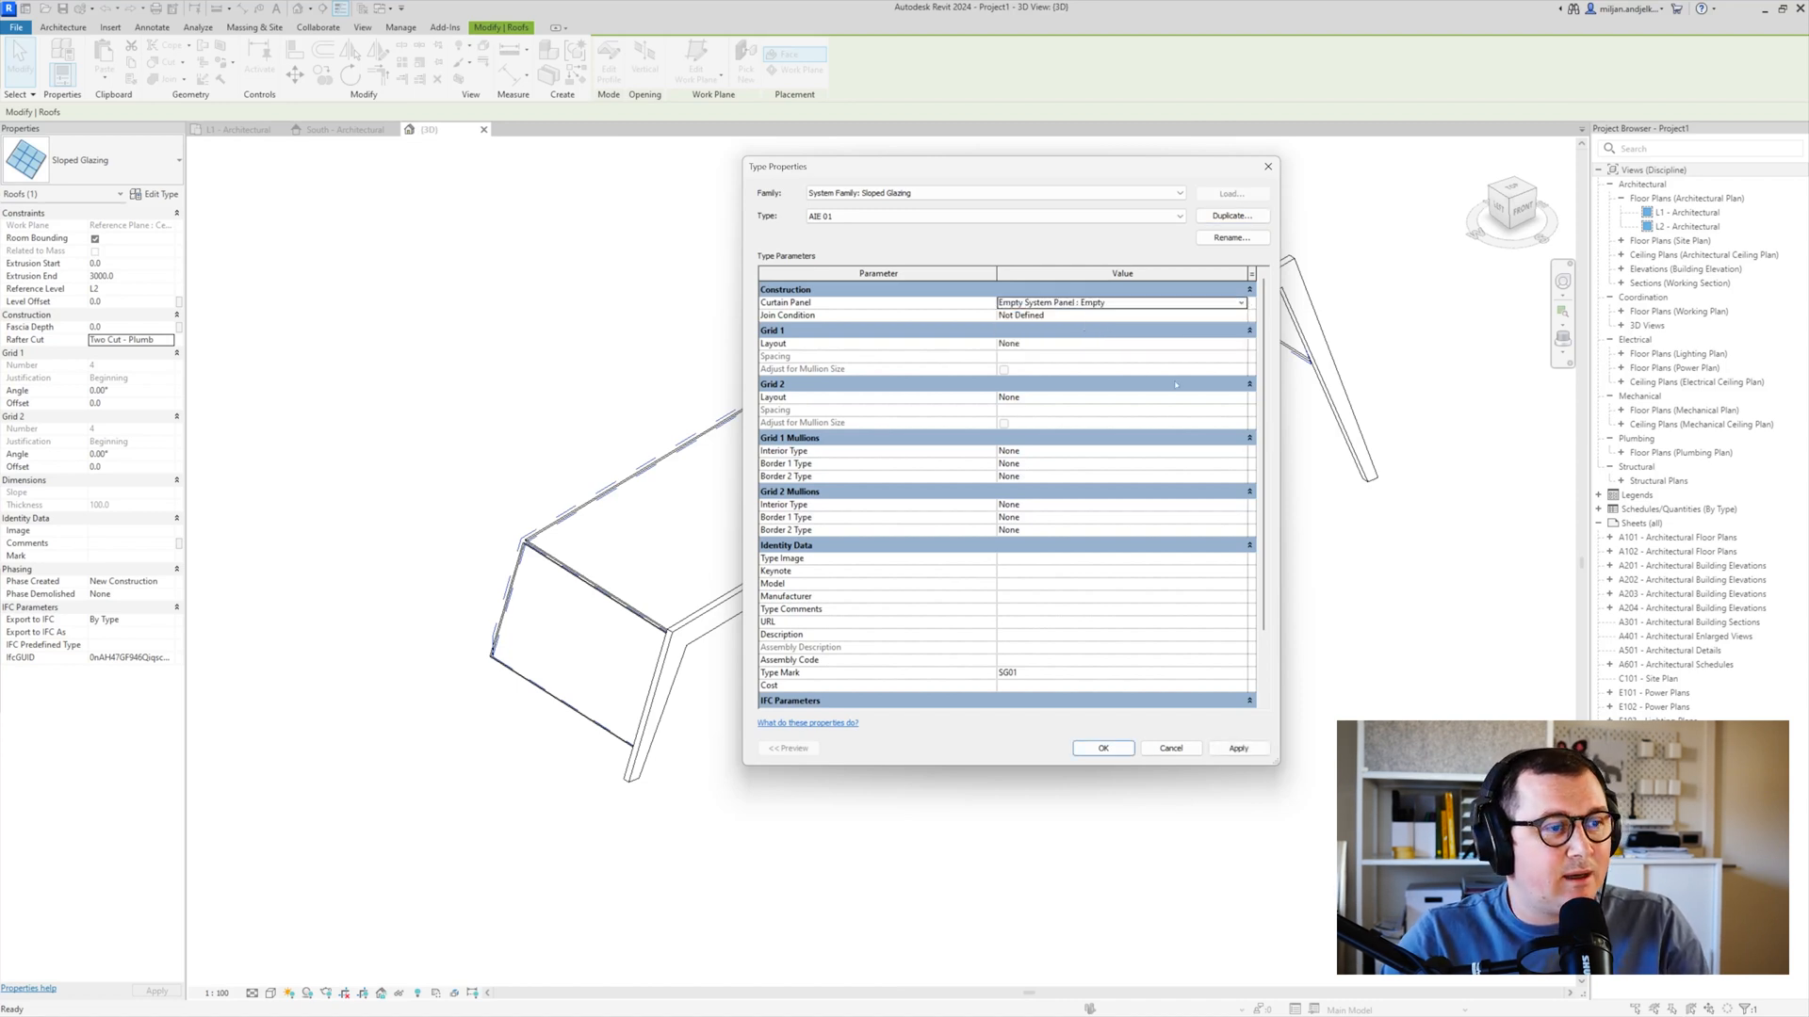
pyautogui.click(1119, 397)
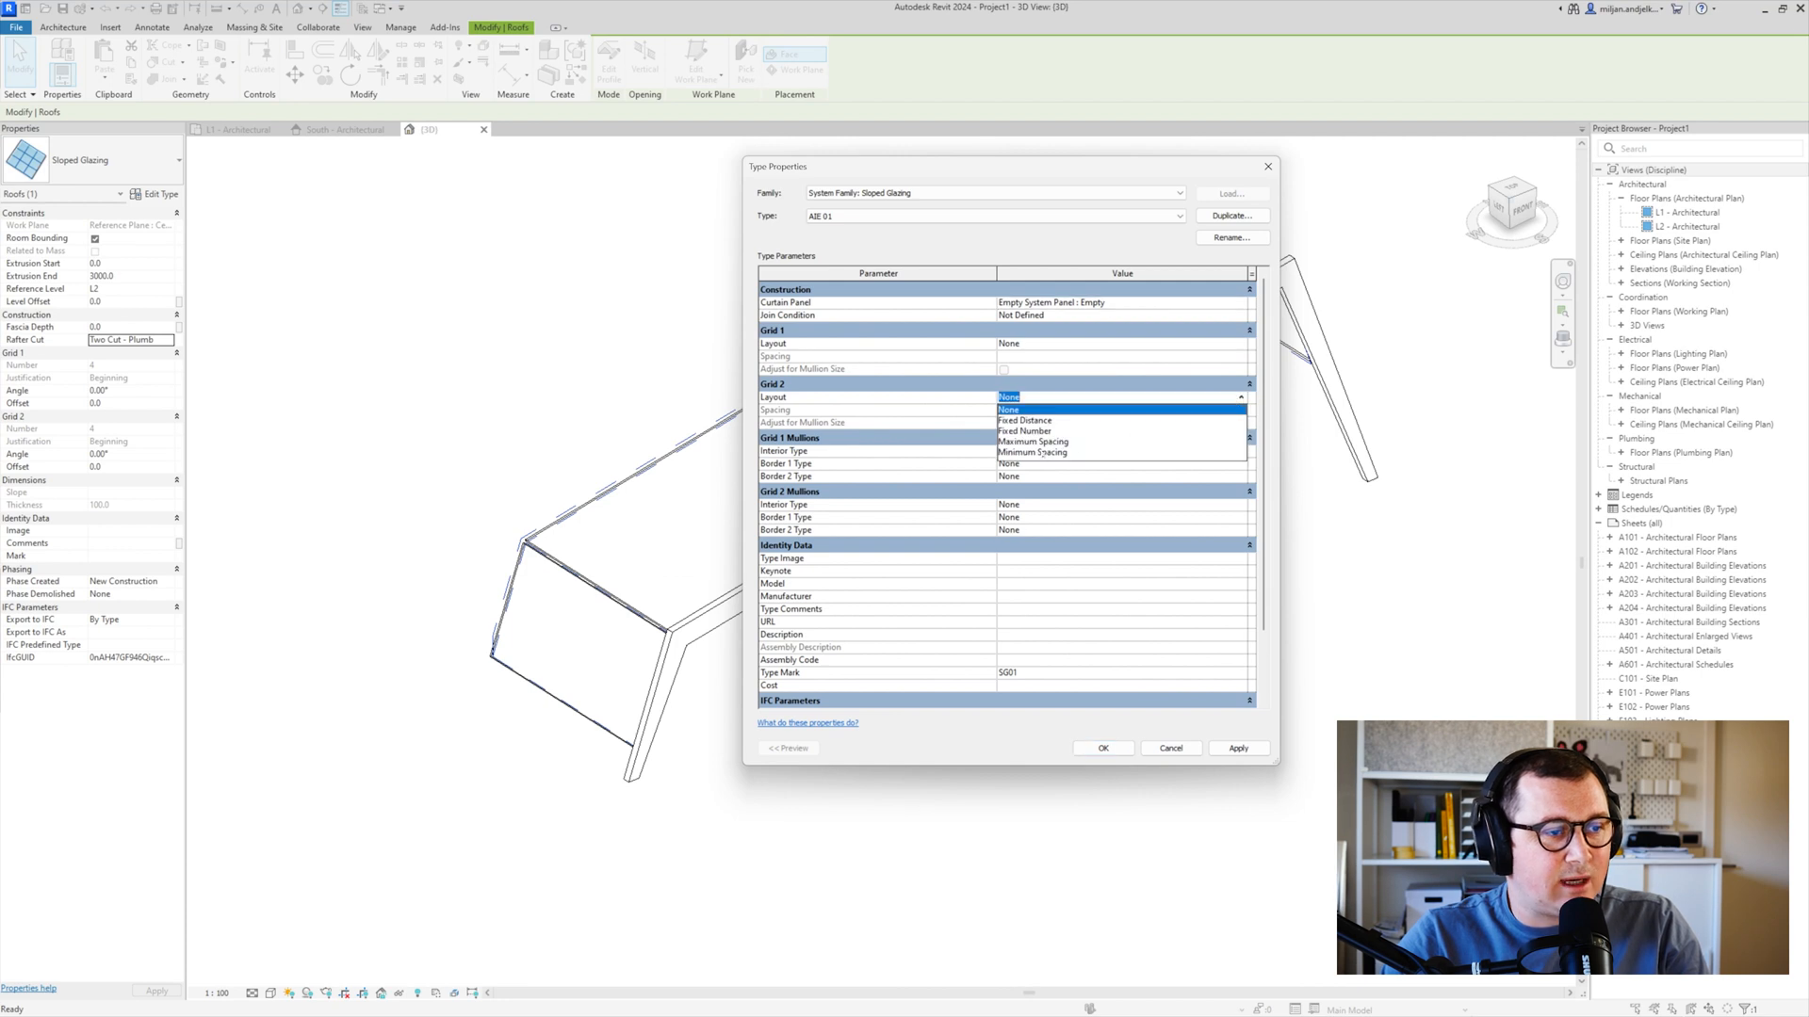
pyautogui.click(1032, 441)
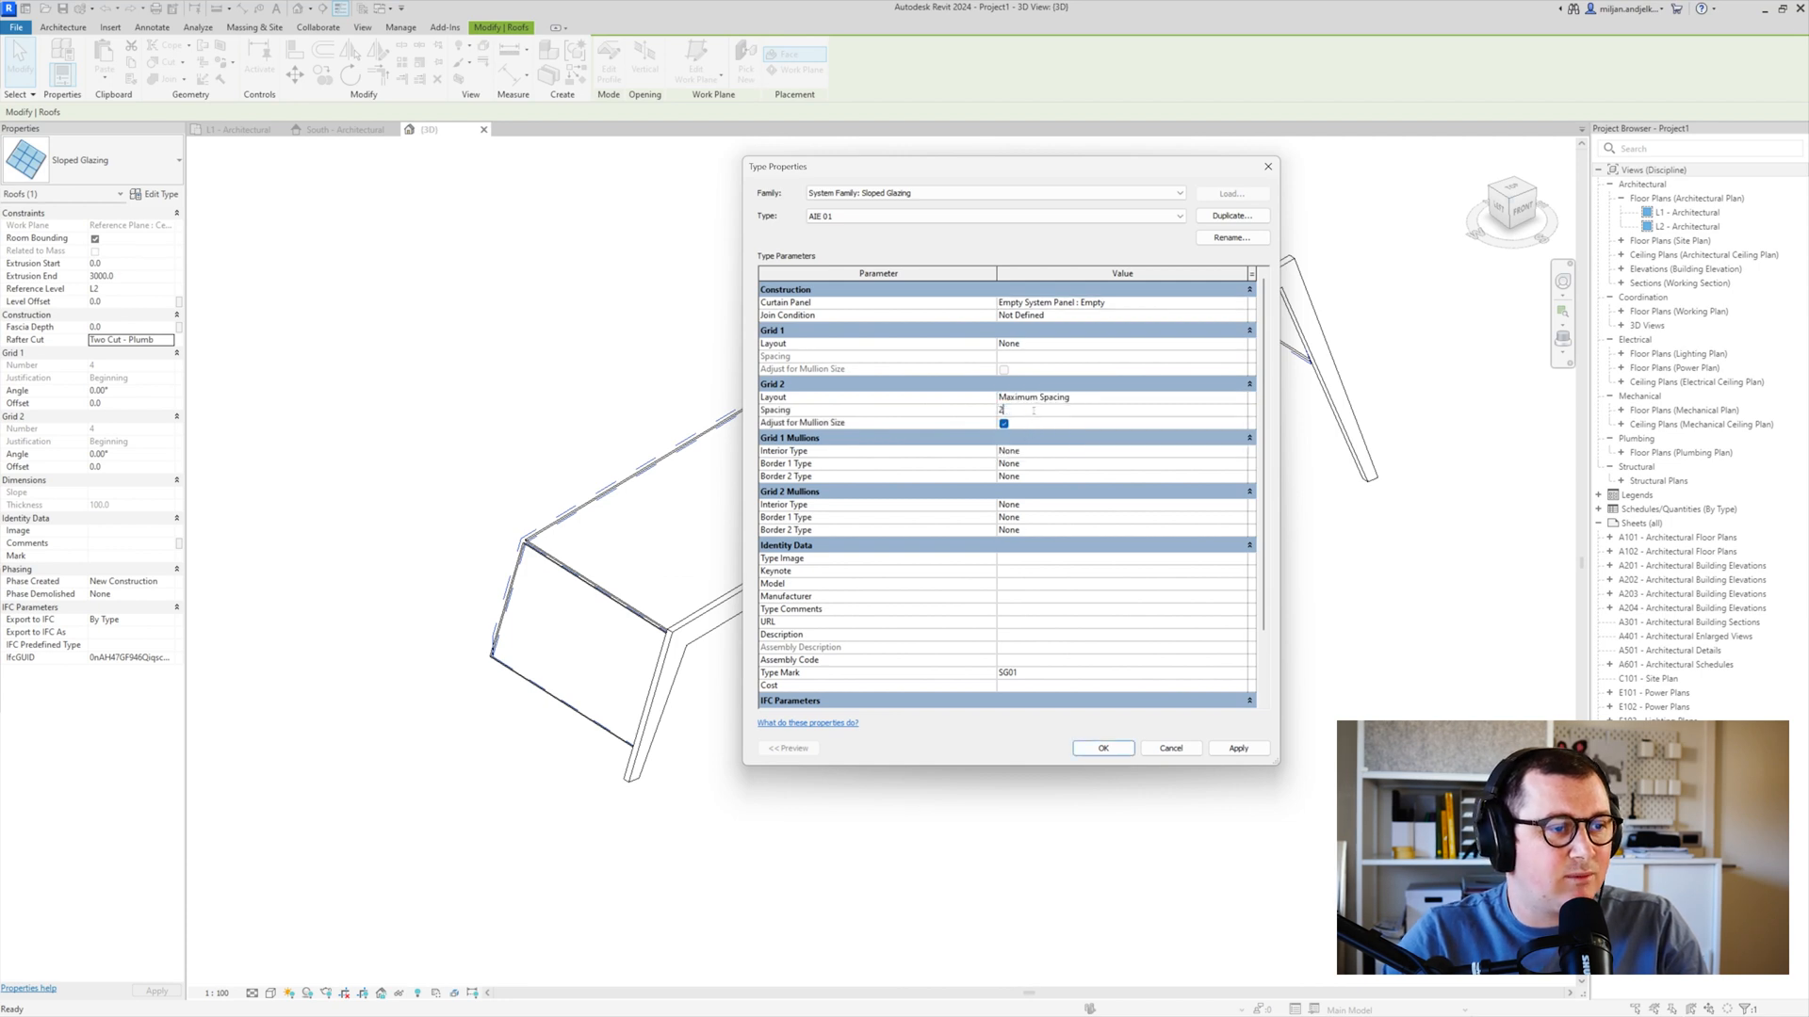
pyautogui.write('300')
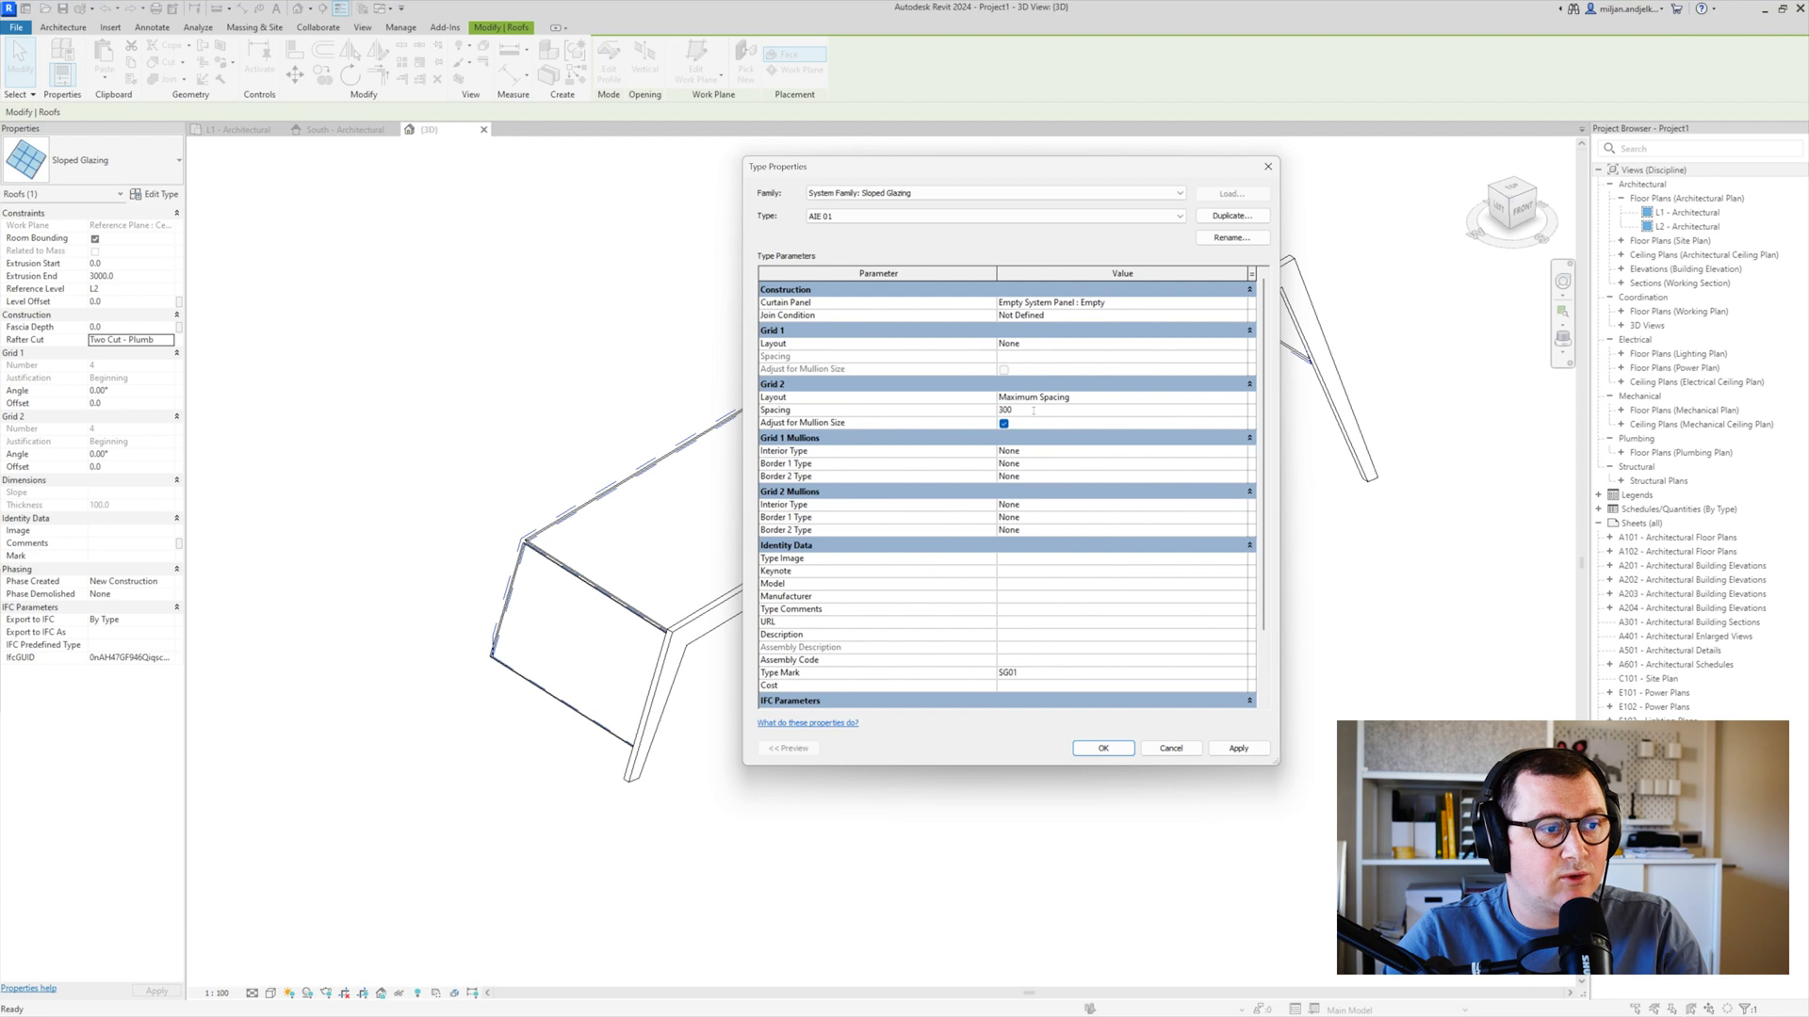
# Give Grid 2 65 x 125 mm rectangular mullions and tighten the spacing to 150
pyautogui.click(1119, 504)
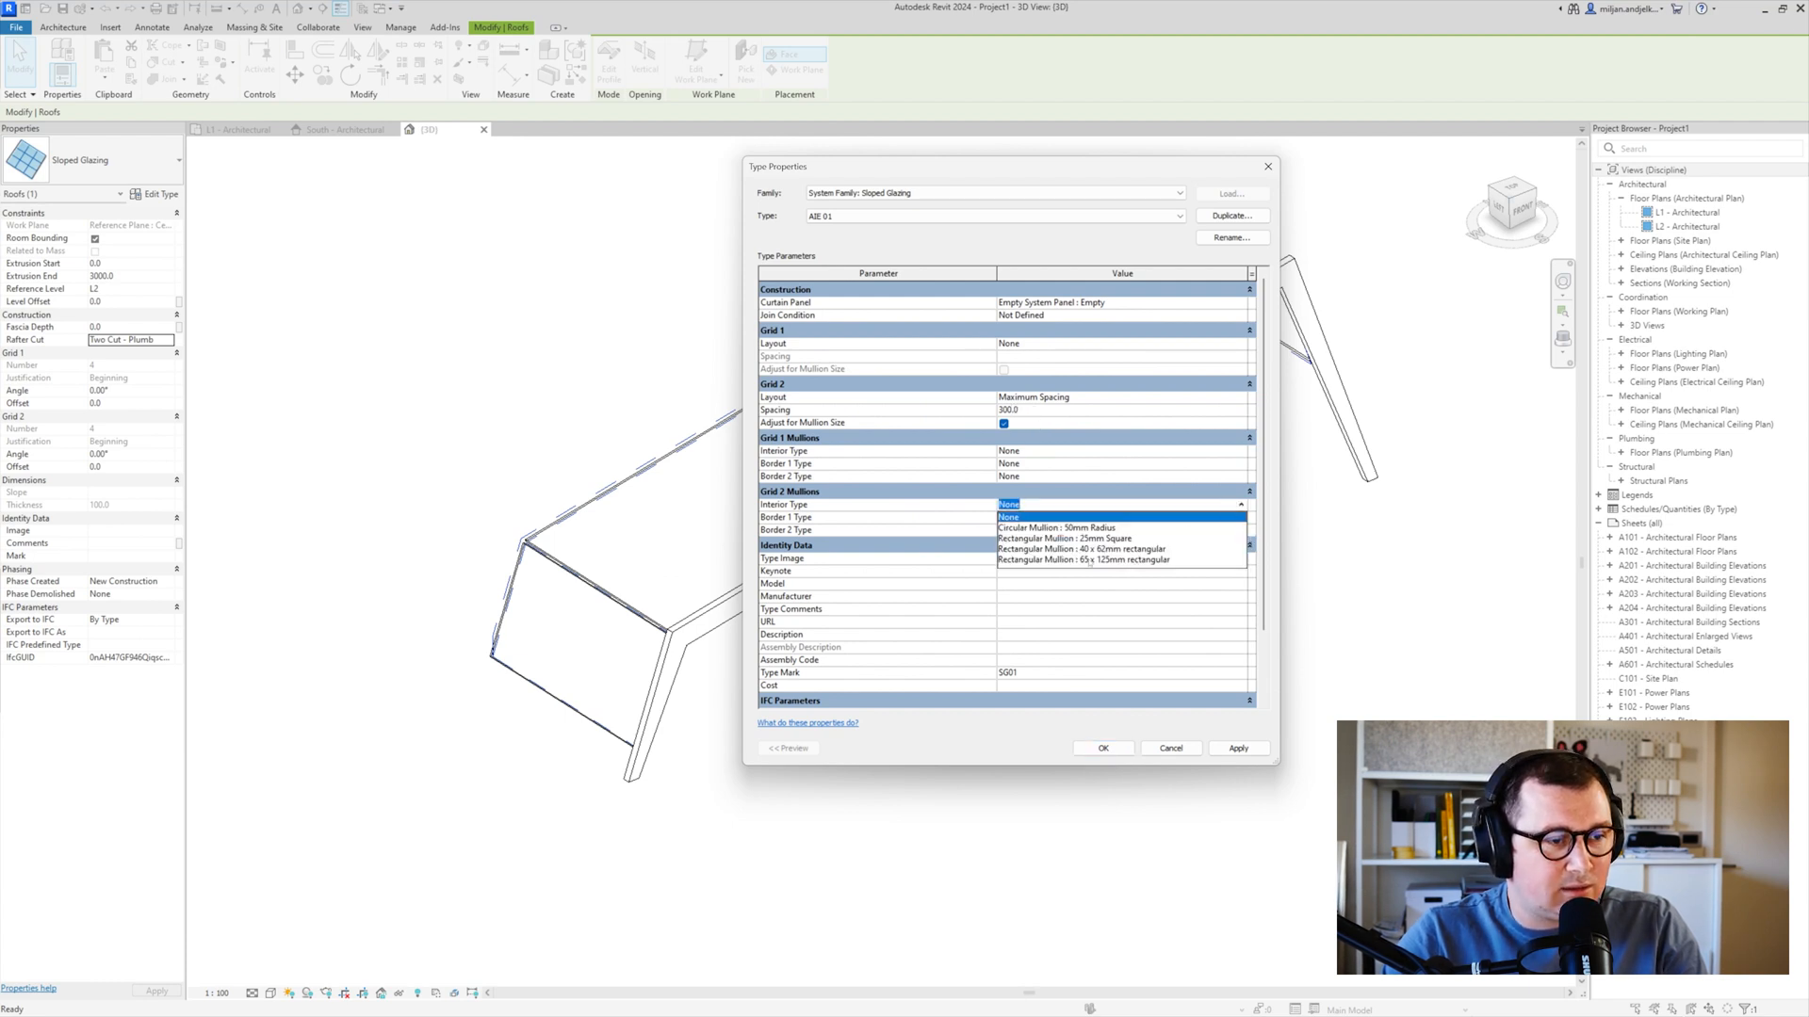
pyautogui.click(1108, 560)
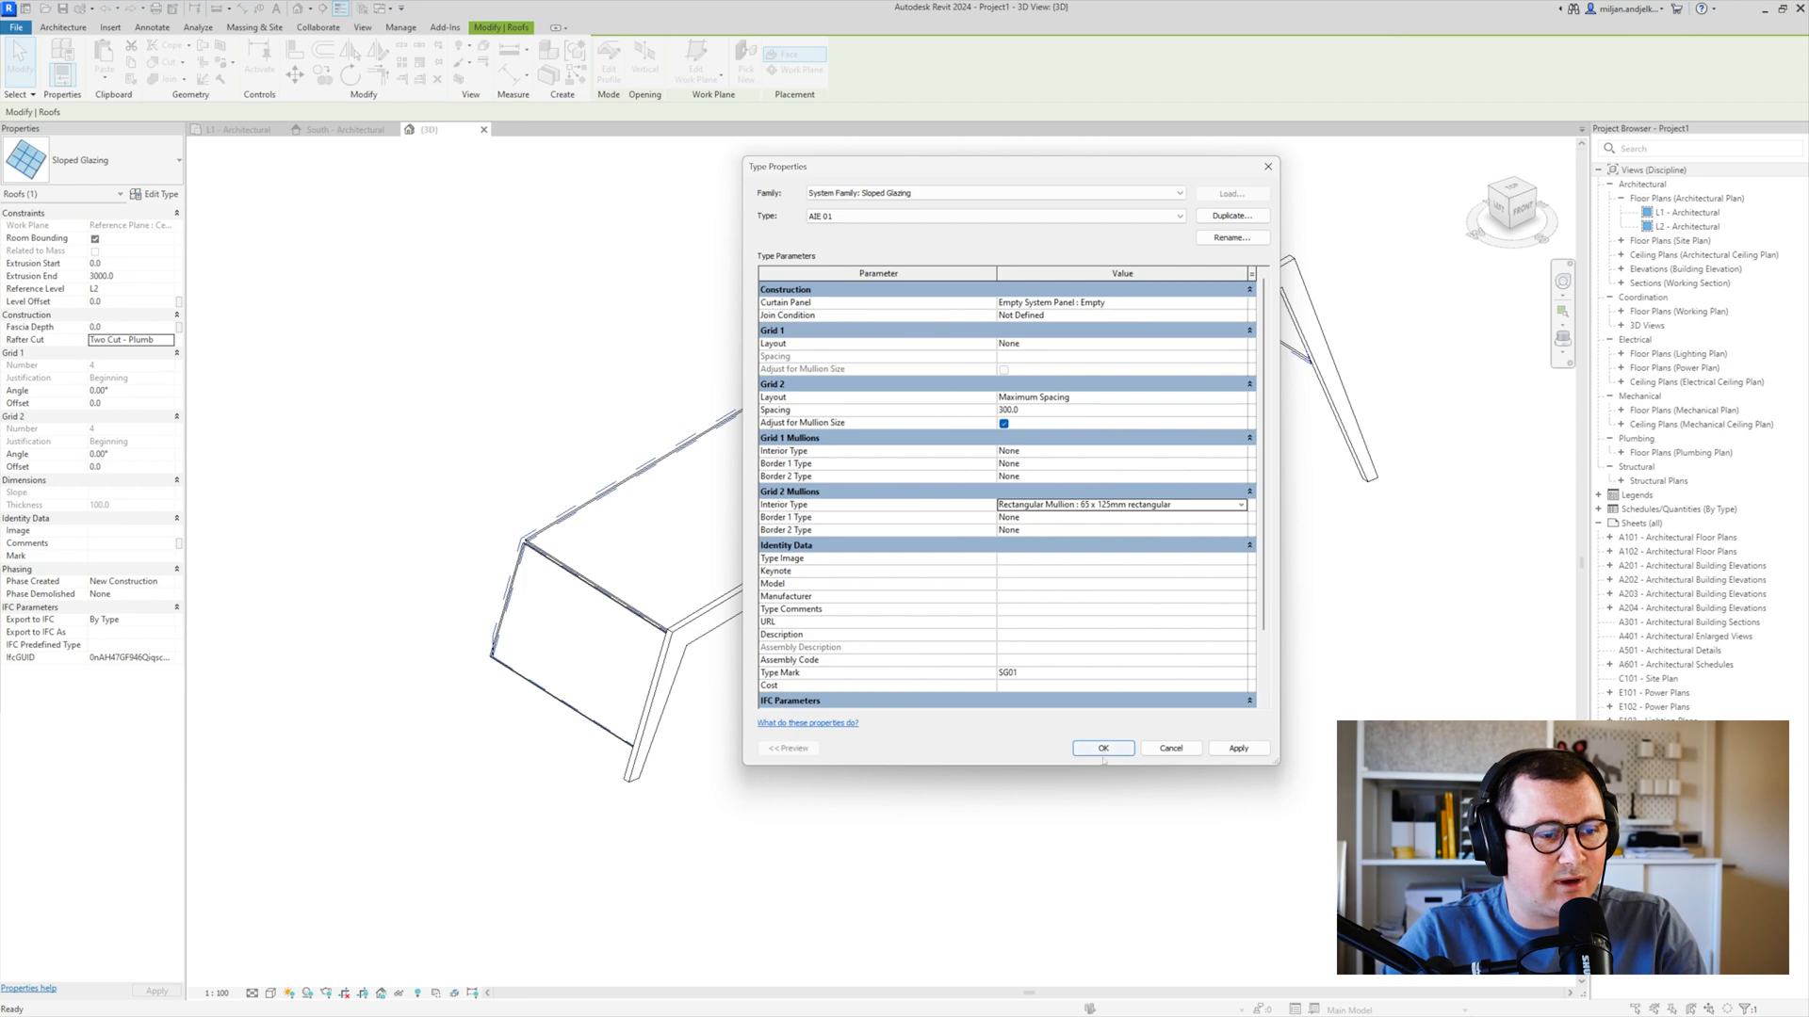
pyautogui.click(1101, 747)
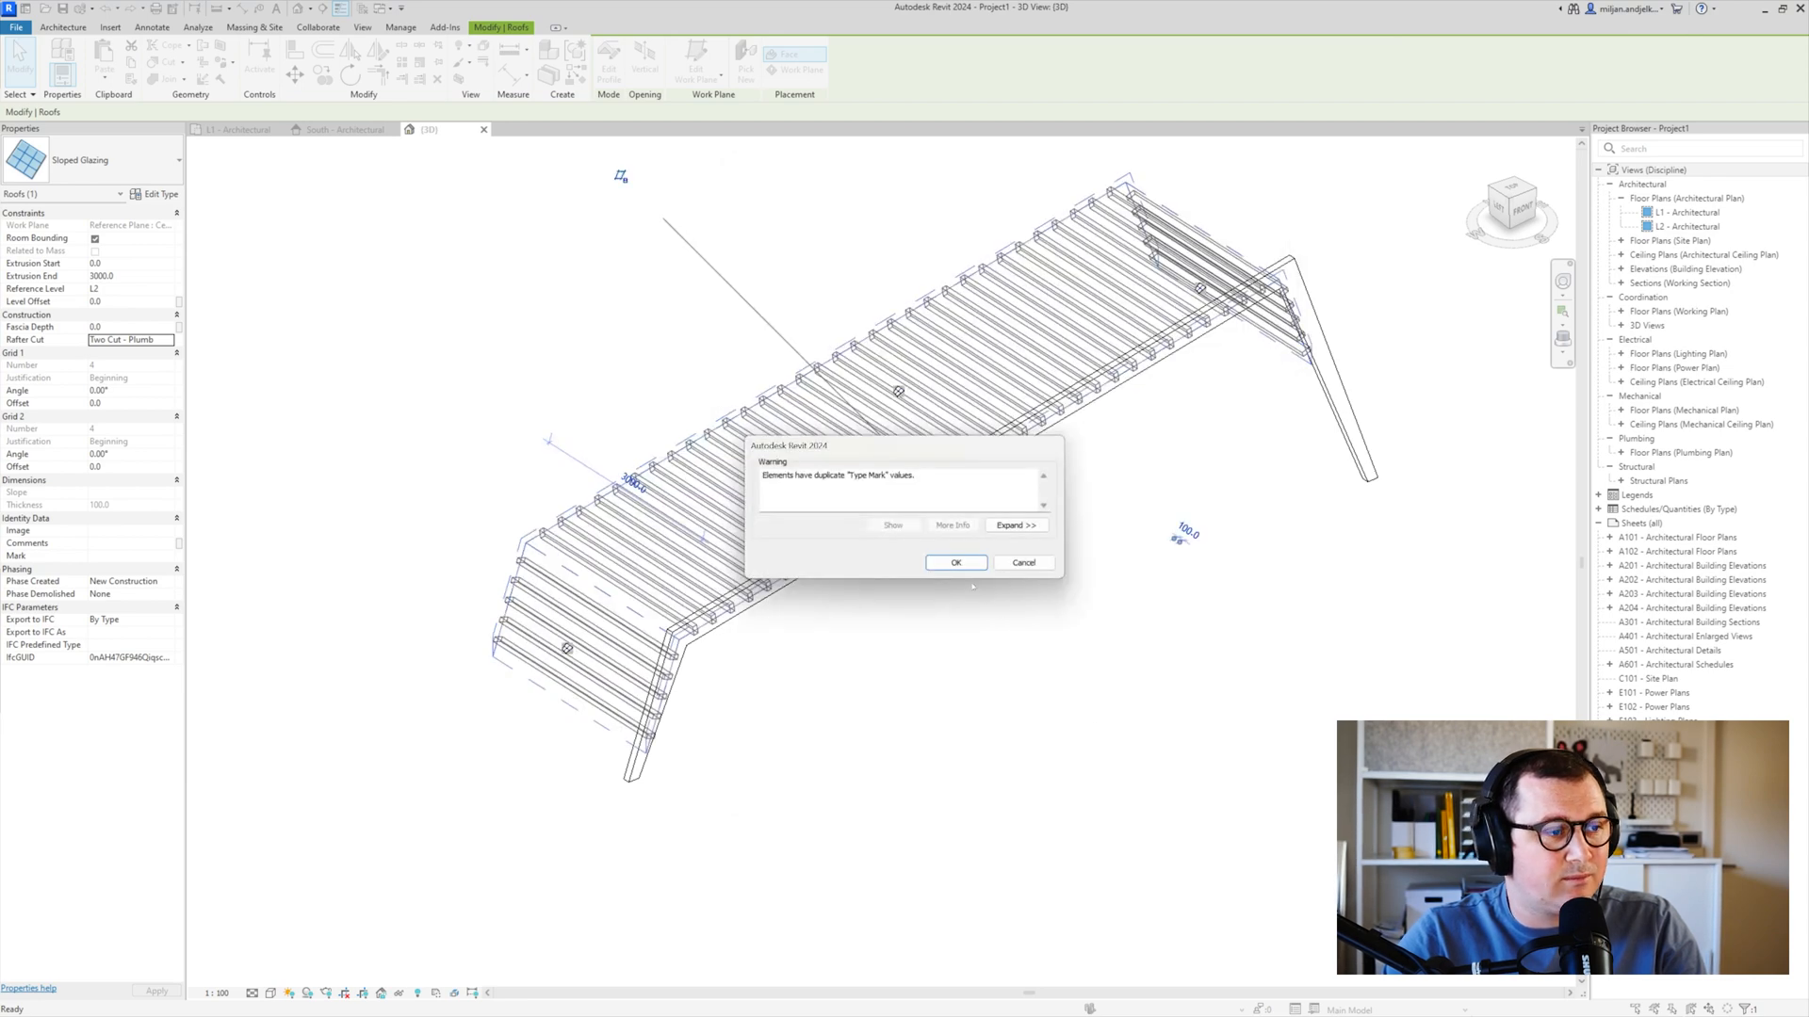
pyautogui.click(956, 563)
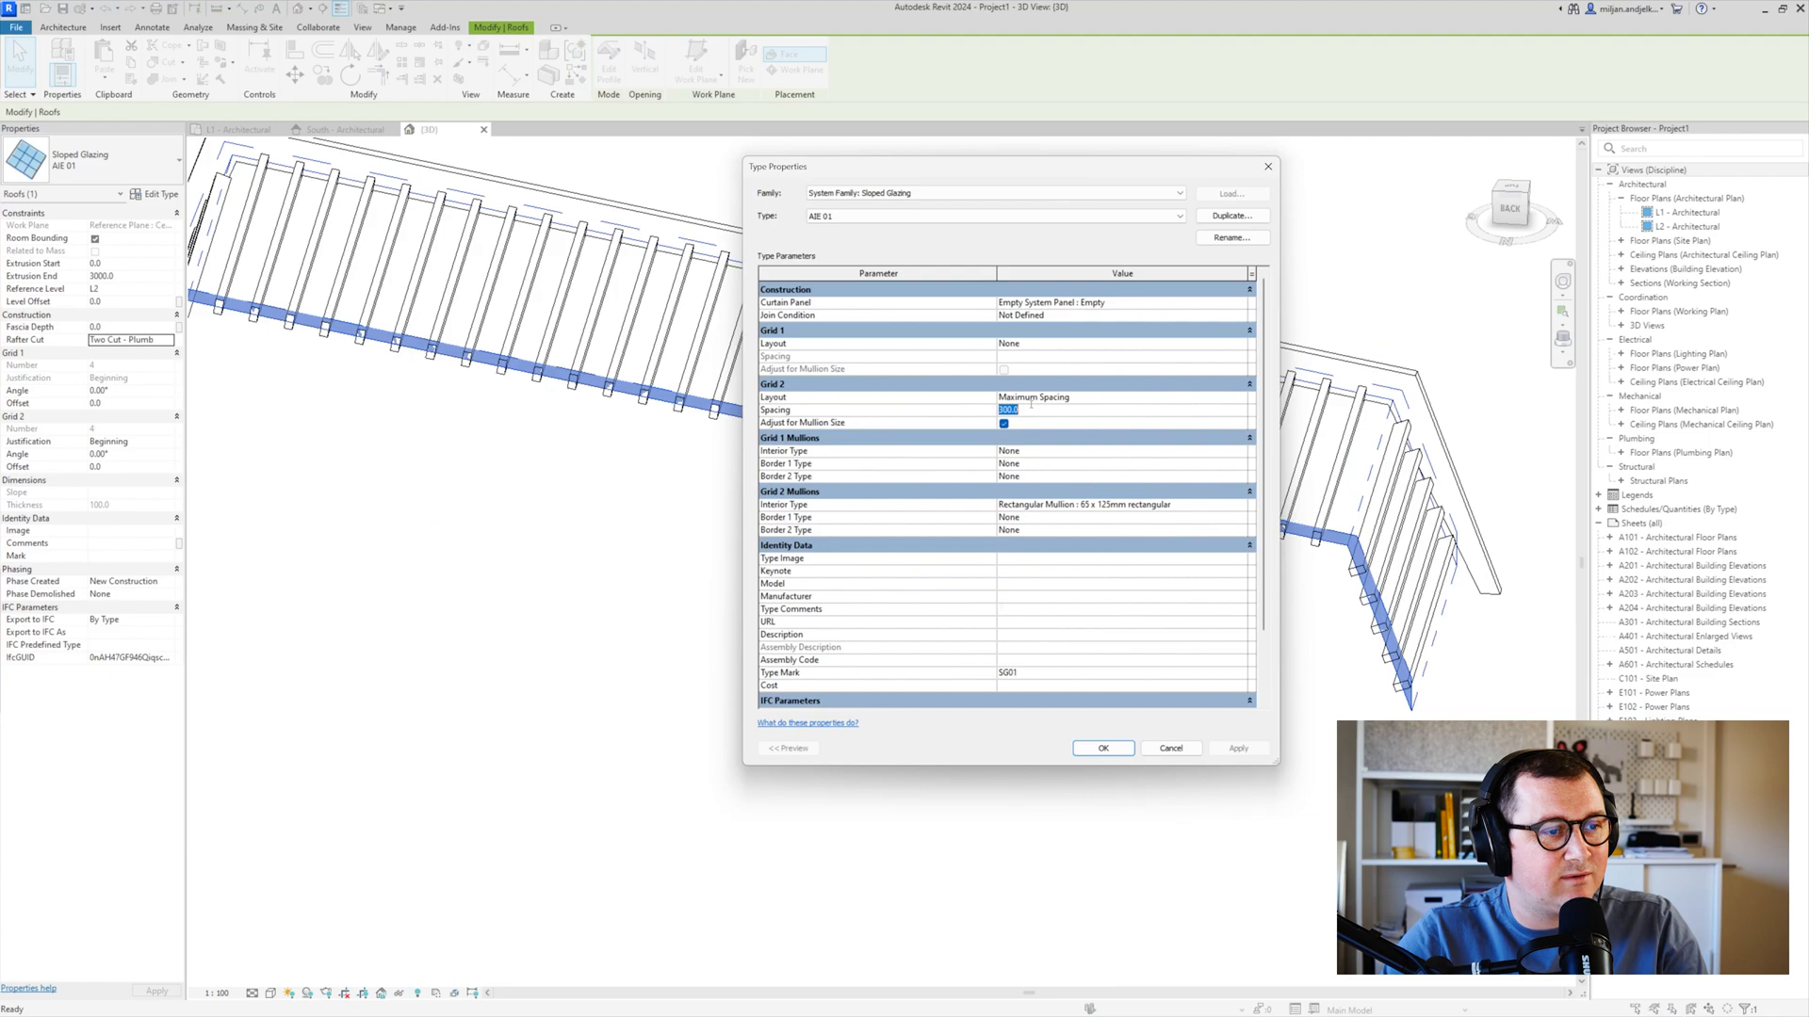
pyautogui.write('150')
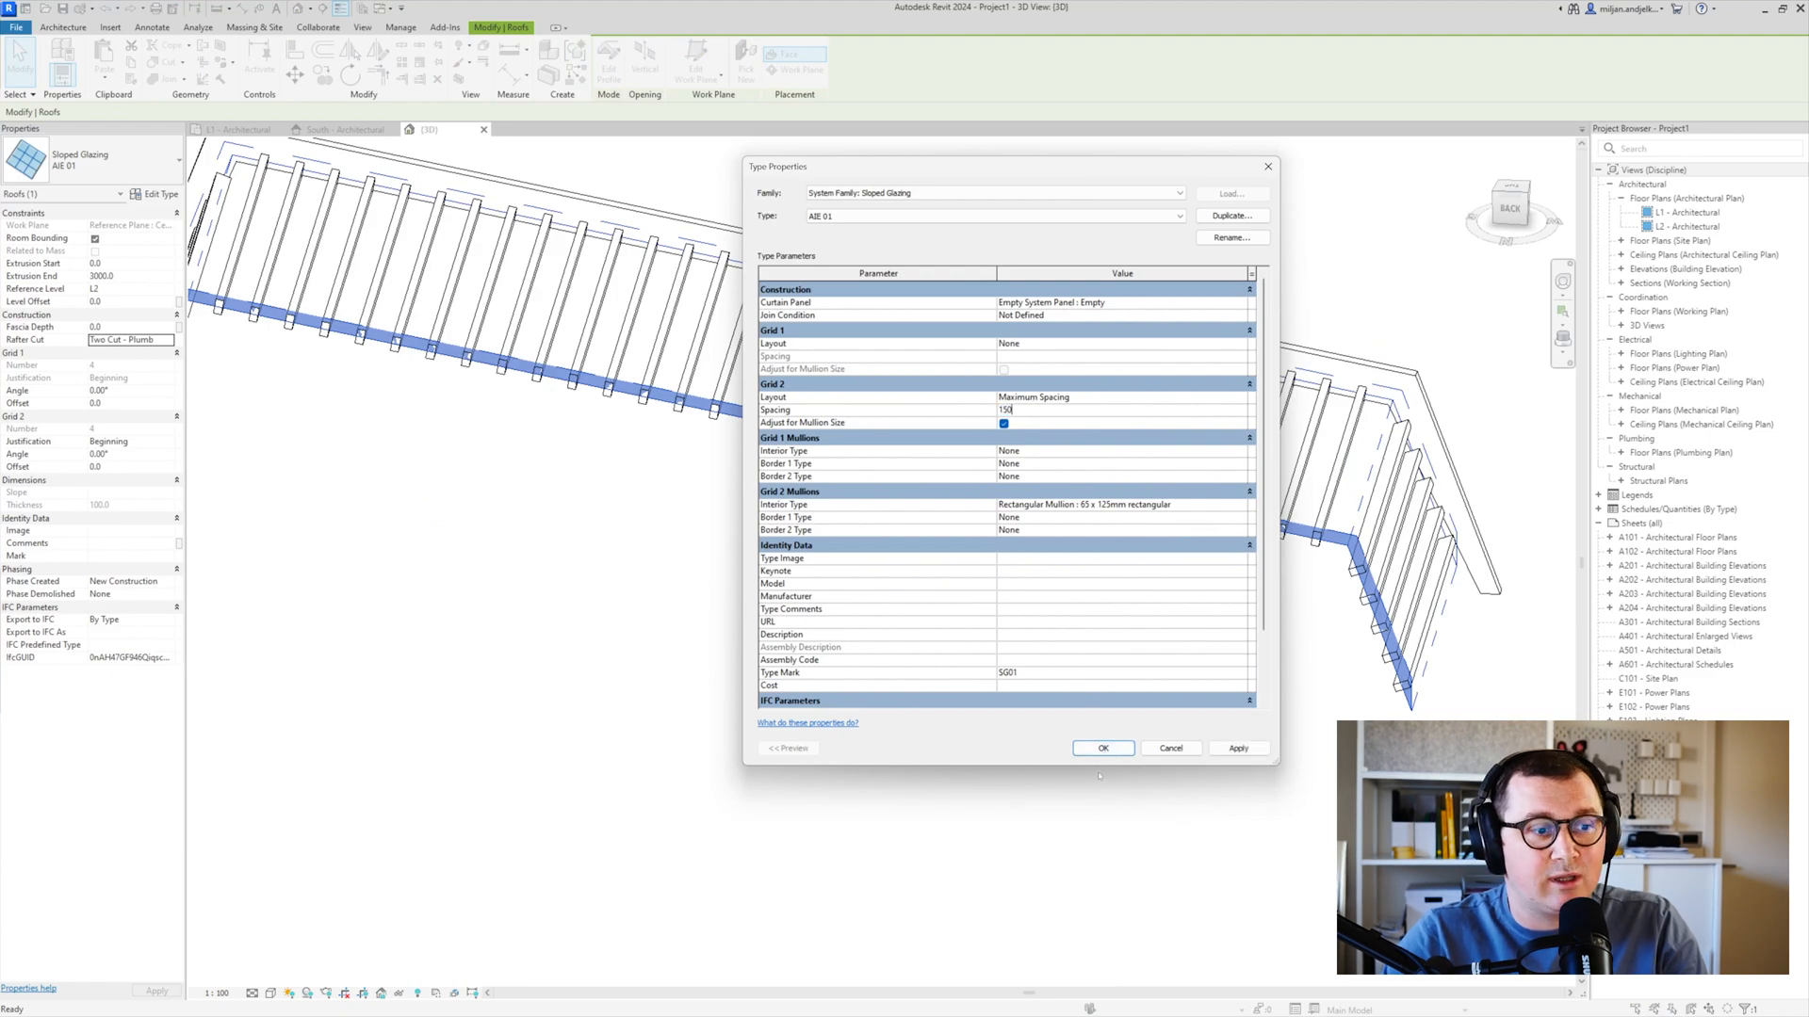
pyautogui.click(1100, 747)
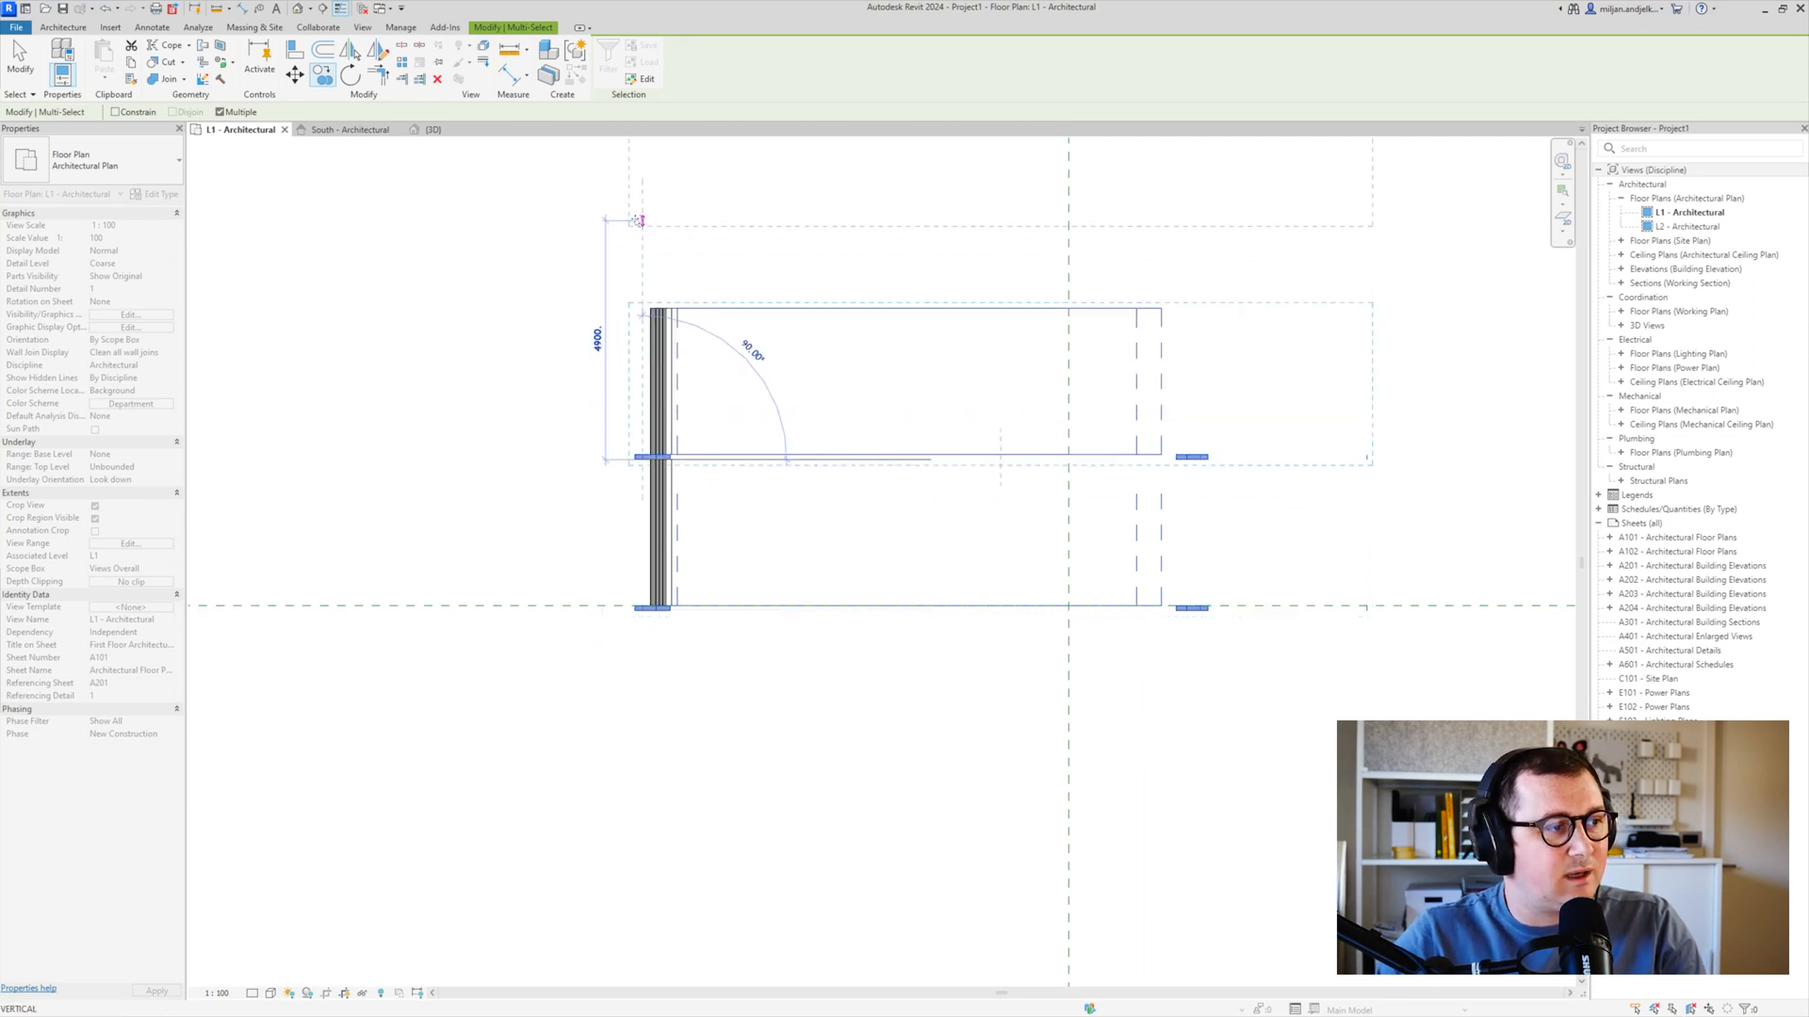
pyautogui.moveTo(641, 221)
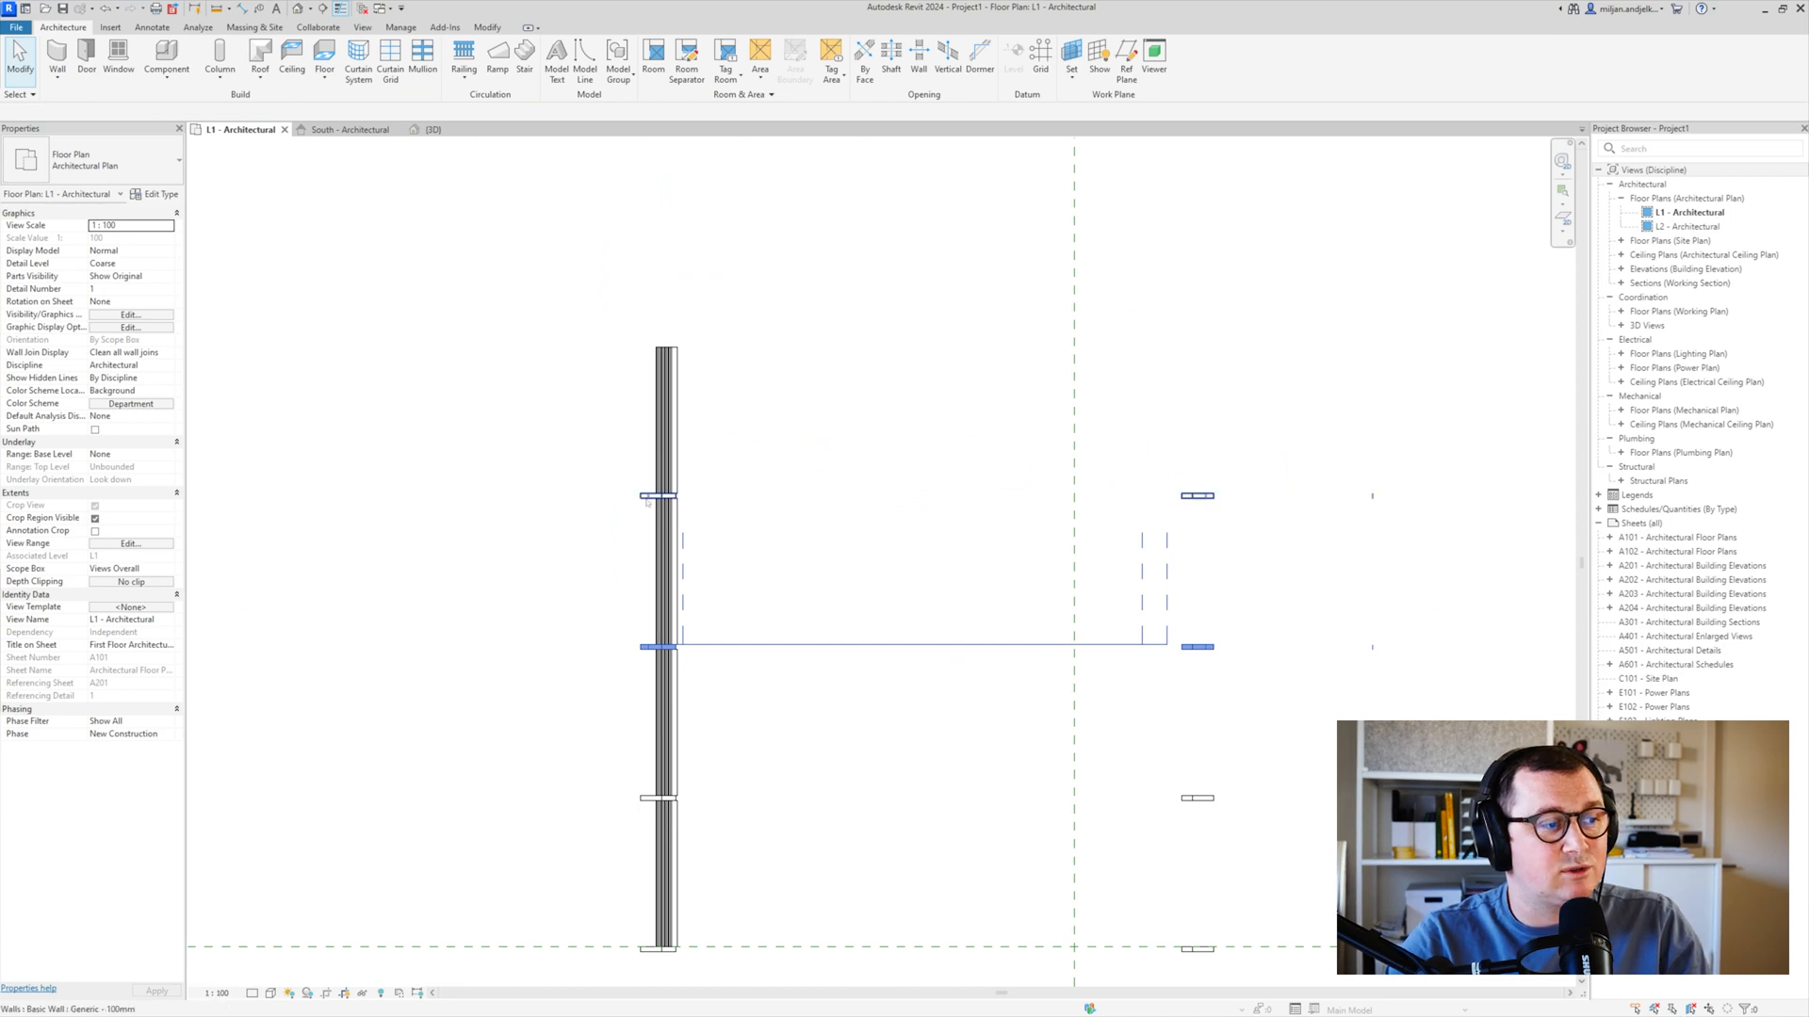
# Copy the frame walls and roof at 3000 spacing in the L1 plan, then check the bays in 3D
pyautogui.click(667, 647)
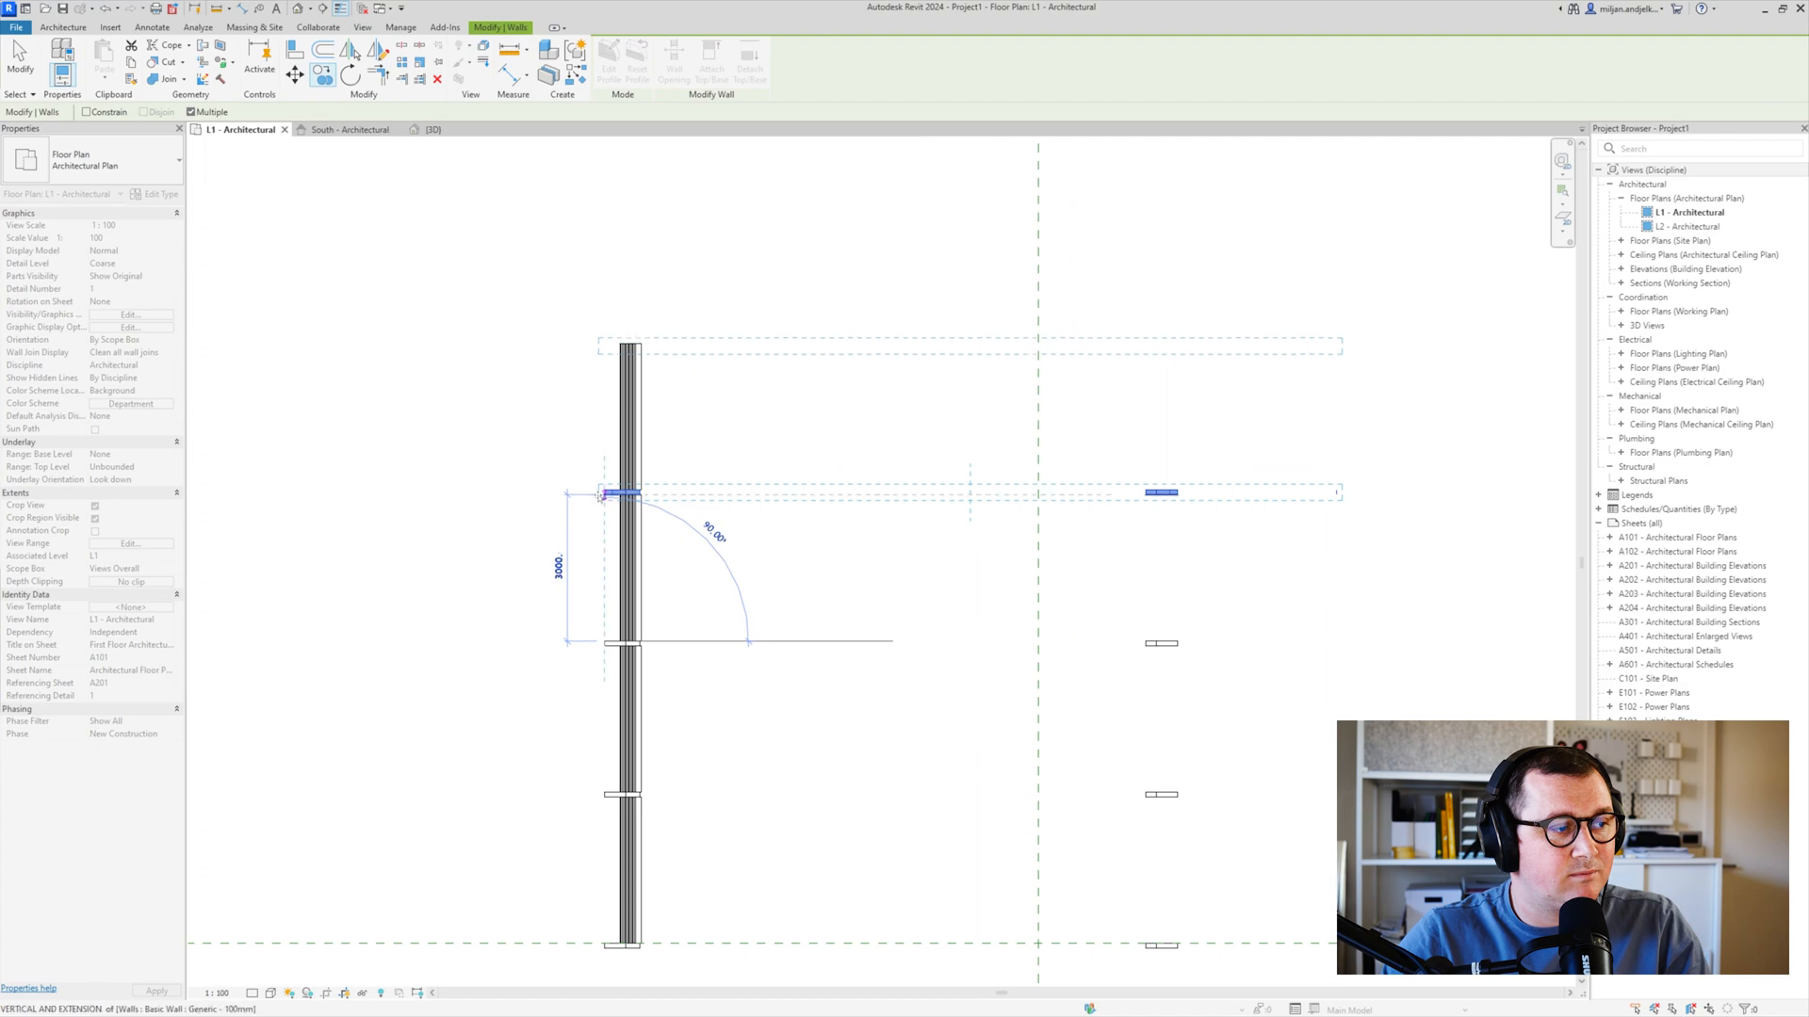
pyautogui.click(430, 128)
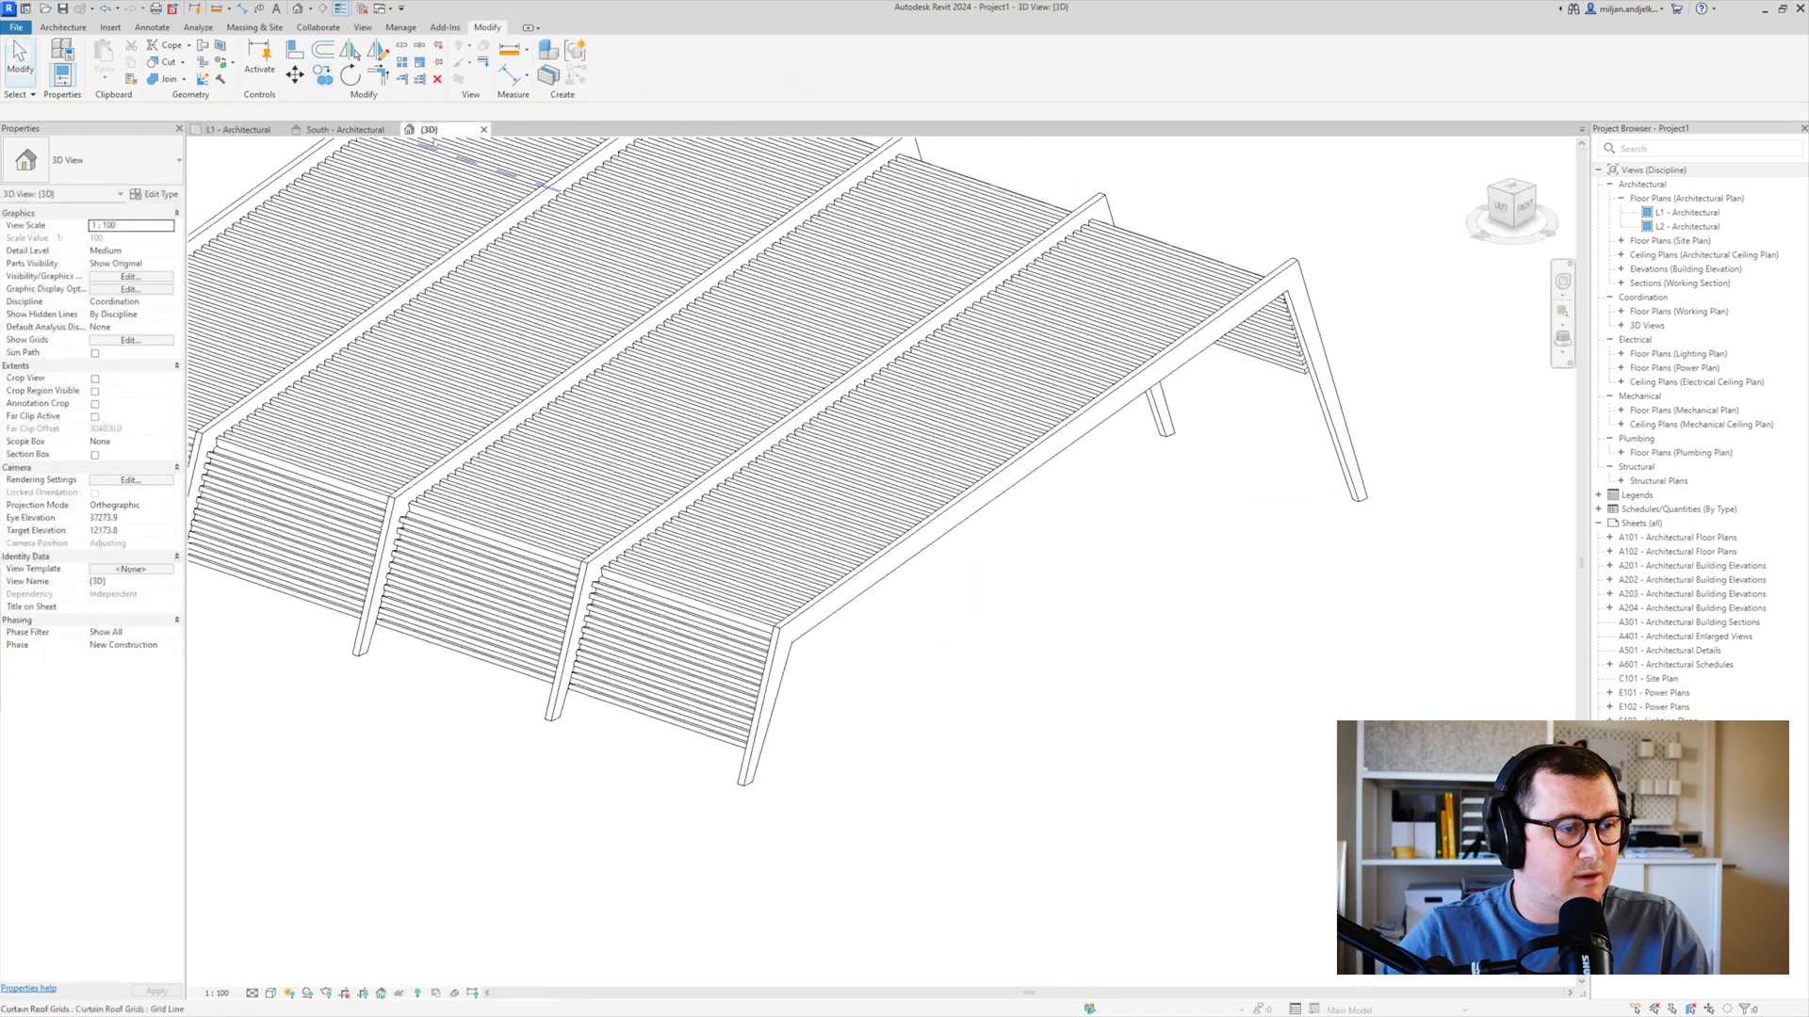